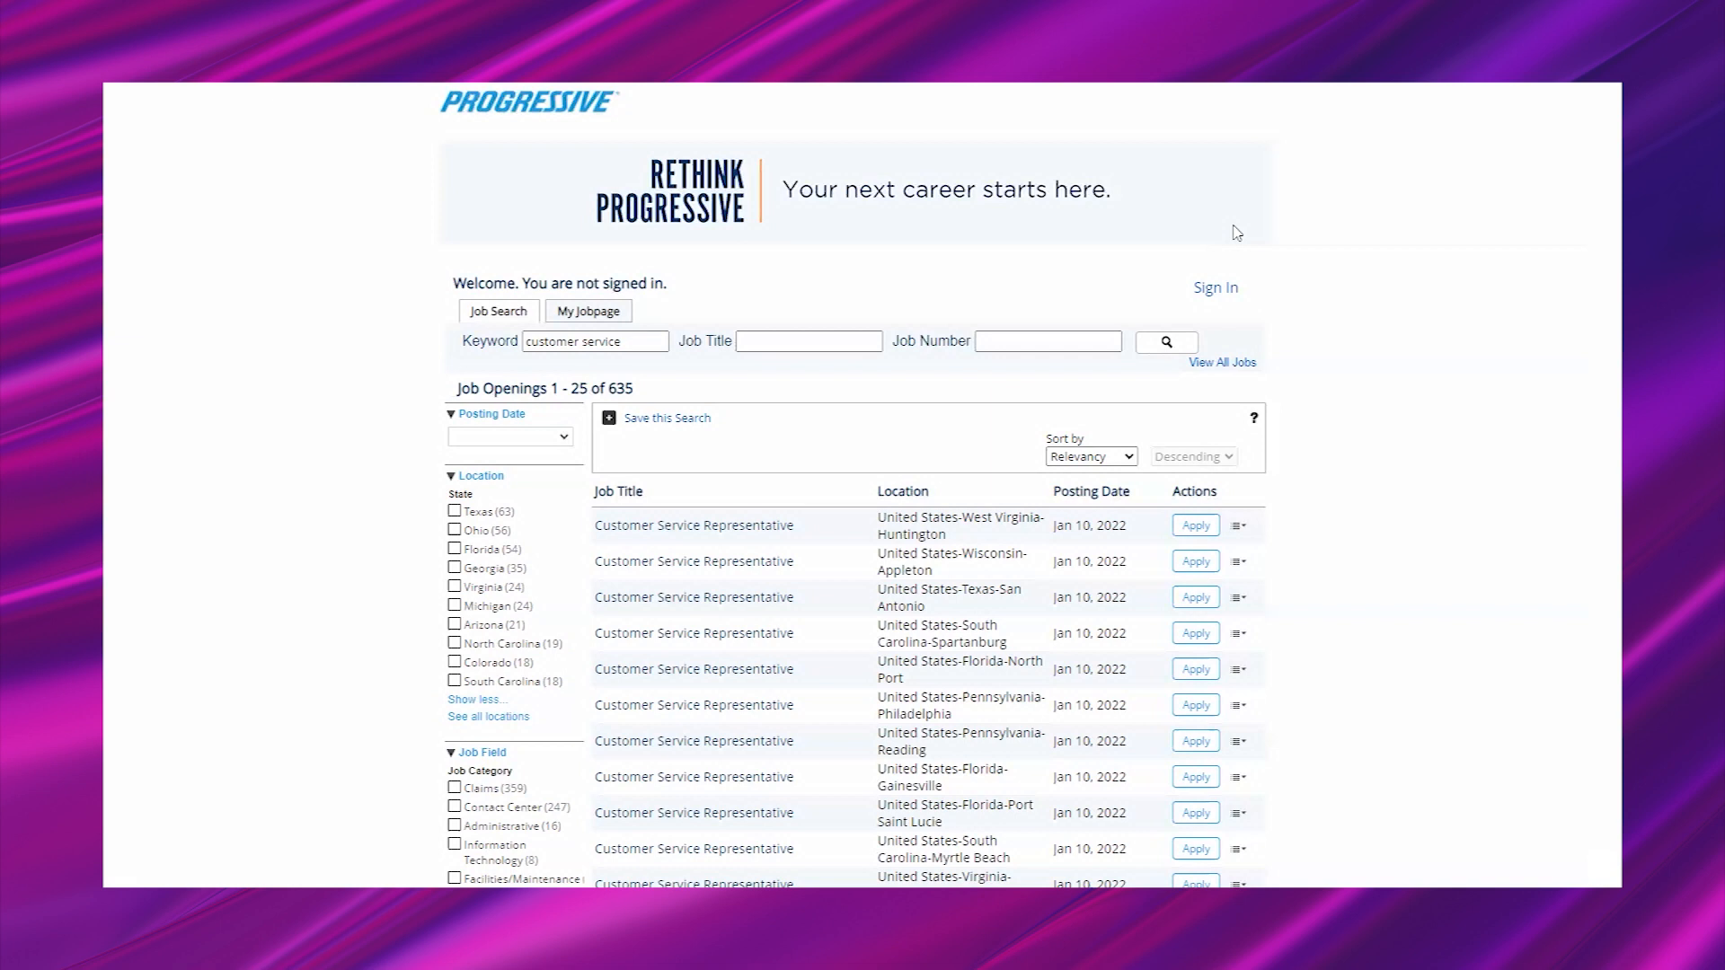
{"action": "mouse_move", "coordinate": [165, 234]}
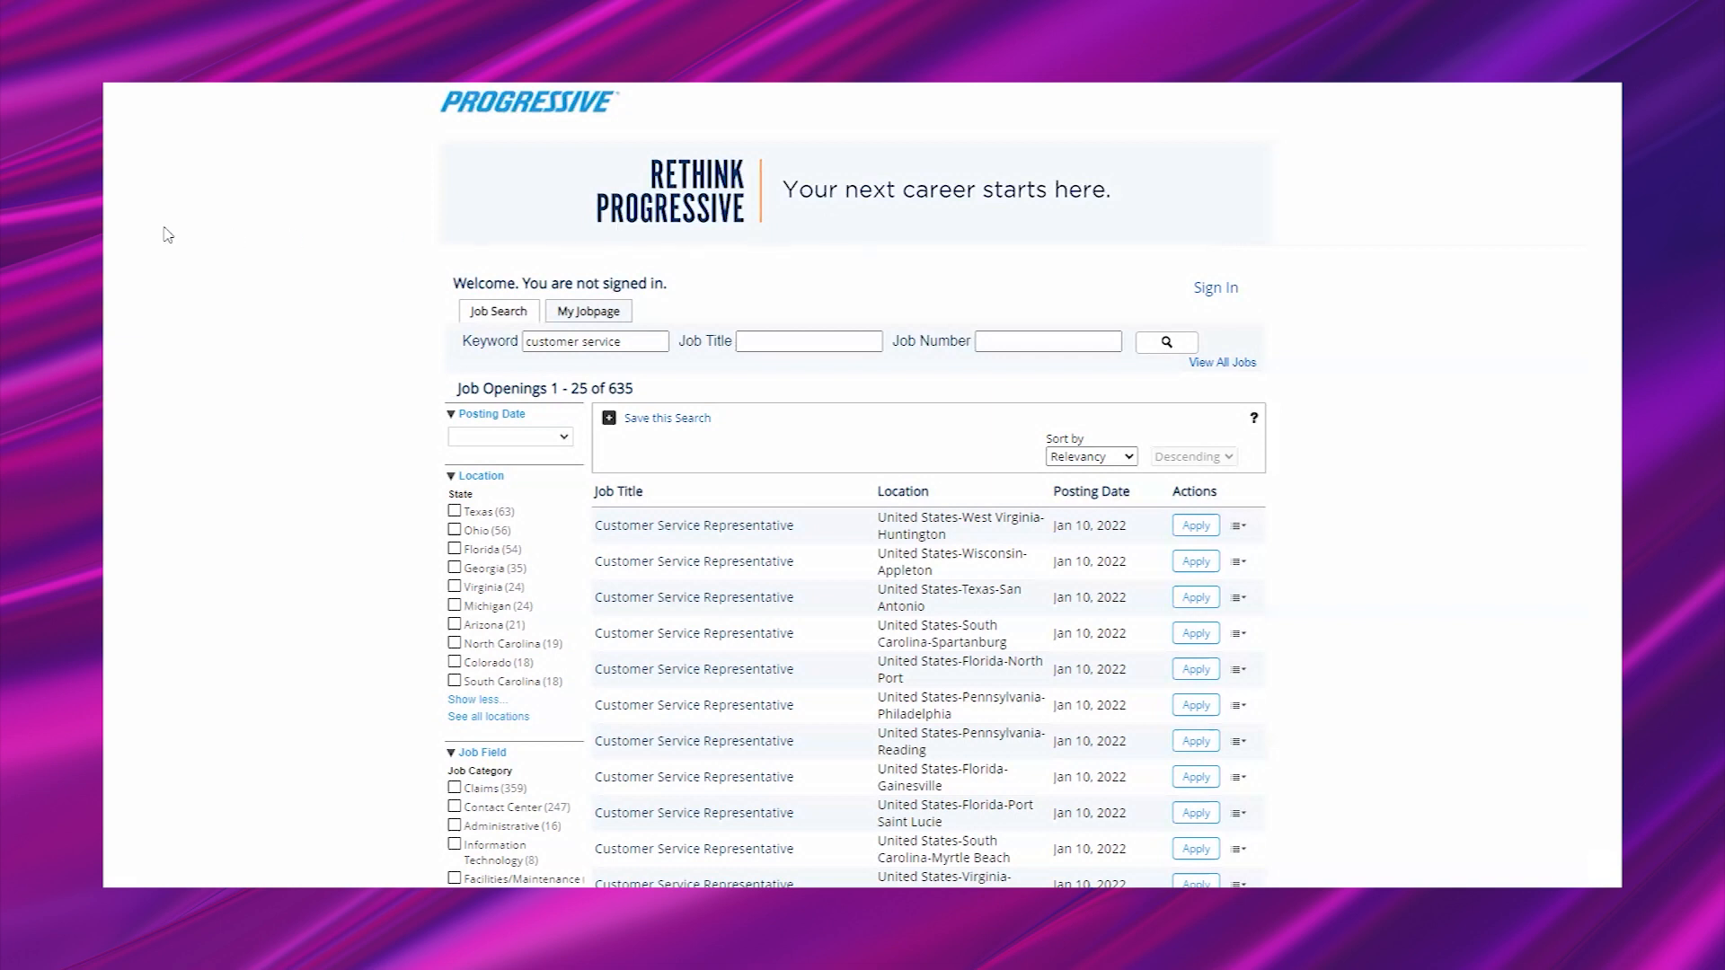
{"action": "mouse_move", "coordinate": [218, 393]}
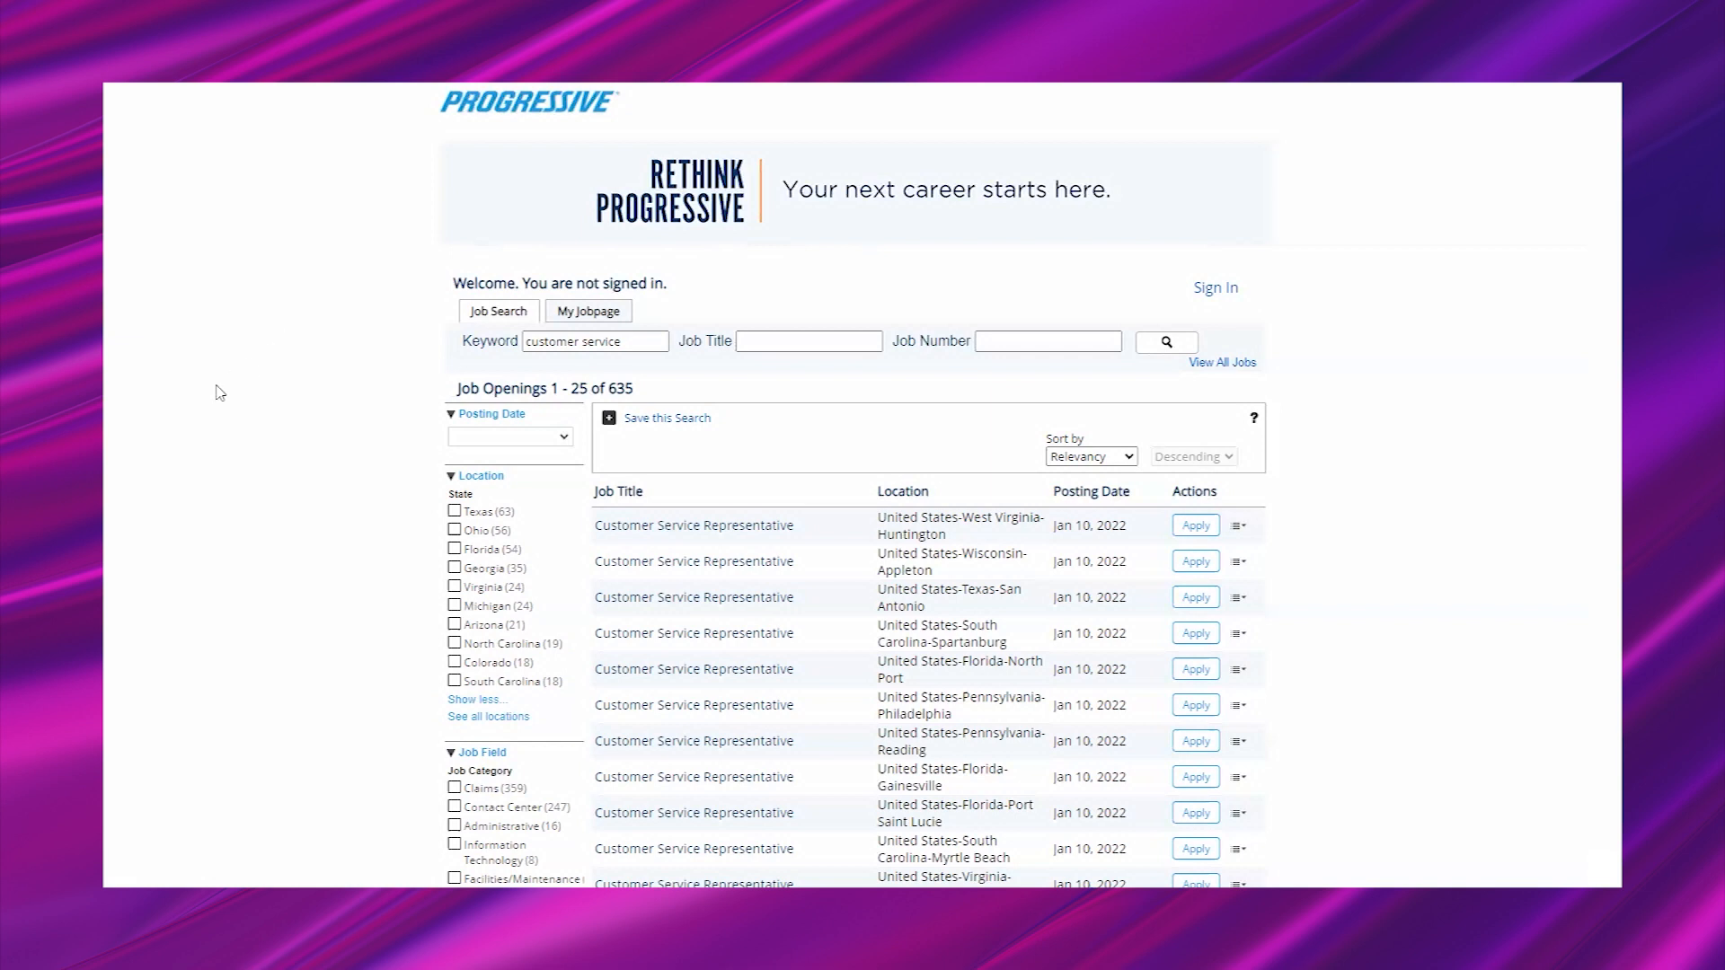
Step: Filter the job results by location to Georgia
{"action": "scroll", "scroll_direction": "down", "scroll_amount": 3}
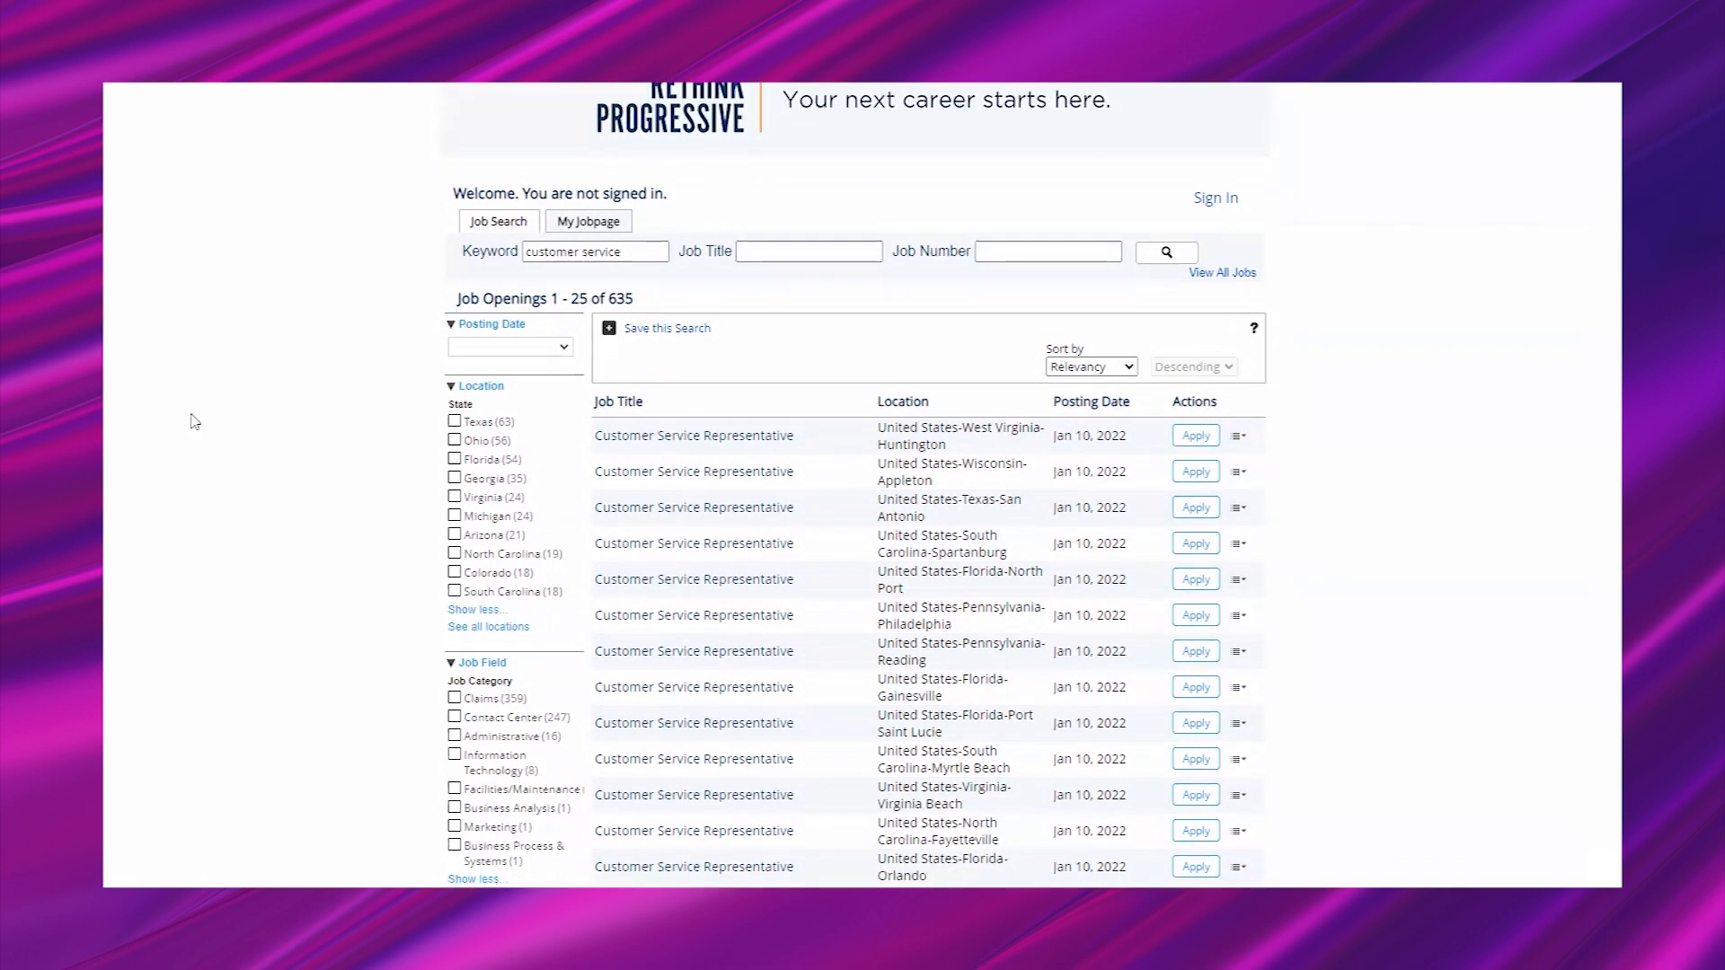
{"action": "mouse_move", "coordinate": [147, 393]}
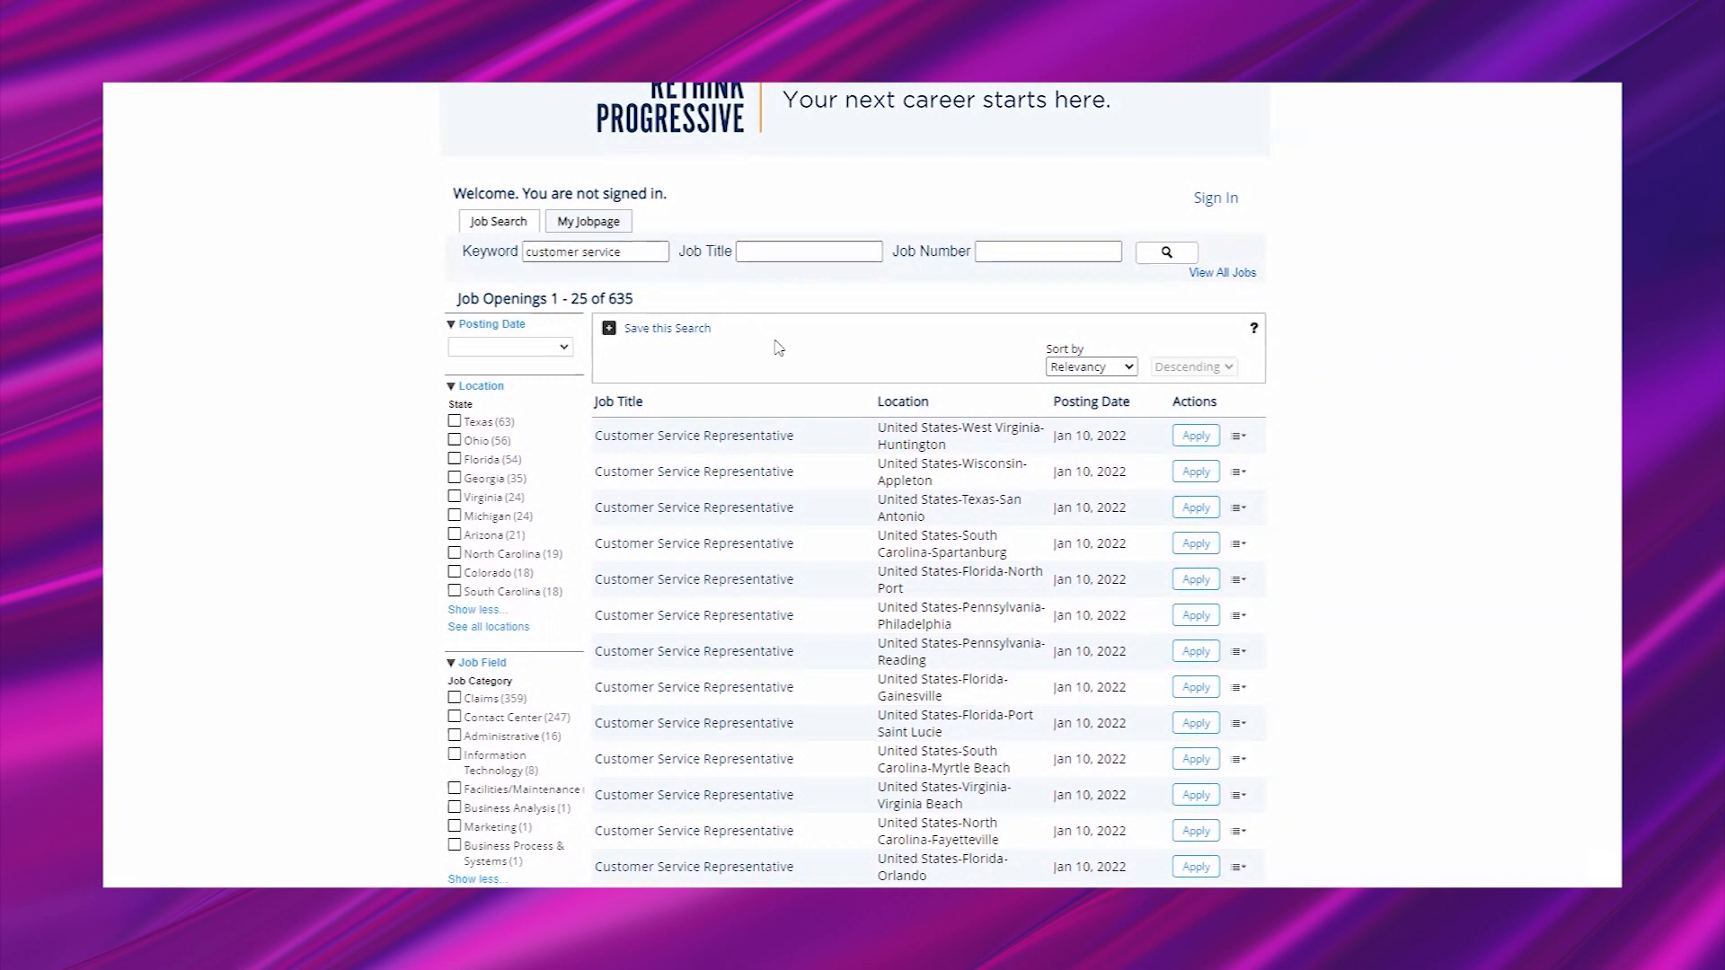
{"action": "scroll", "scroll_direction": "down", "scroll_amount": 3}
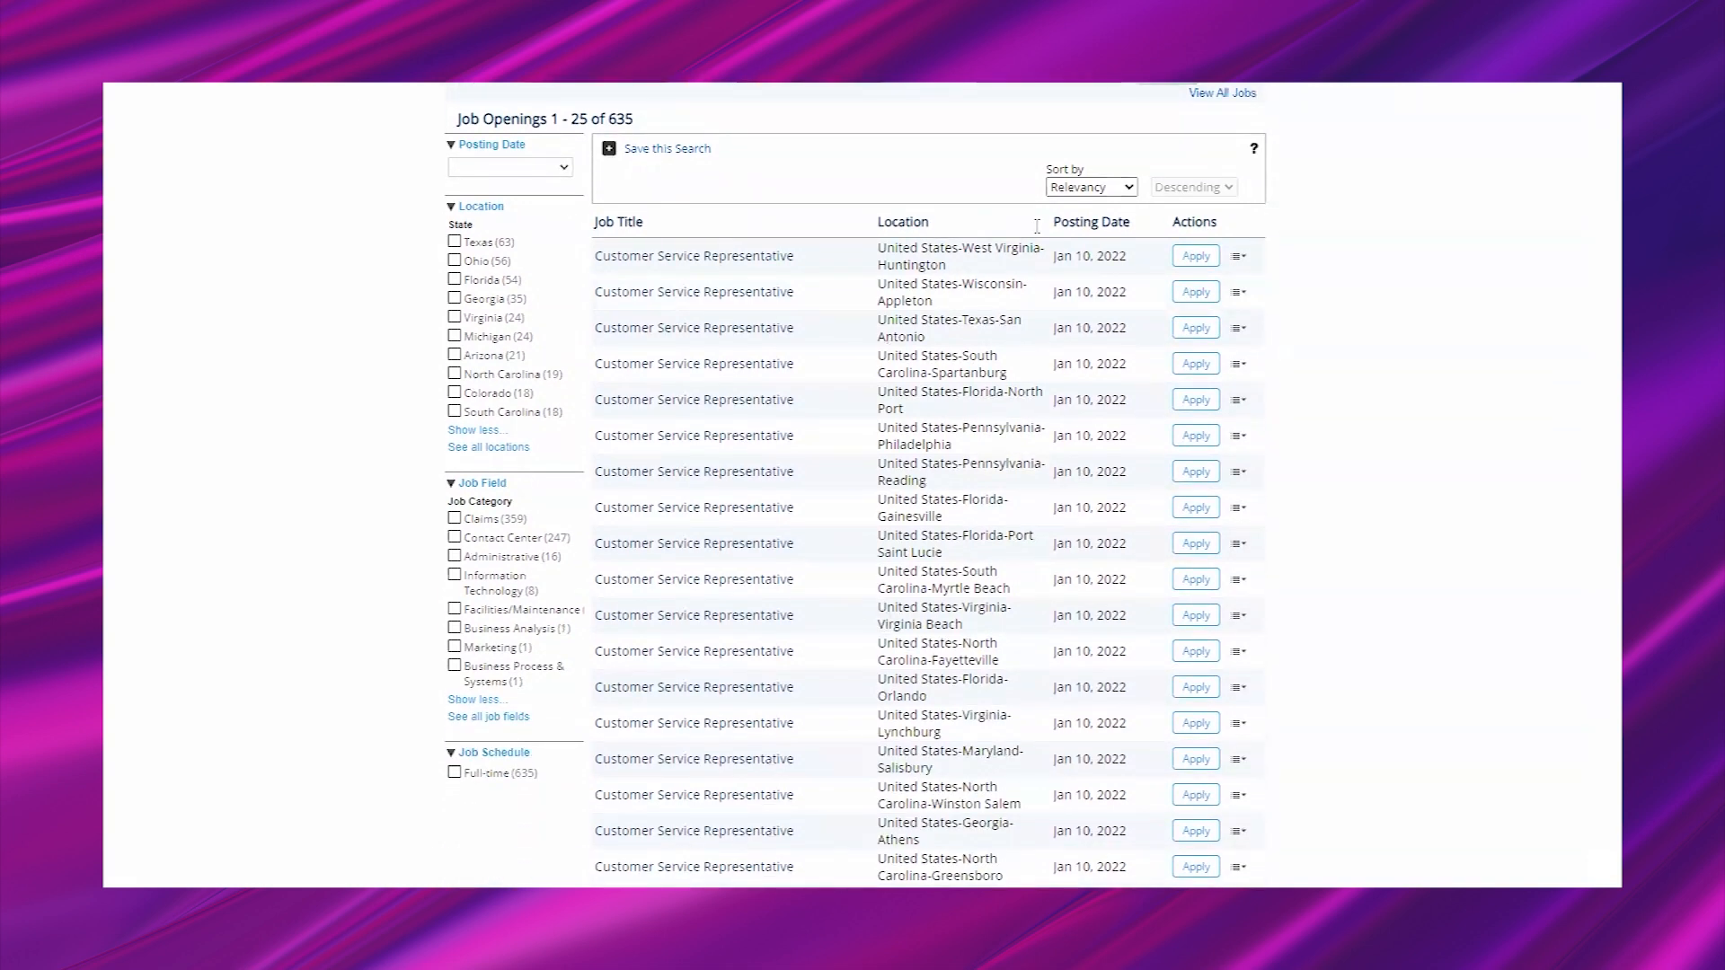
{"action": "scroll", "scroll_direction": "down", "scroll_amount": 3}
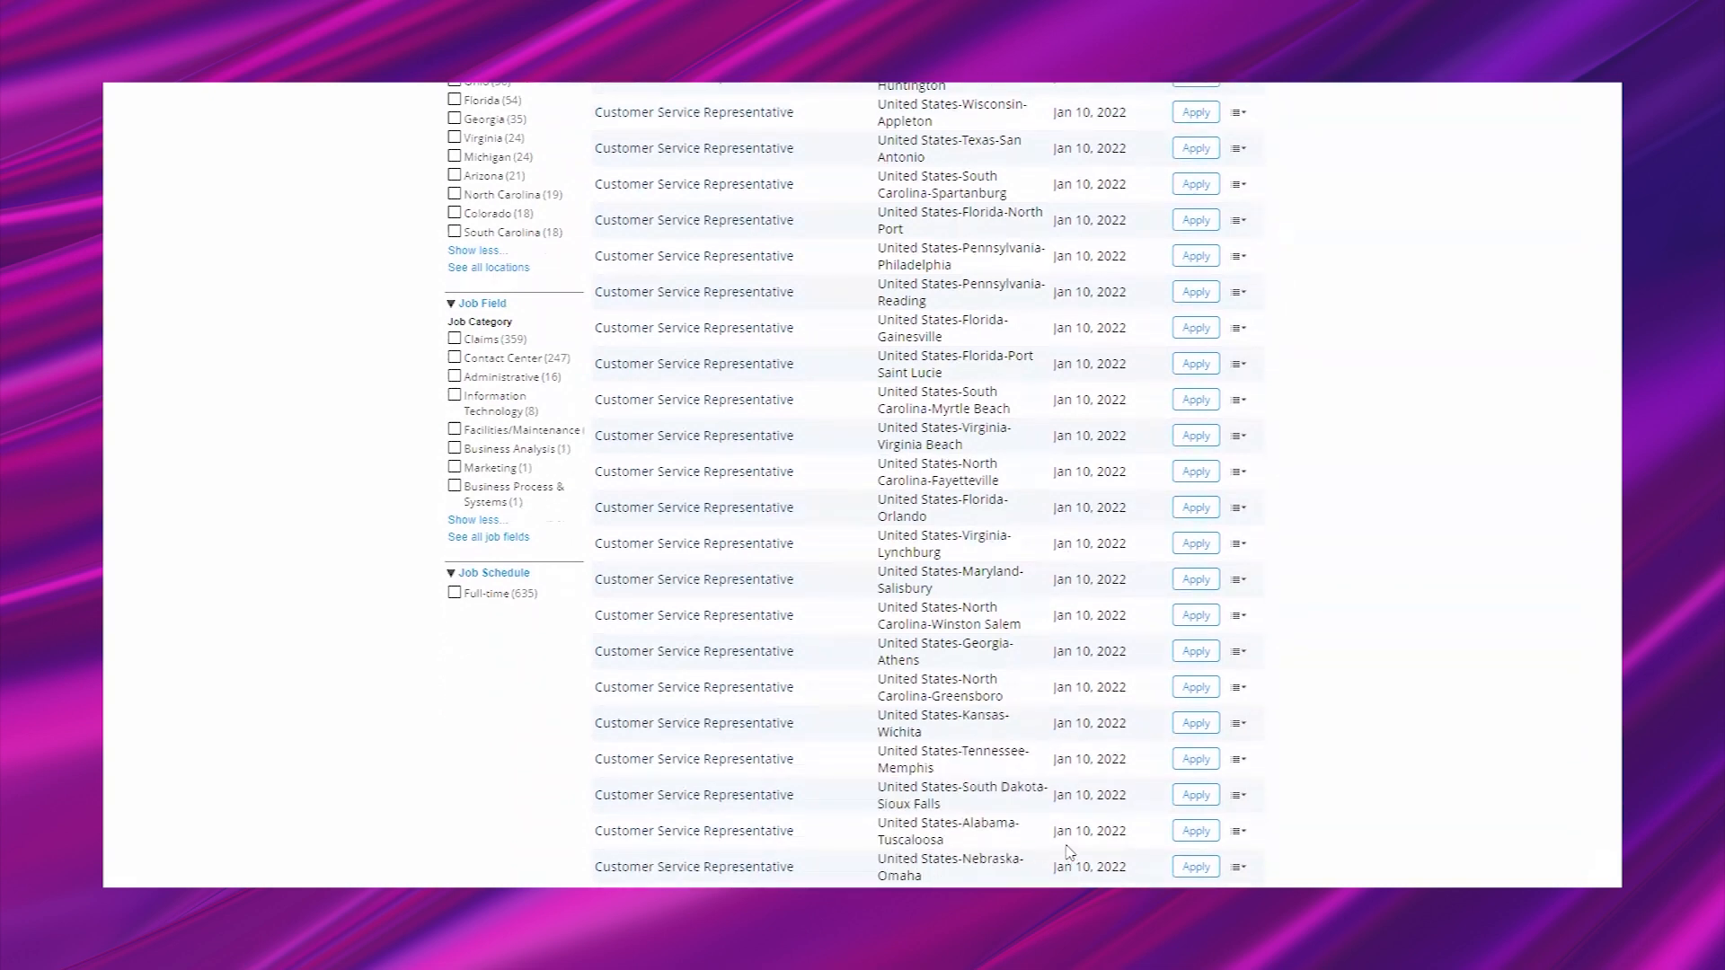
{"action": "mouse_move", "coordinate": [783, 790]}
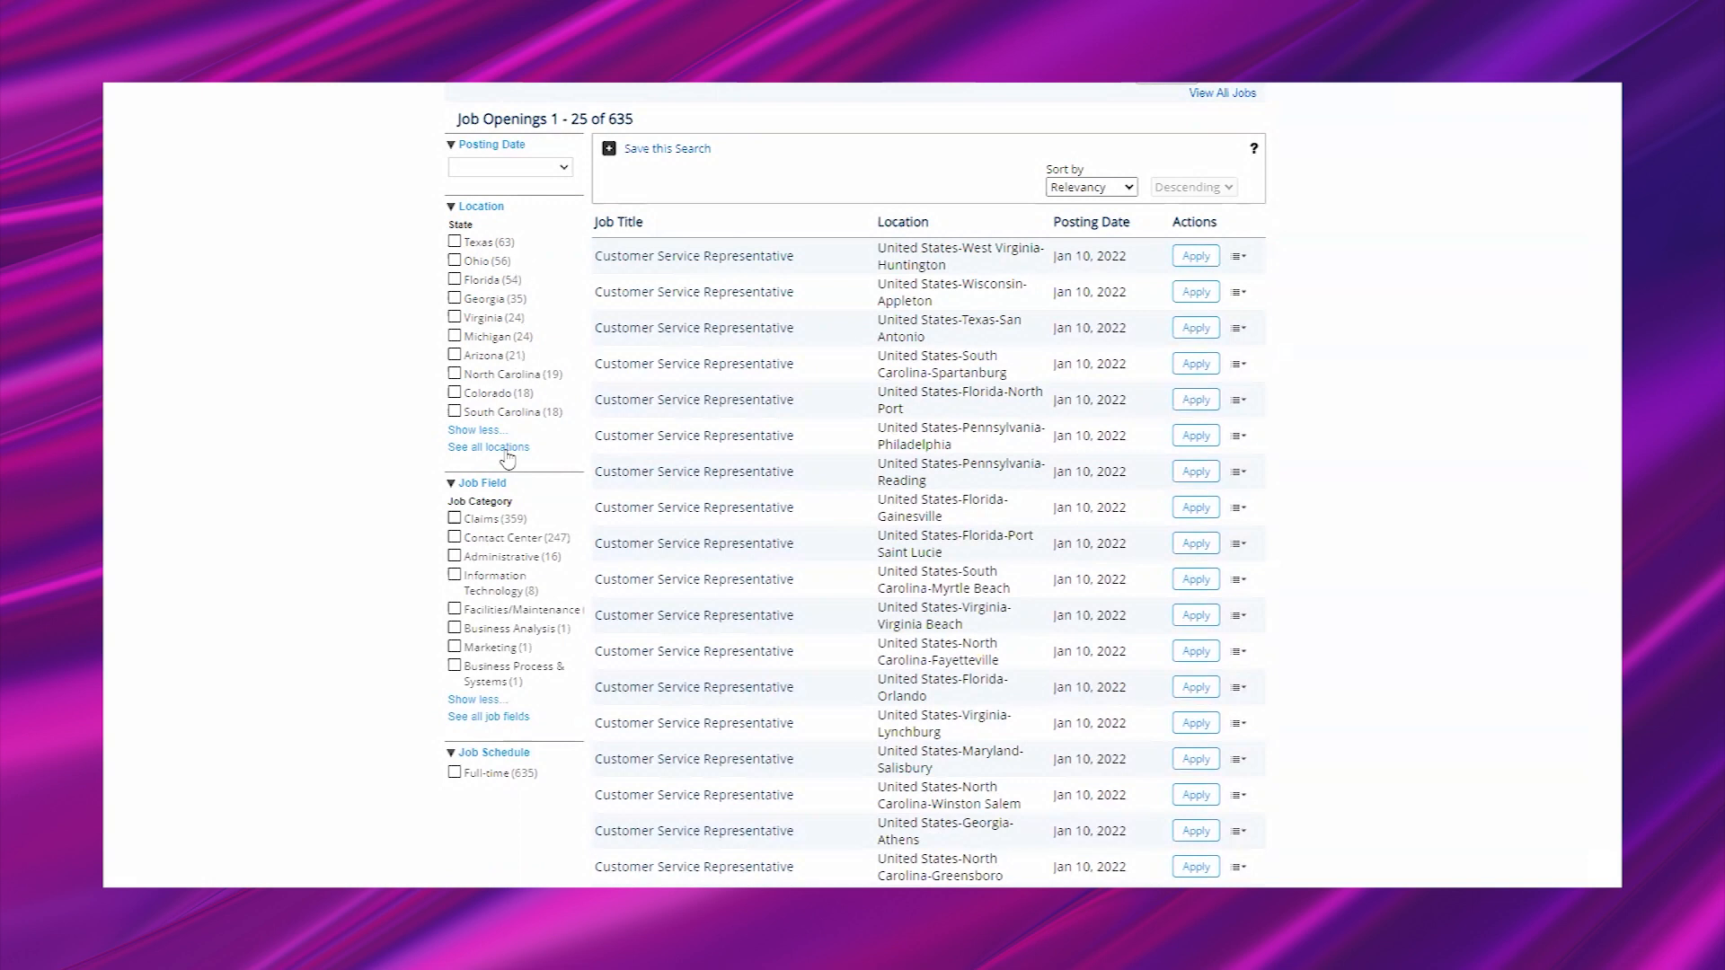
{"action": "left_click", "coordinate": [487, 446]}
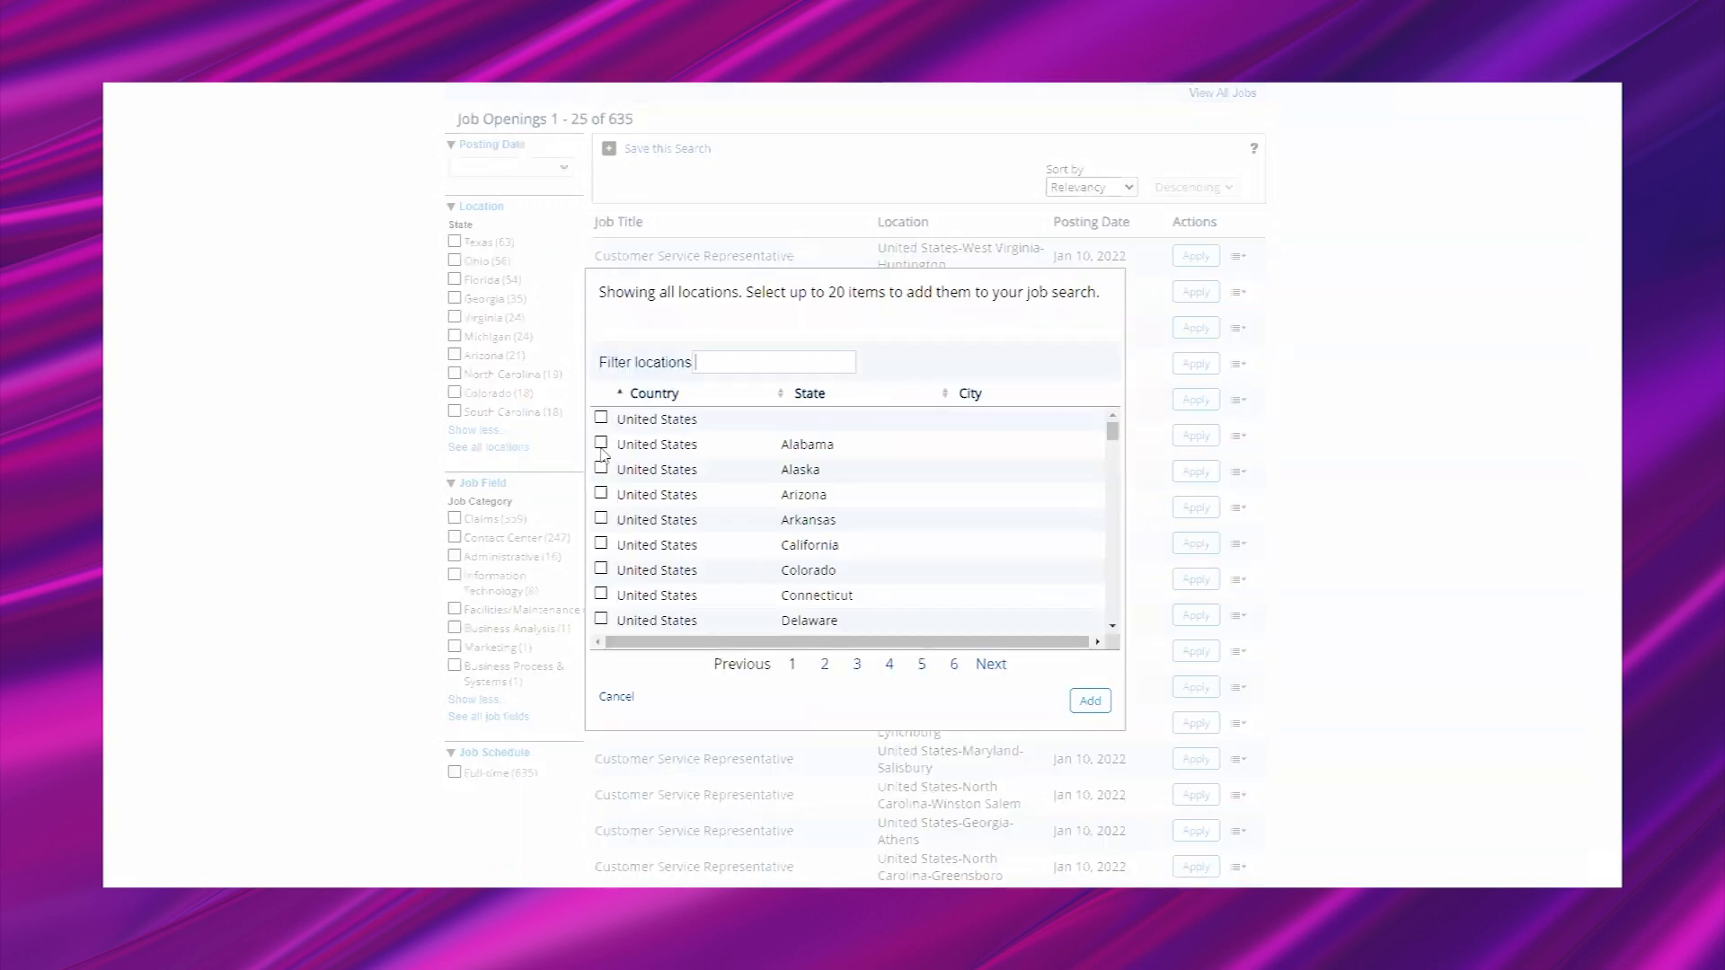
{"action": "scroll", "scroll_direction": "down", "scroll_amount": 3}
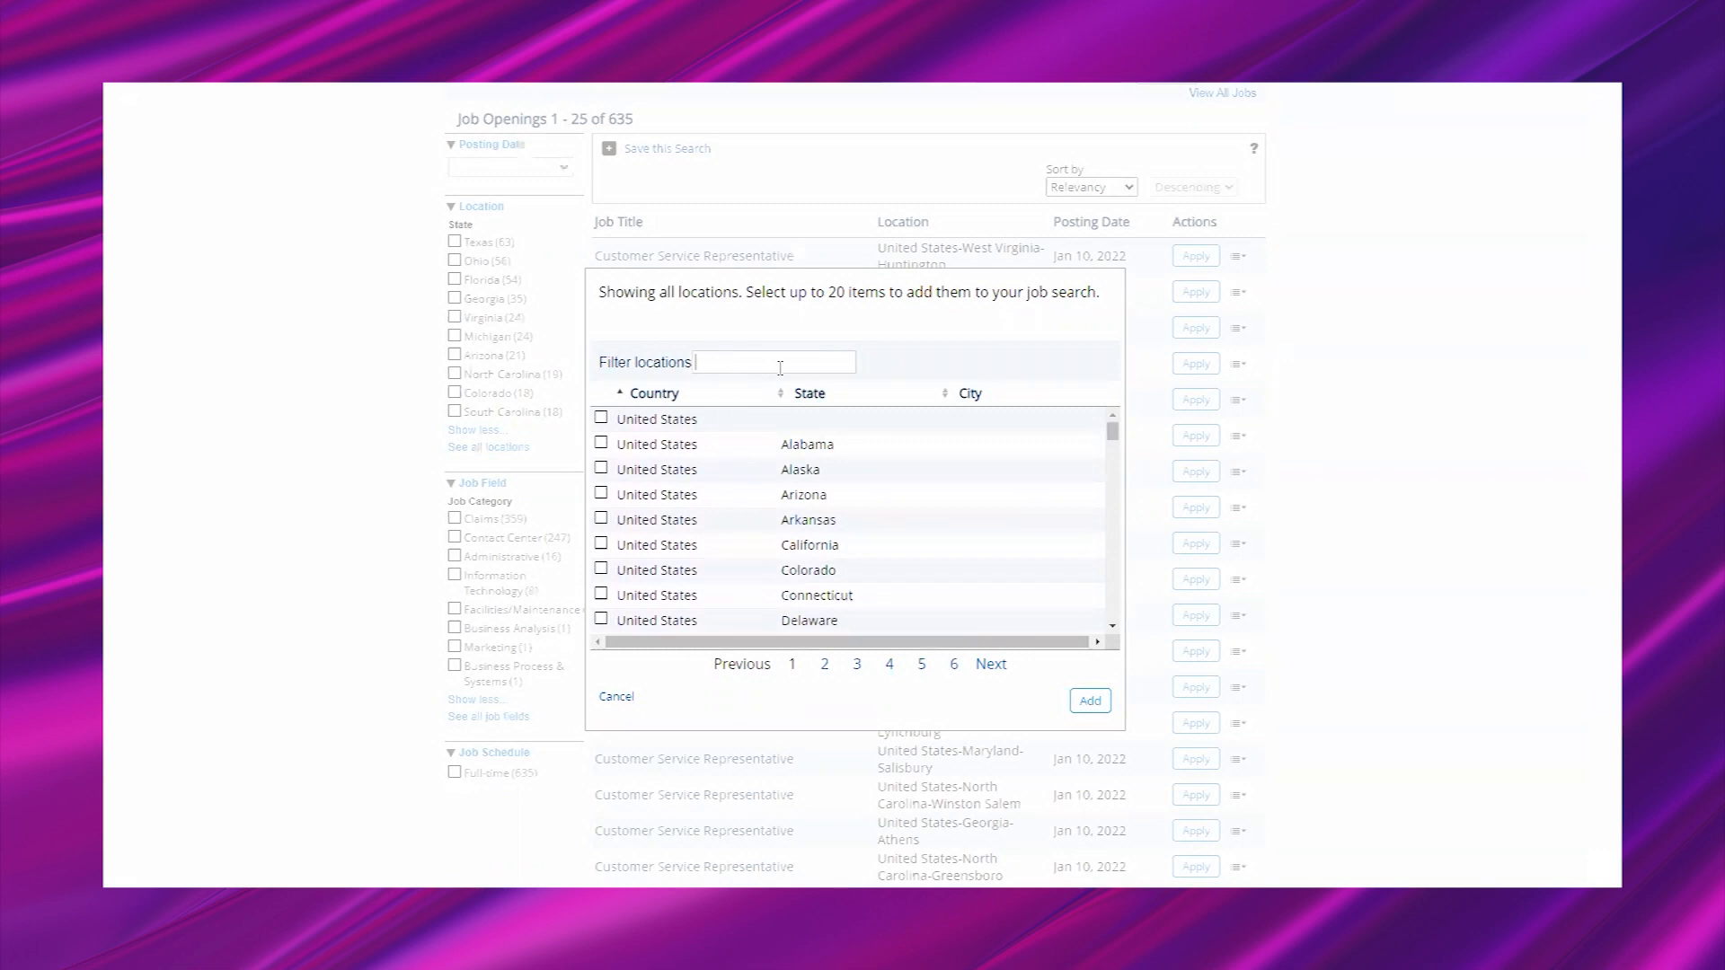
{"action": "mouse_move", "coordinate": [774, 382]}
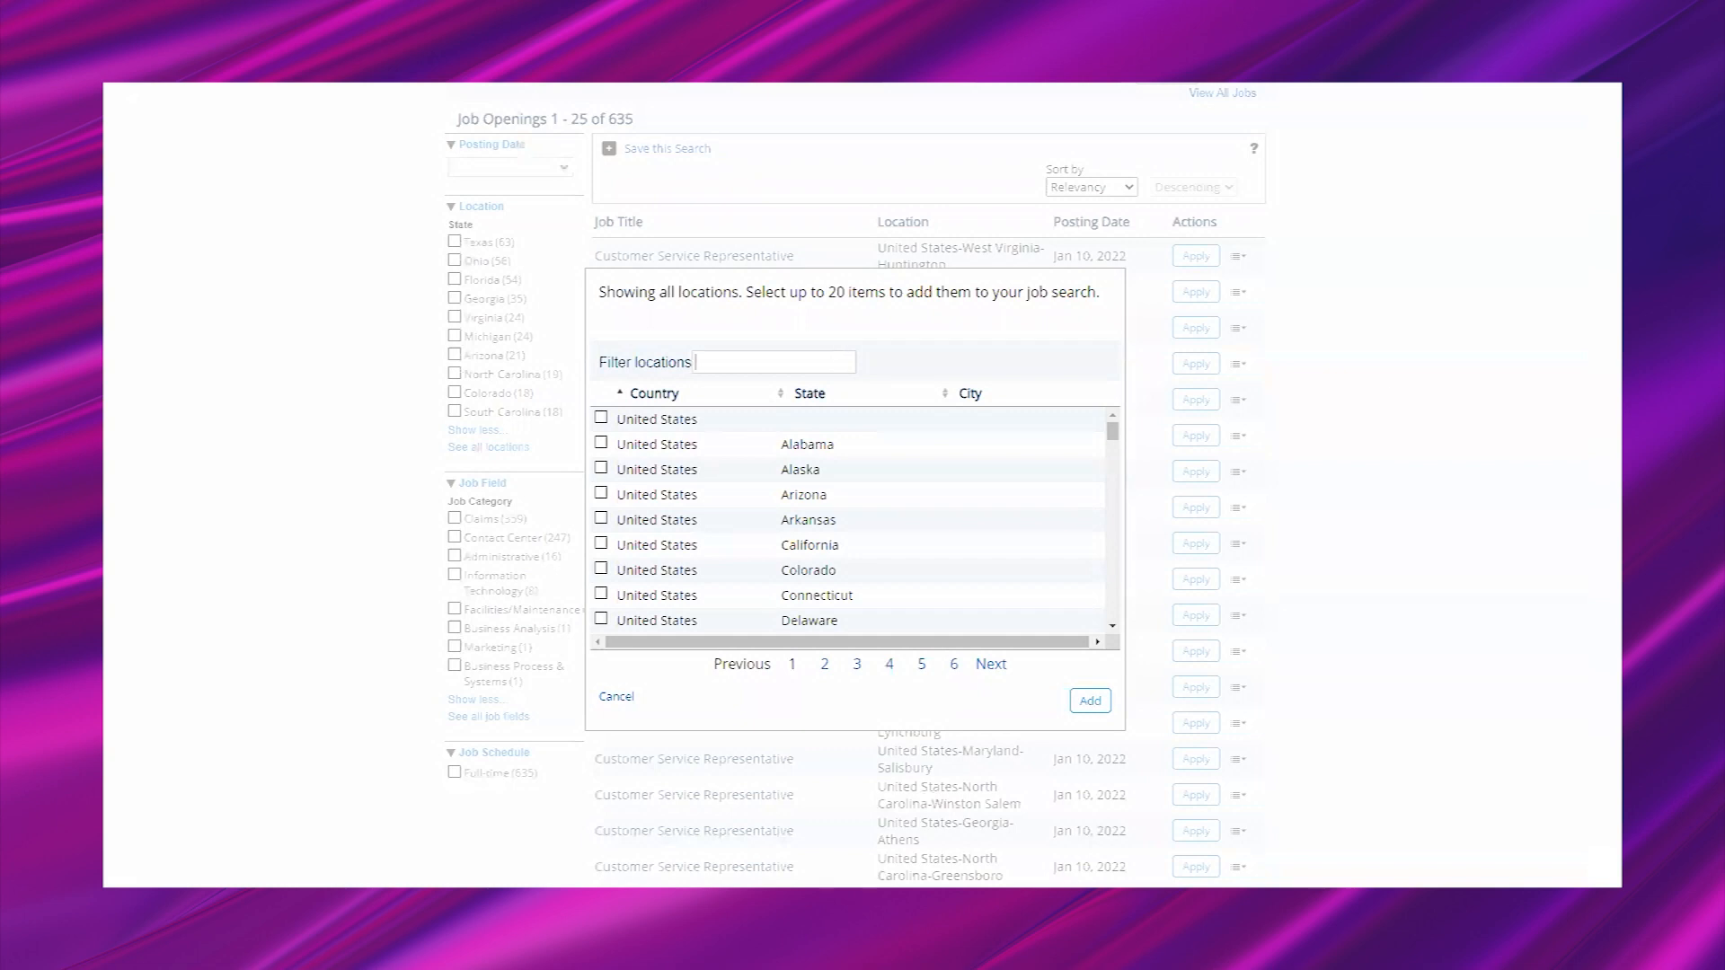
{"action": "type", "text": "georgia"}
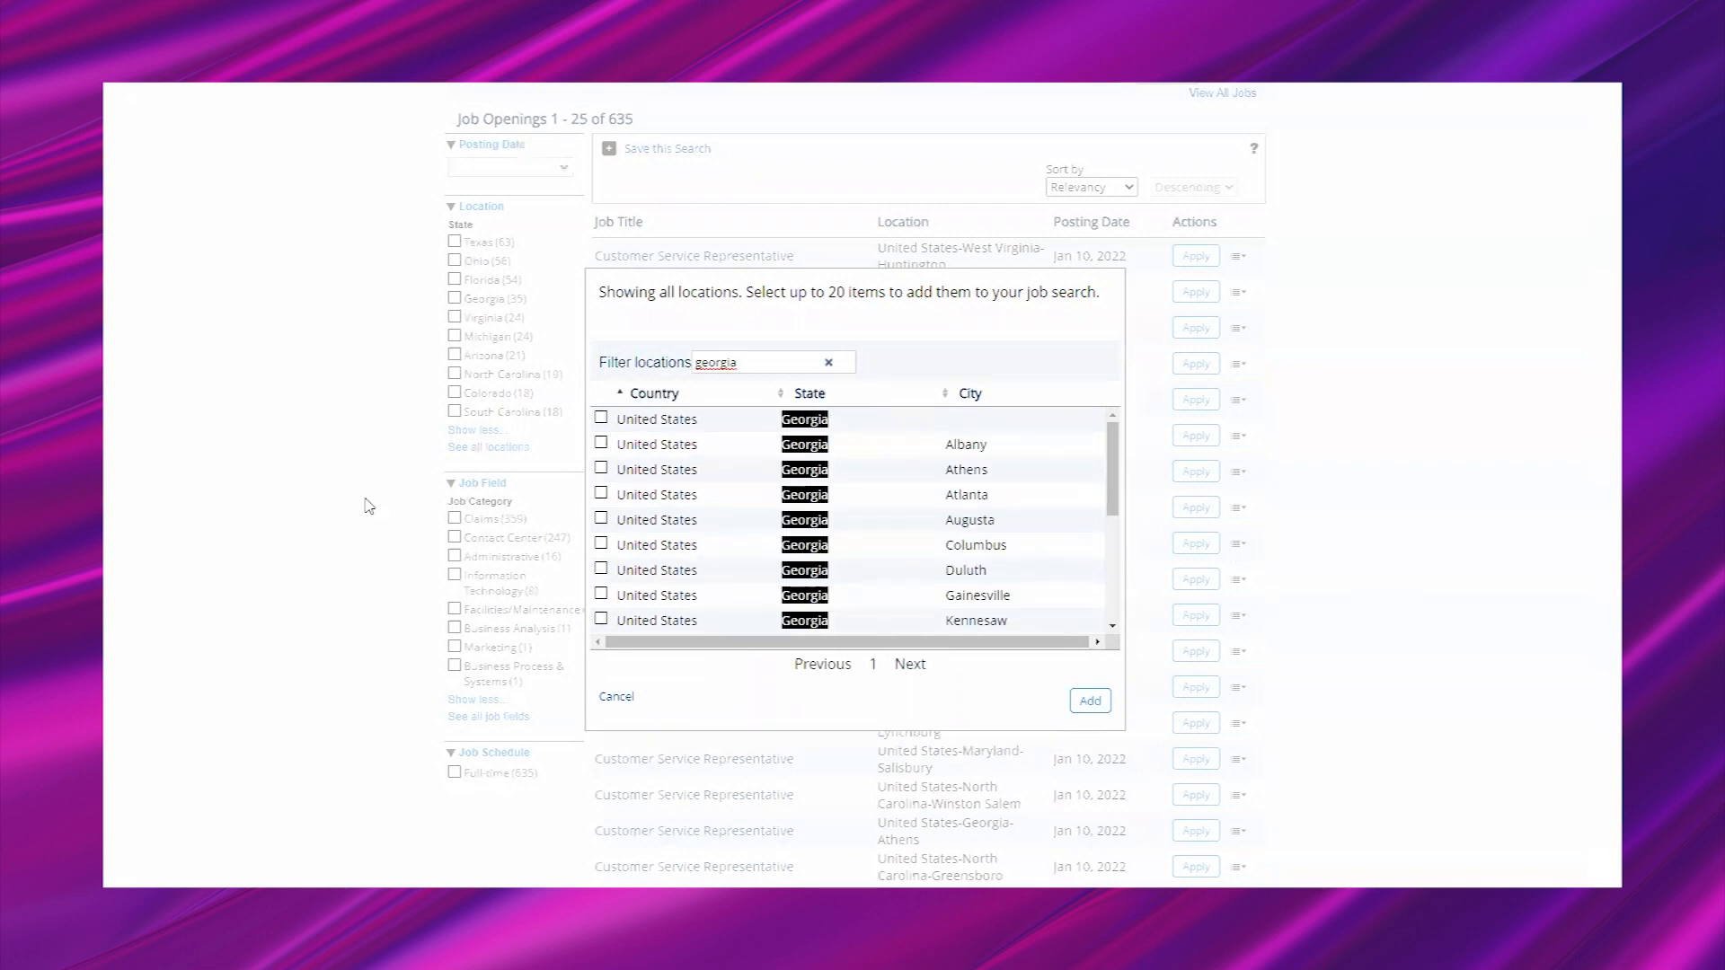
{"action": "left_click", "coordinate": [601, 420]}
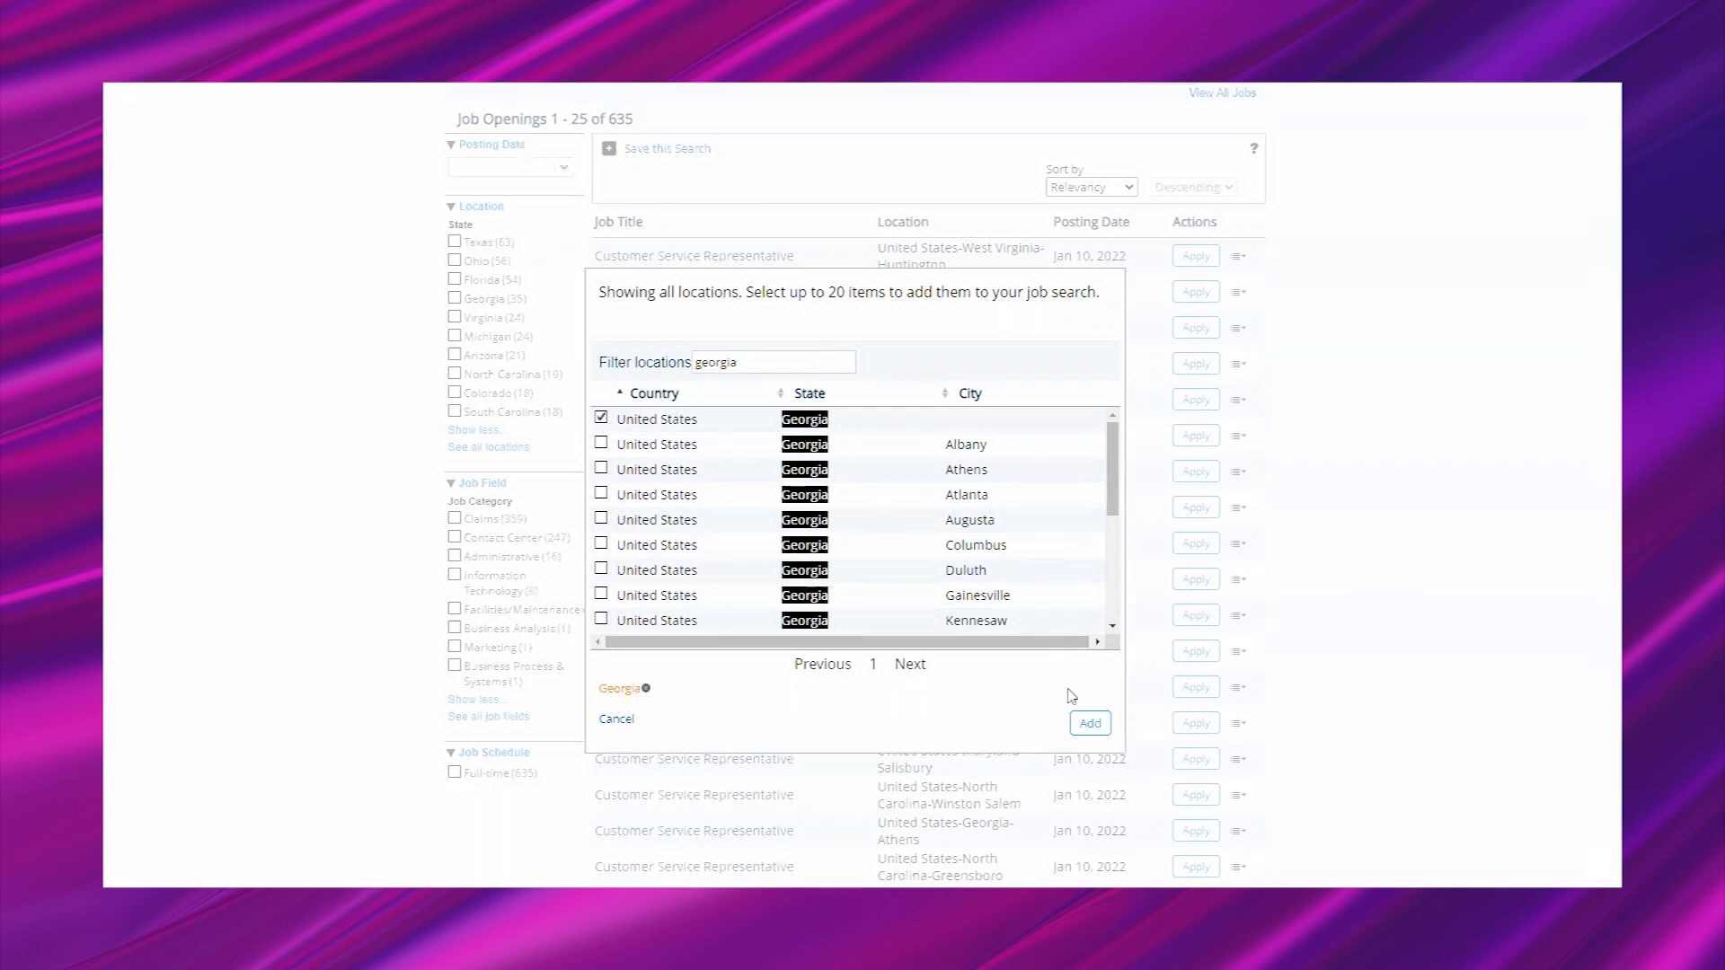
{"action": "left_click", "coordinate": [1089, 722]}
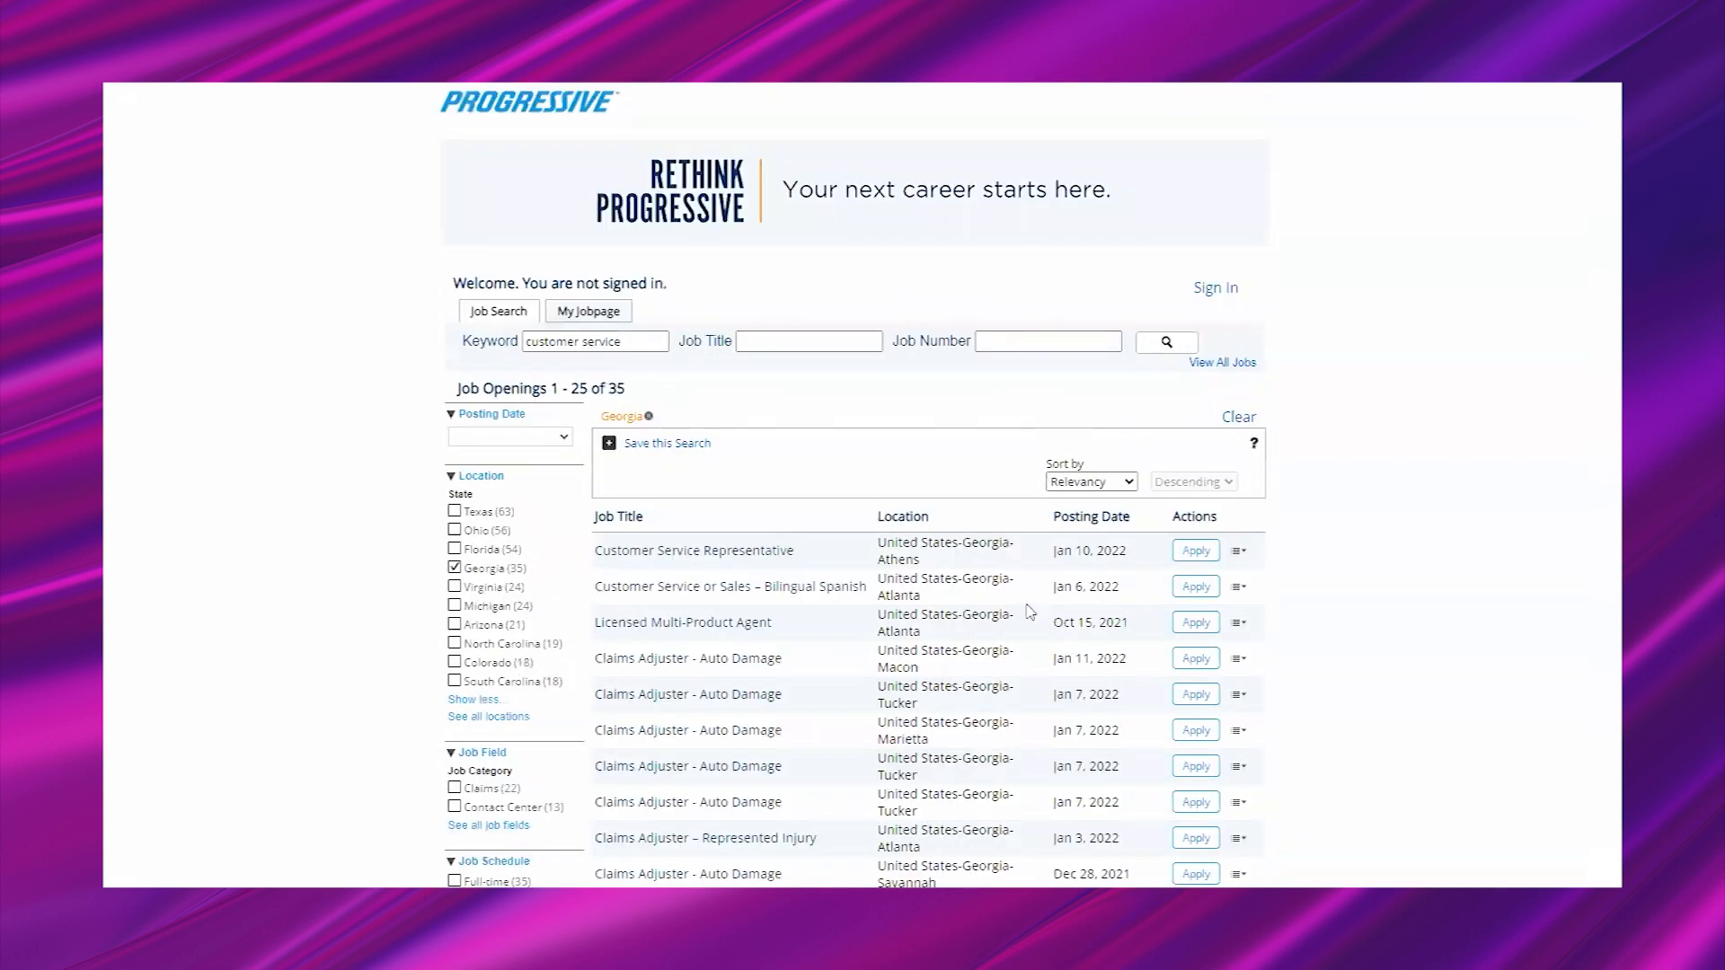
{"action": "mouse_move", "coordinate": [803, 548]}
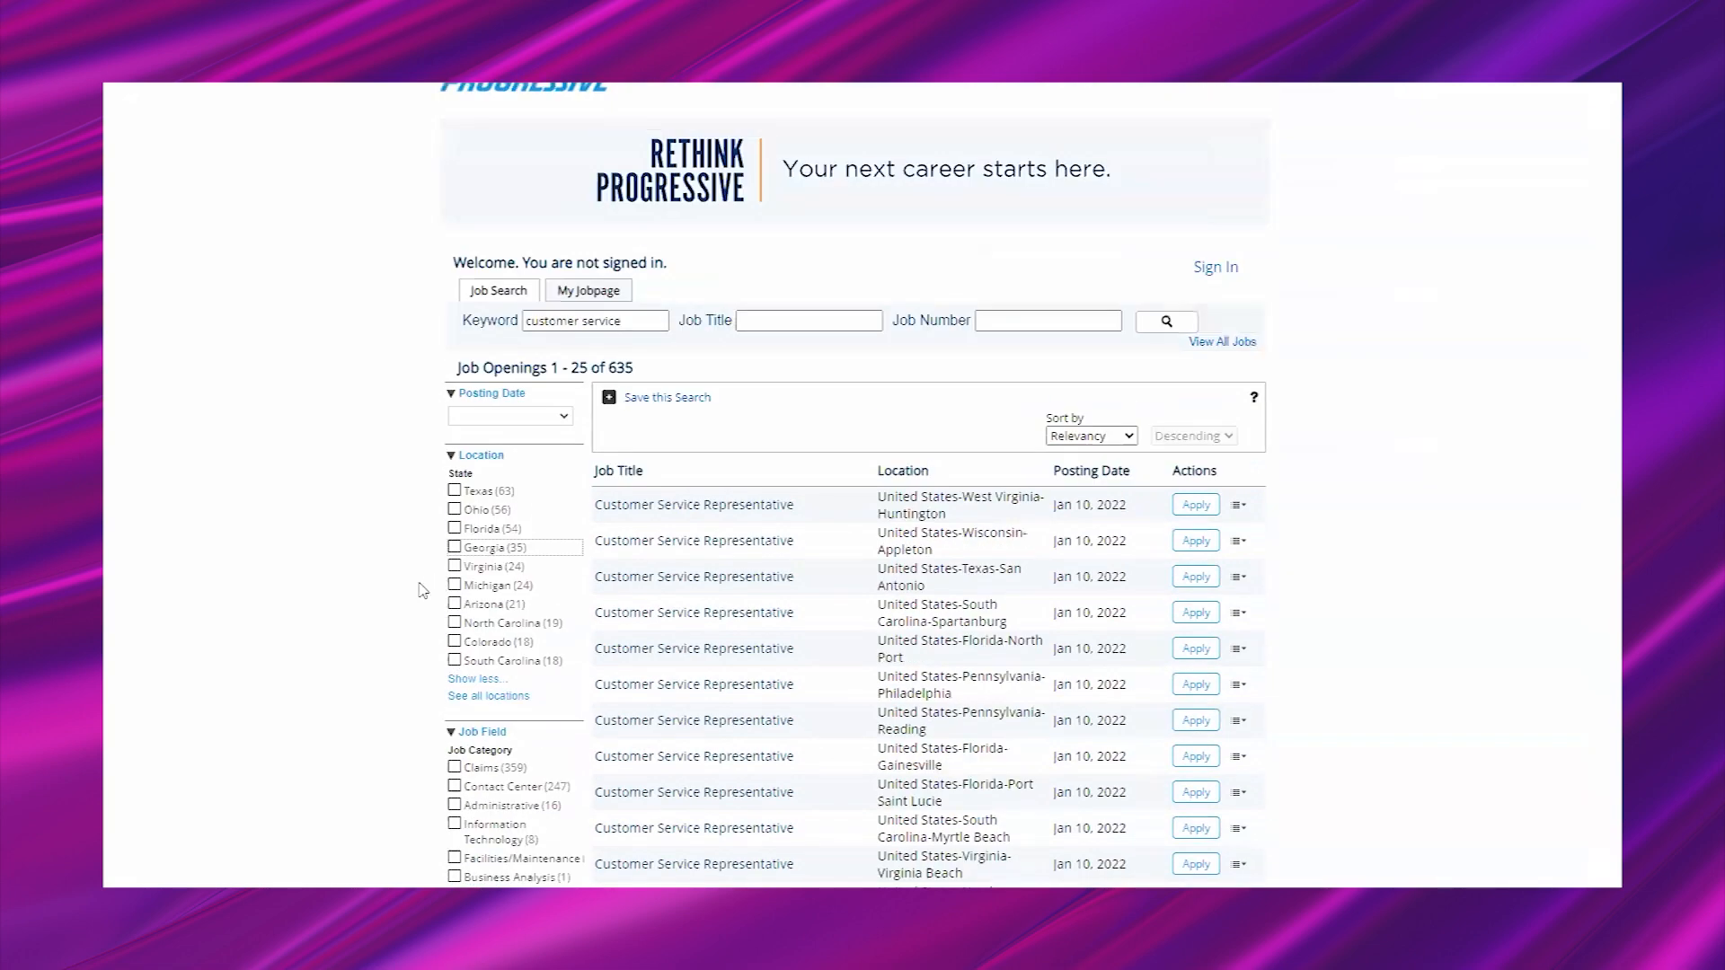
{"action": "mouse_move", "coordinate": [314, 601]}
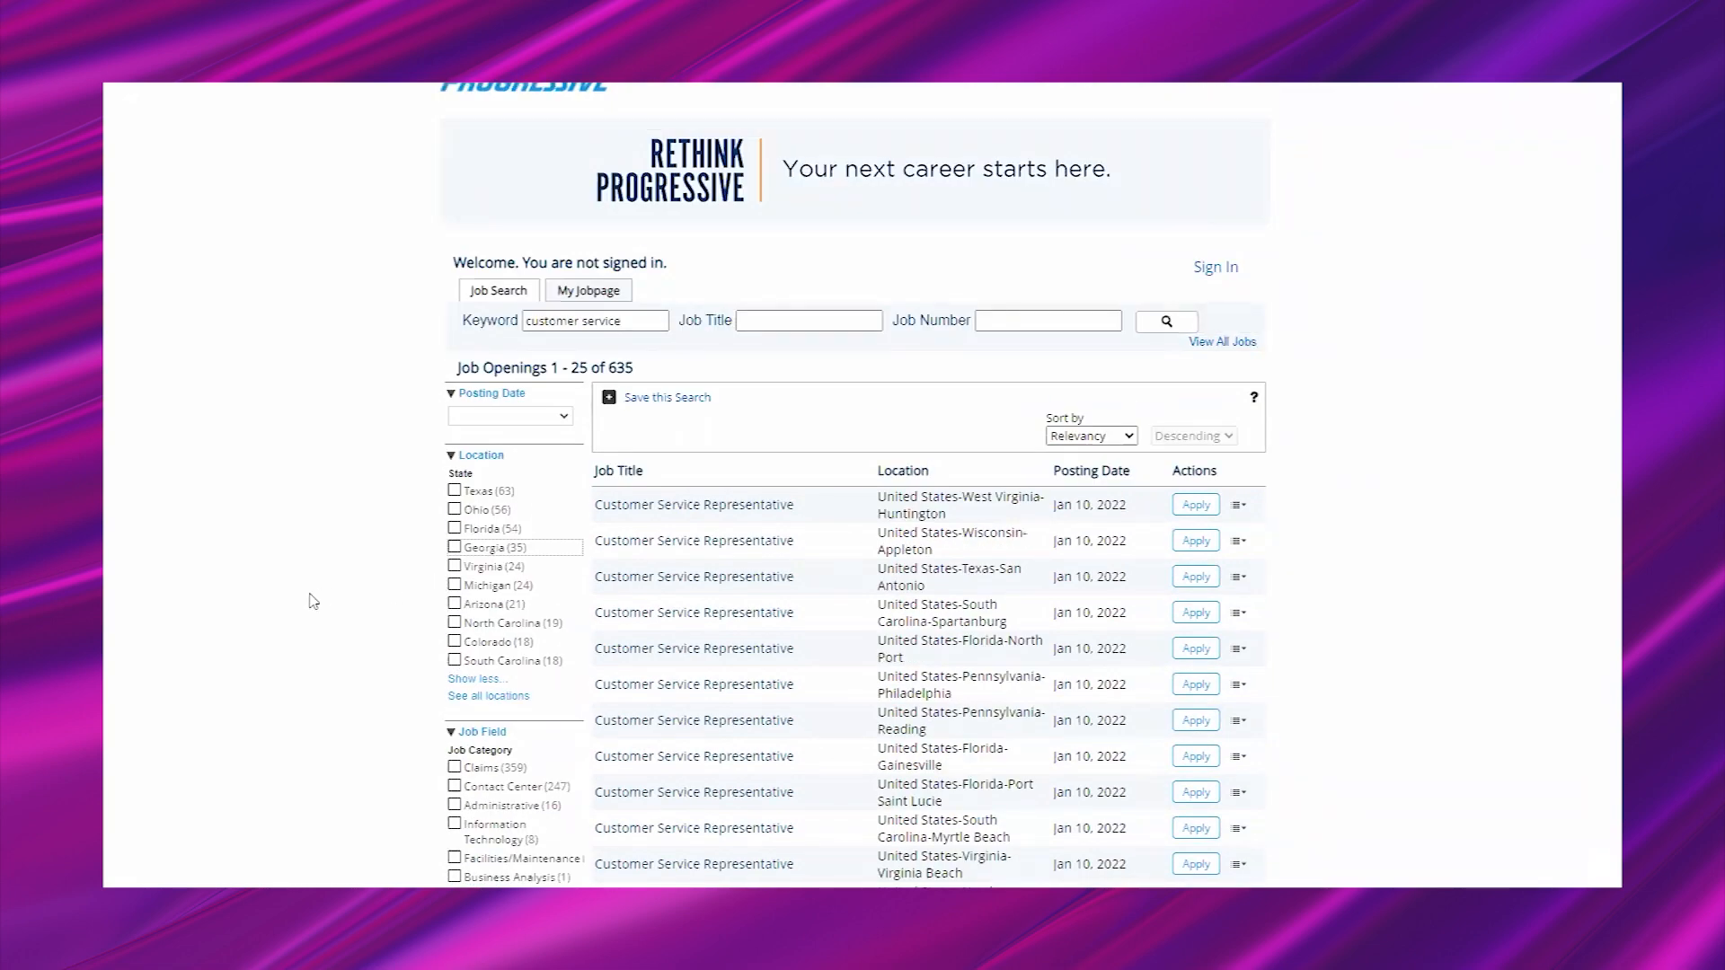
{"action": "mouse_move", "coordinate": [1562, 430]}
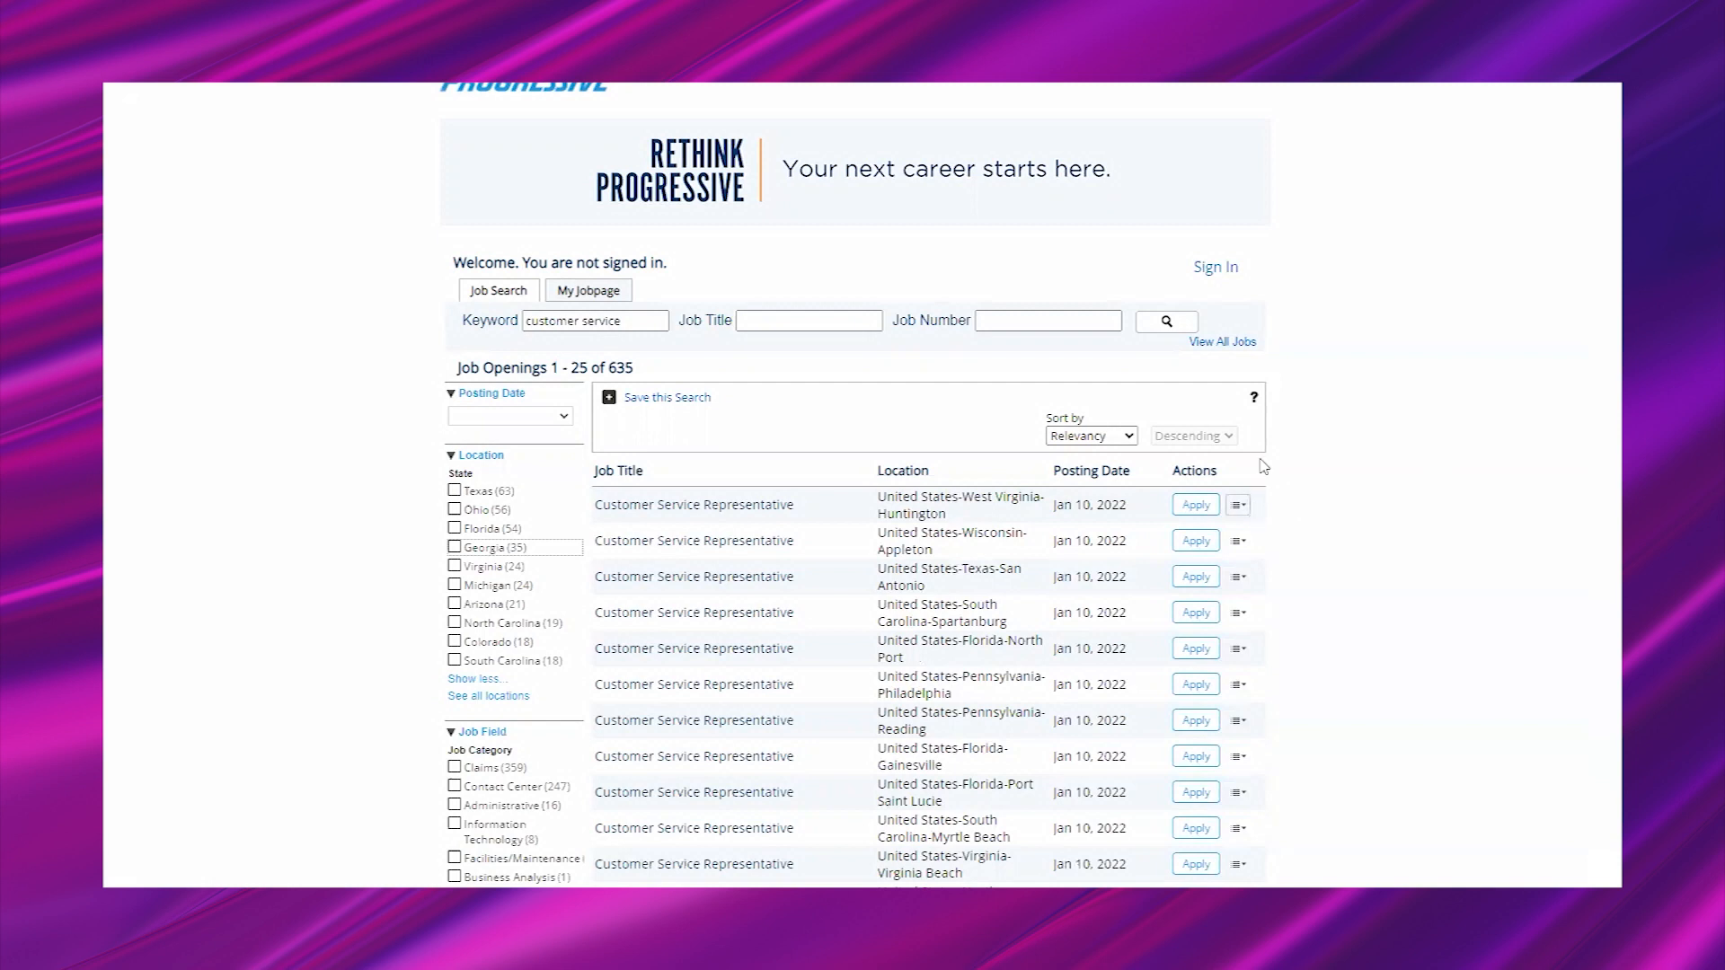
Step: Open Customer Service Representative job 186611 and scroll to its qualifications and compensation
{"action": "left_click", "coordinate": [693, 504]}
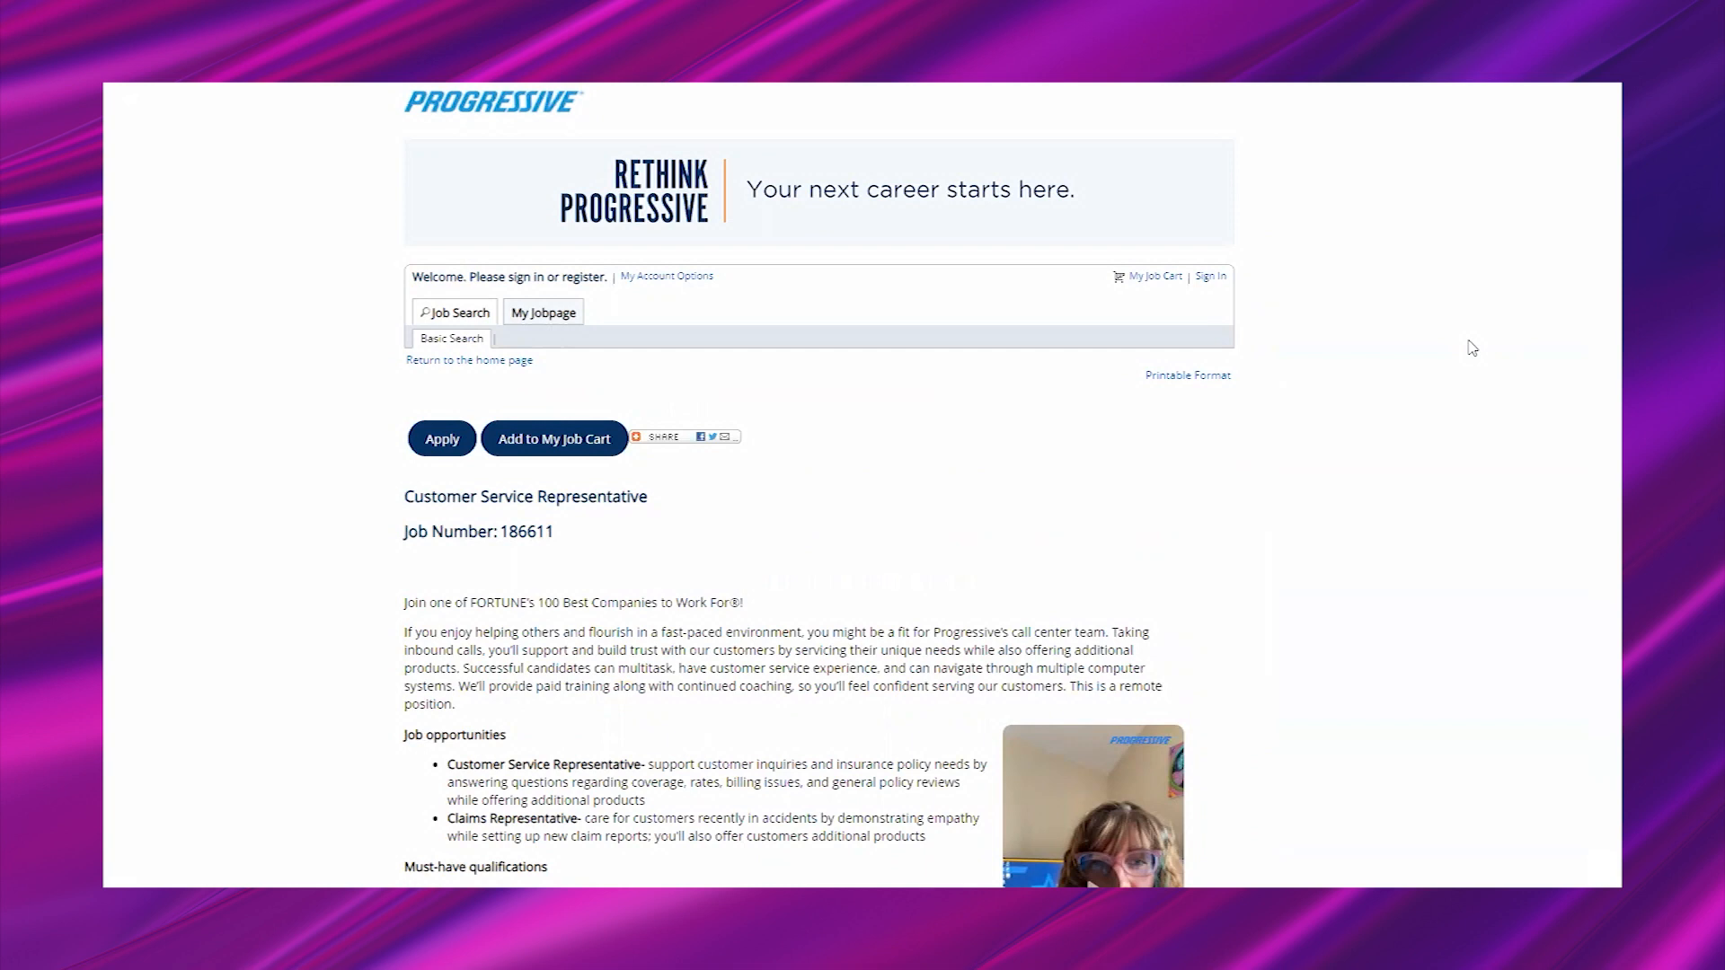
{"action": "mouse_move", "coordinate": [1504, 458]}
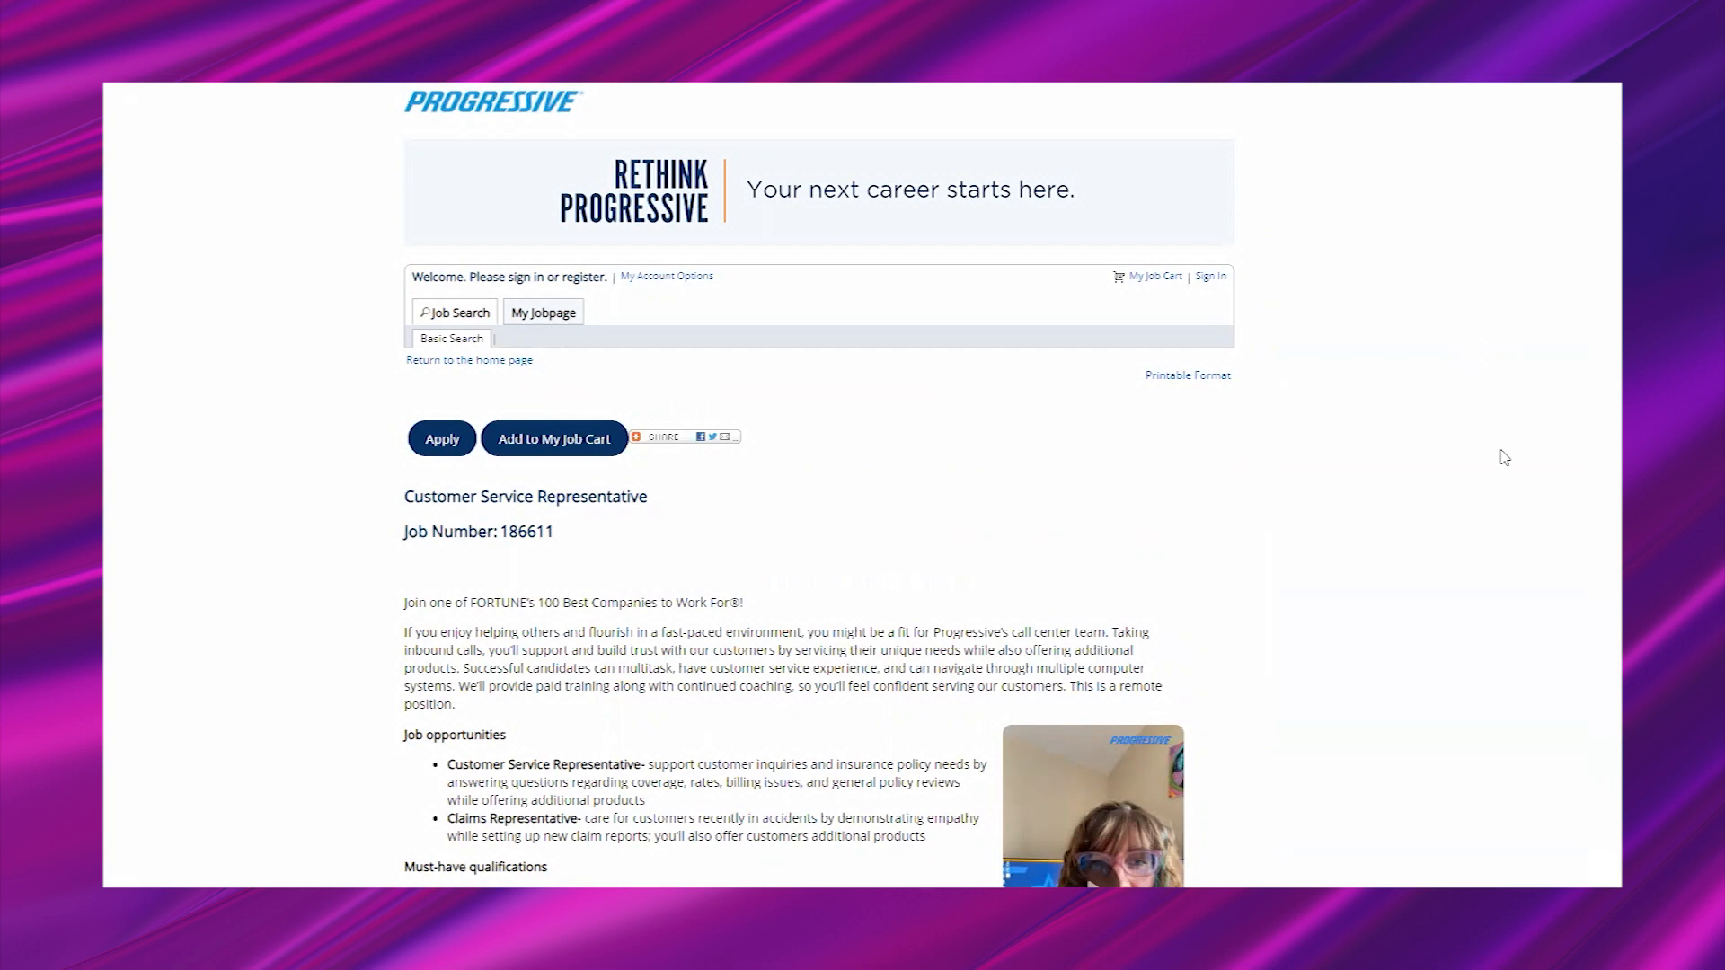
{"action": "scroll", "scroll_direction": "down", "scroll_amount": 3}
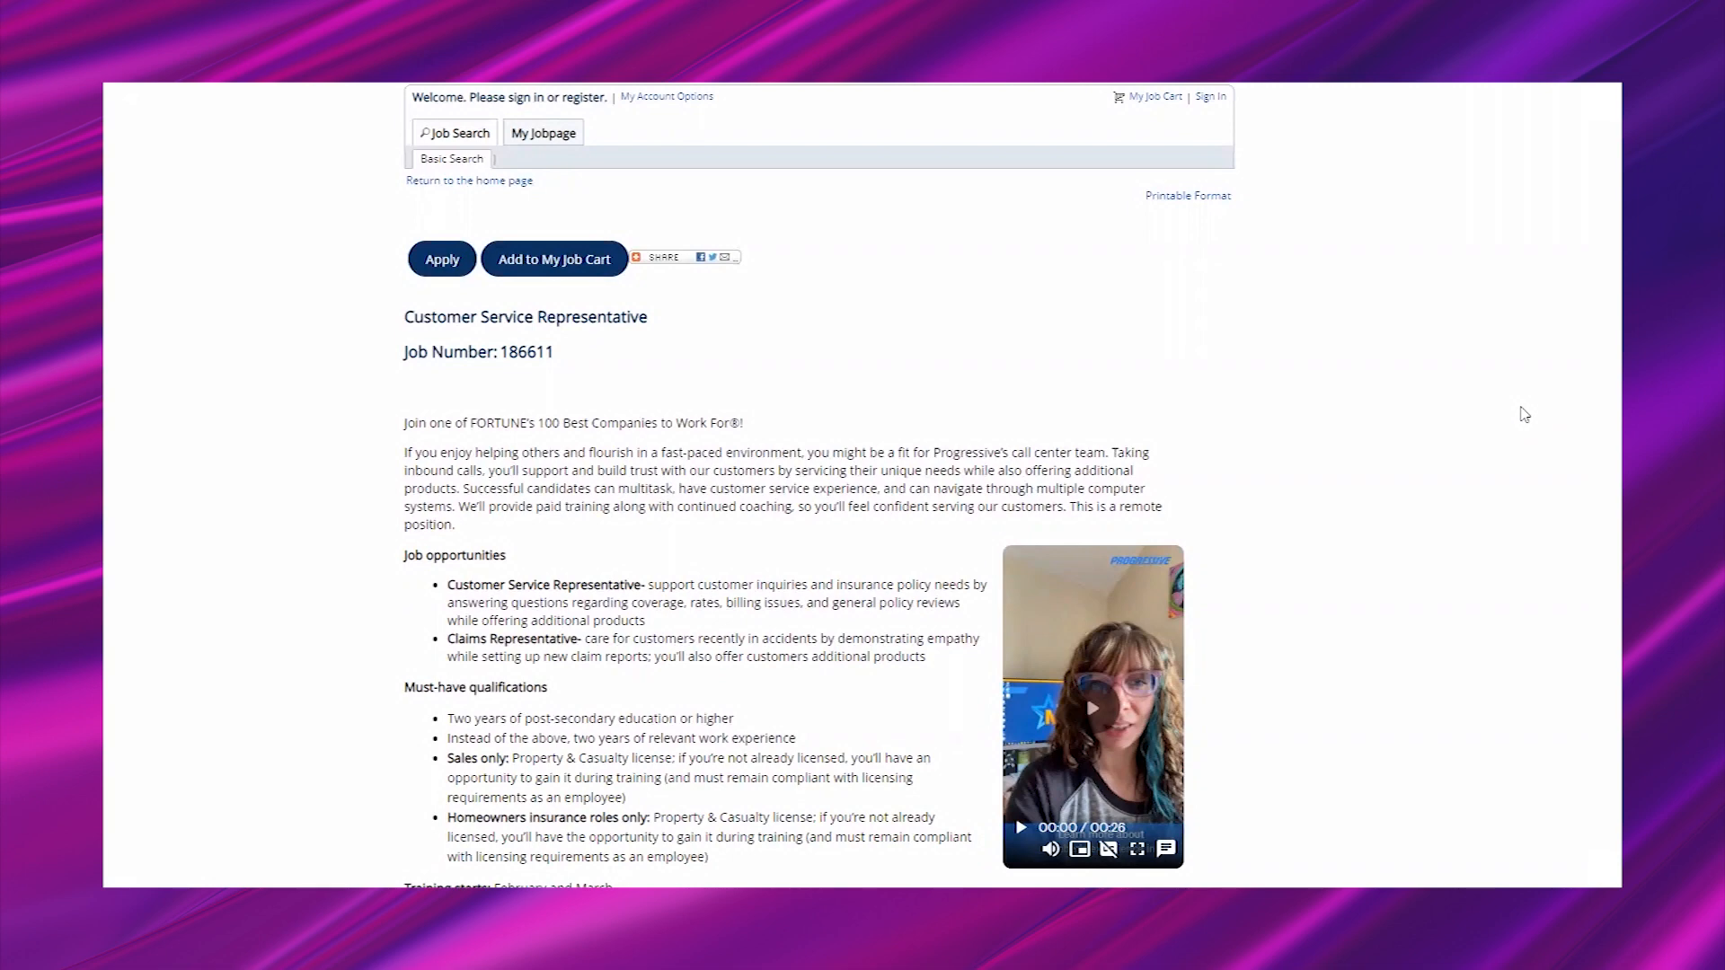
{"action": "mouse_move", "coordinate": [1540, 422]}
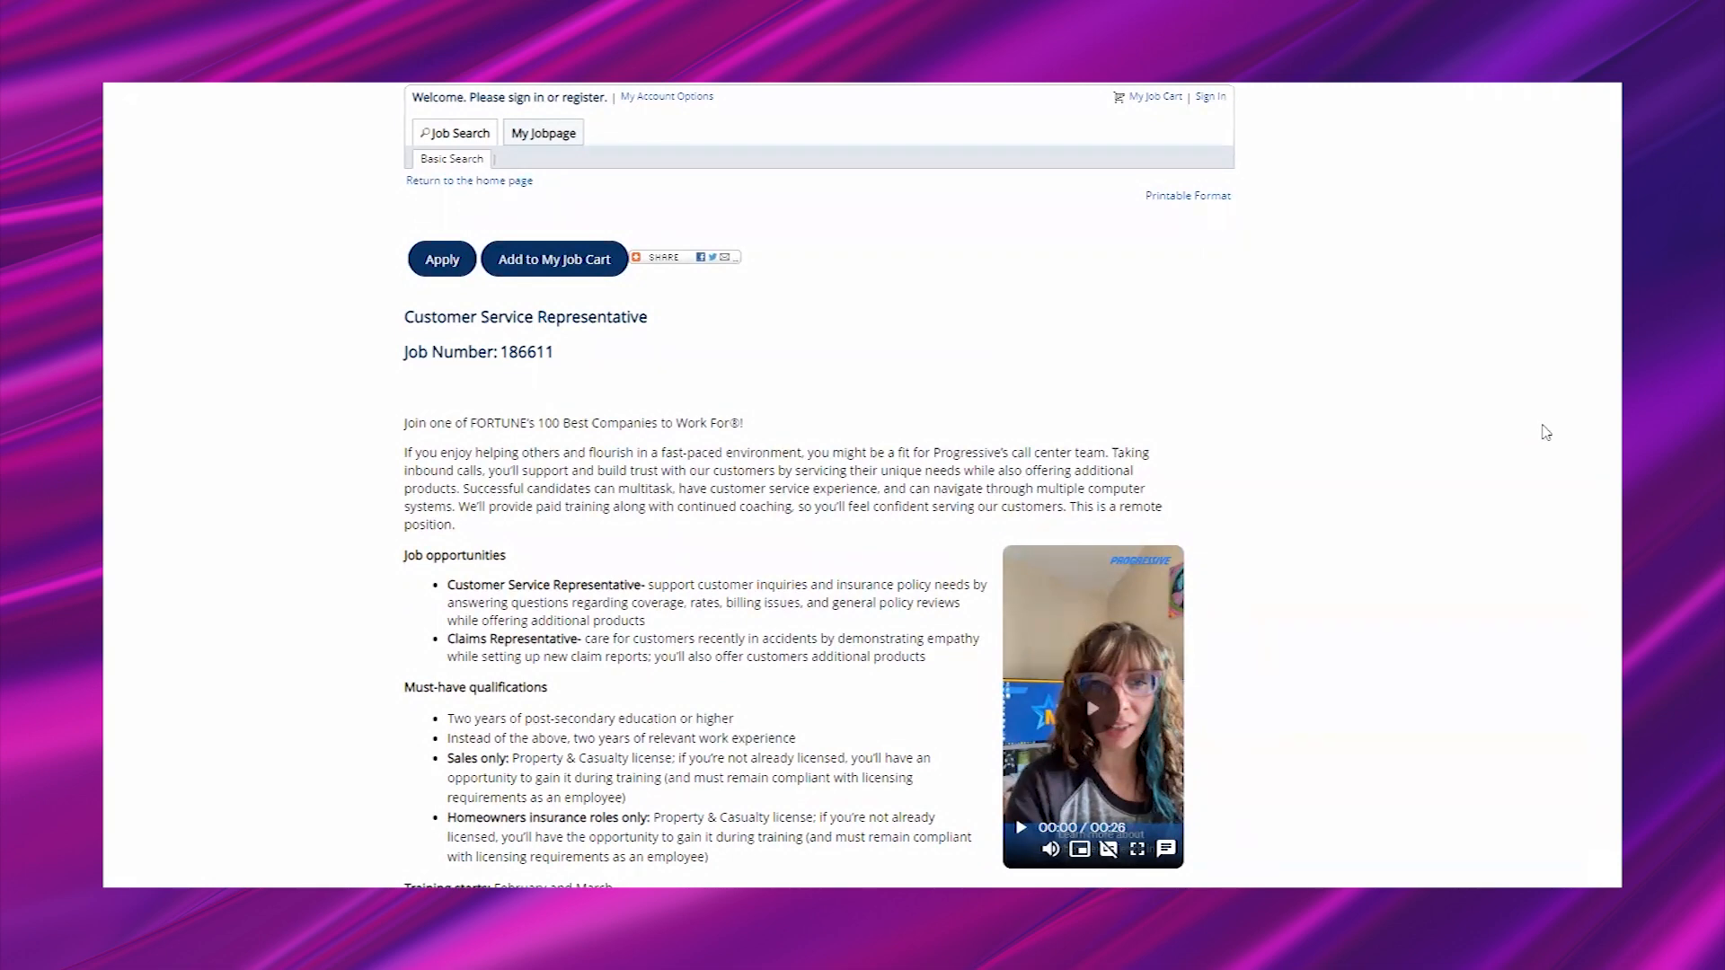
{"action": "scroll", "scroll_direction": "down", "scroll_amount": 3}
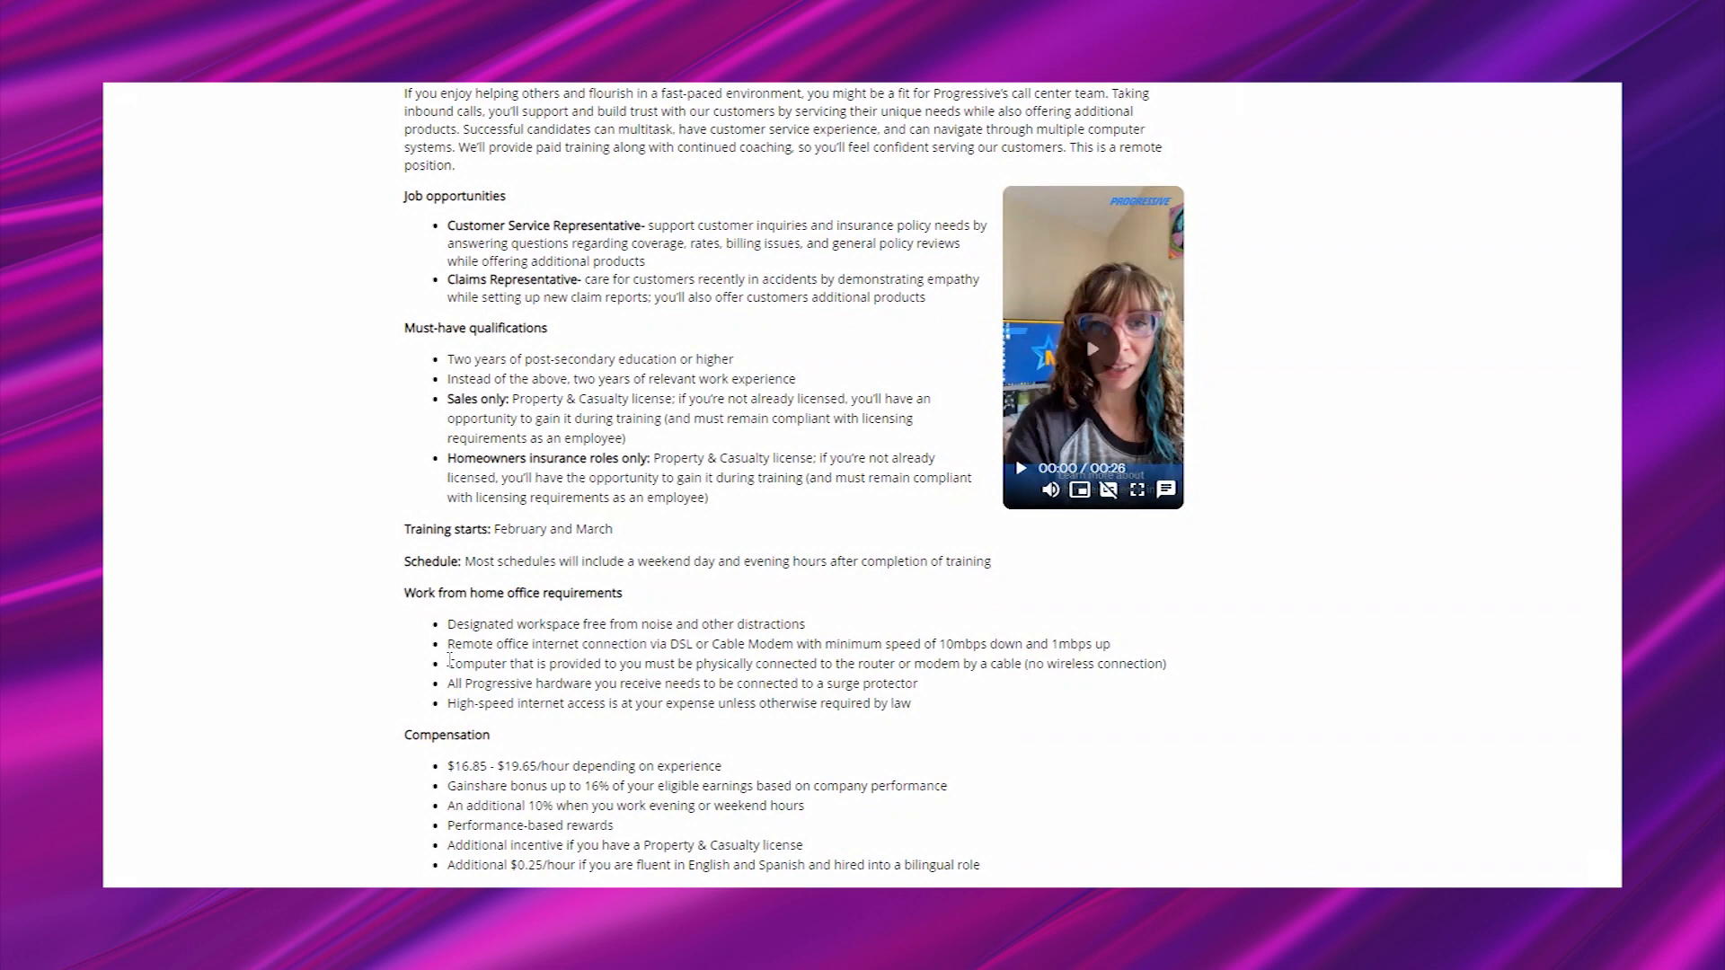
{"action": "scroll", "scroll_direction": "down", "scroll_amount": 3}
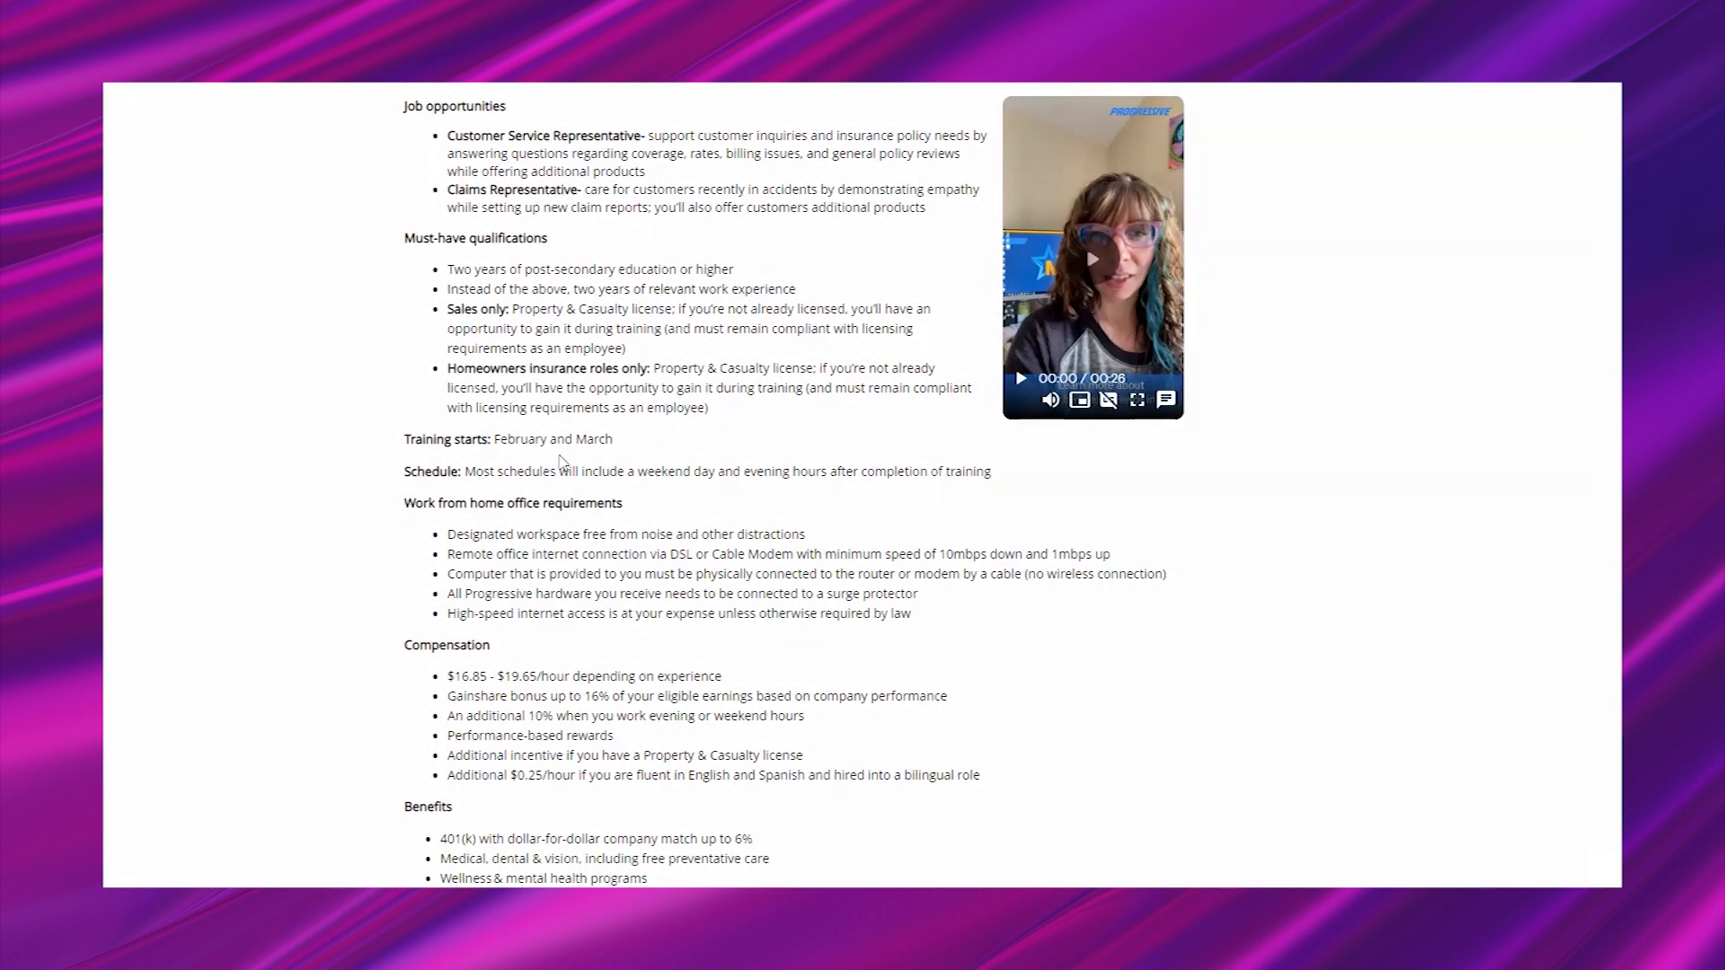
{"action": "mouse_move", "coordinate": [577, 439]}
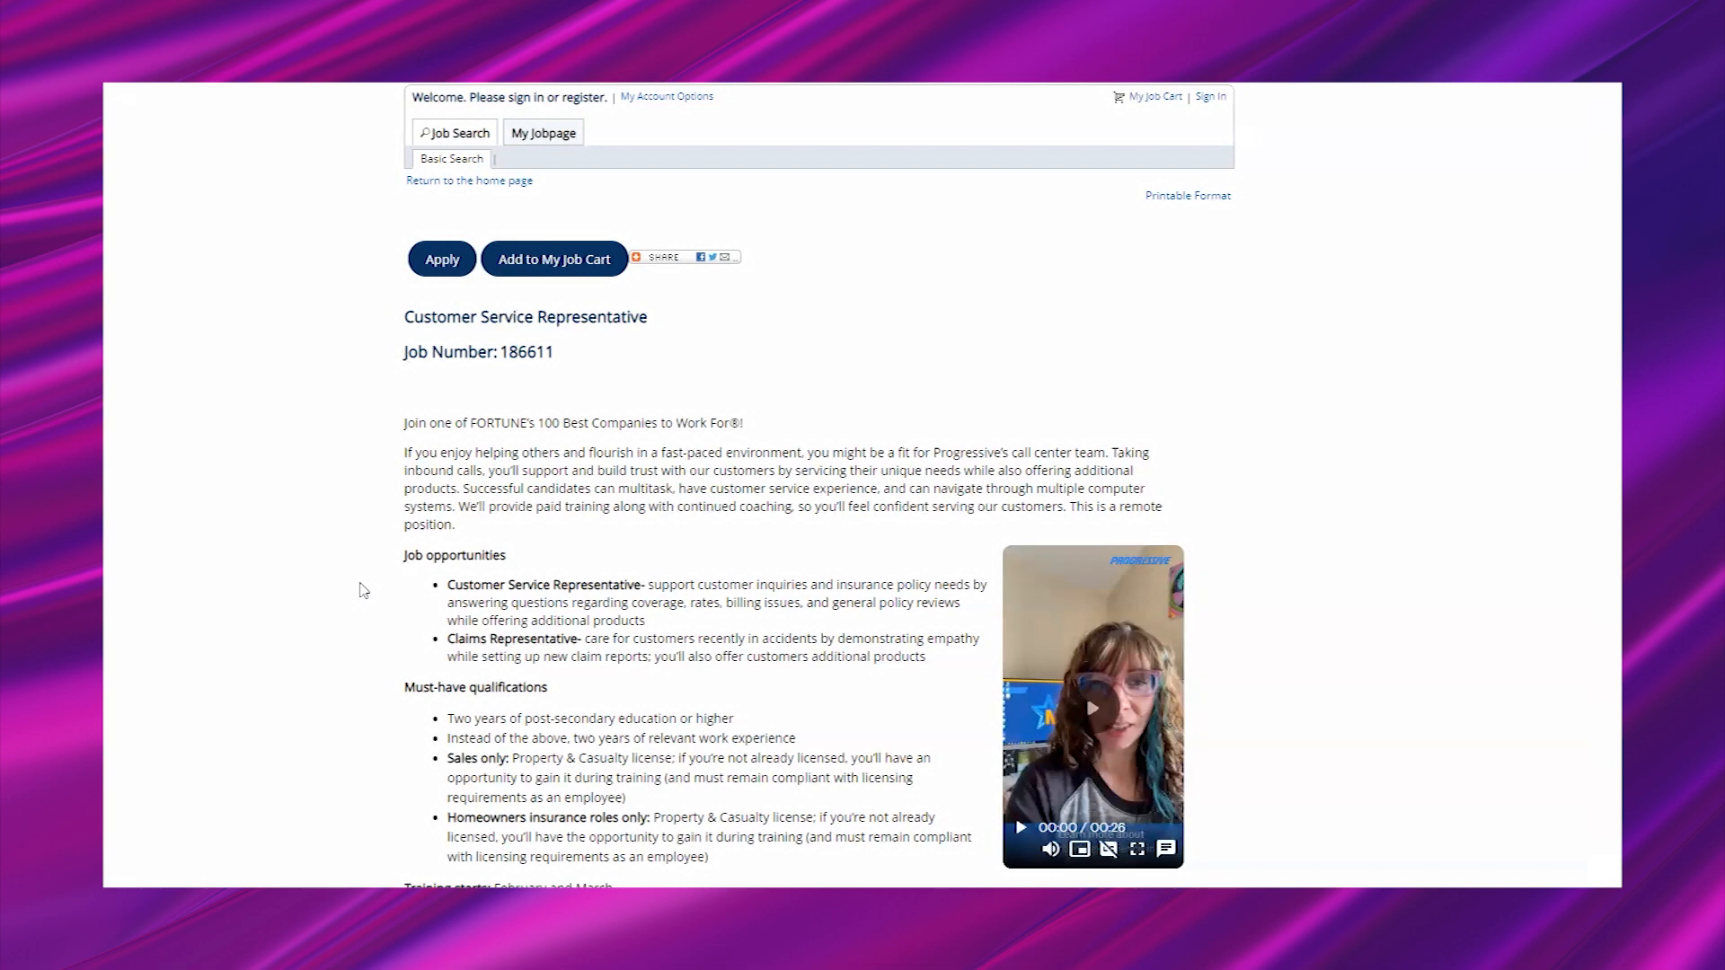
{"action": "scroll", "scroll_direction": "down", "scroll_amount": 3}
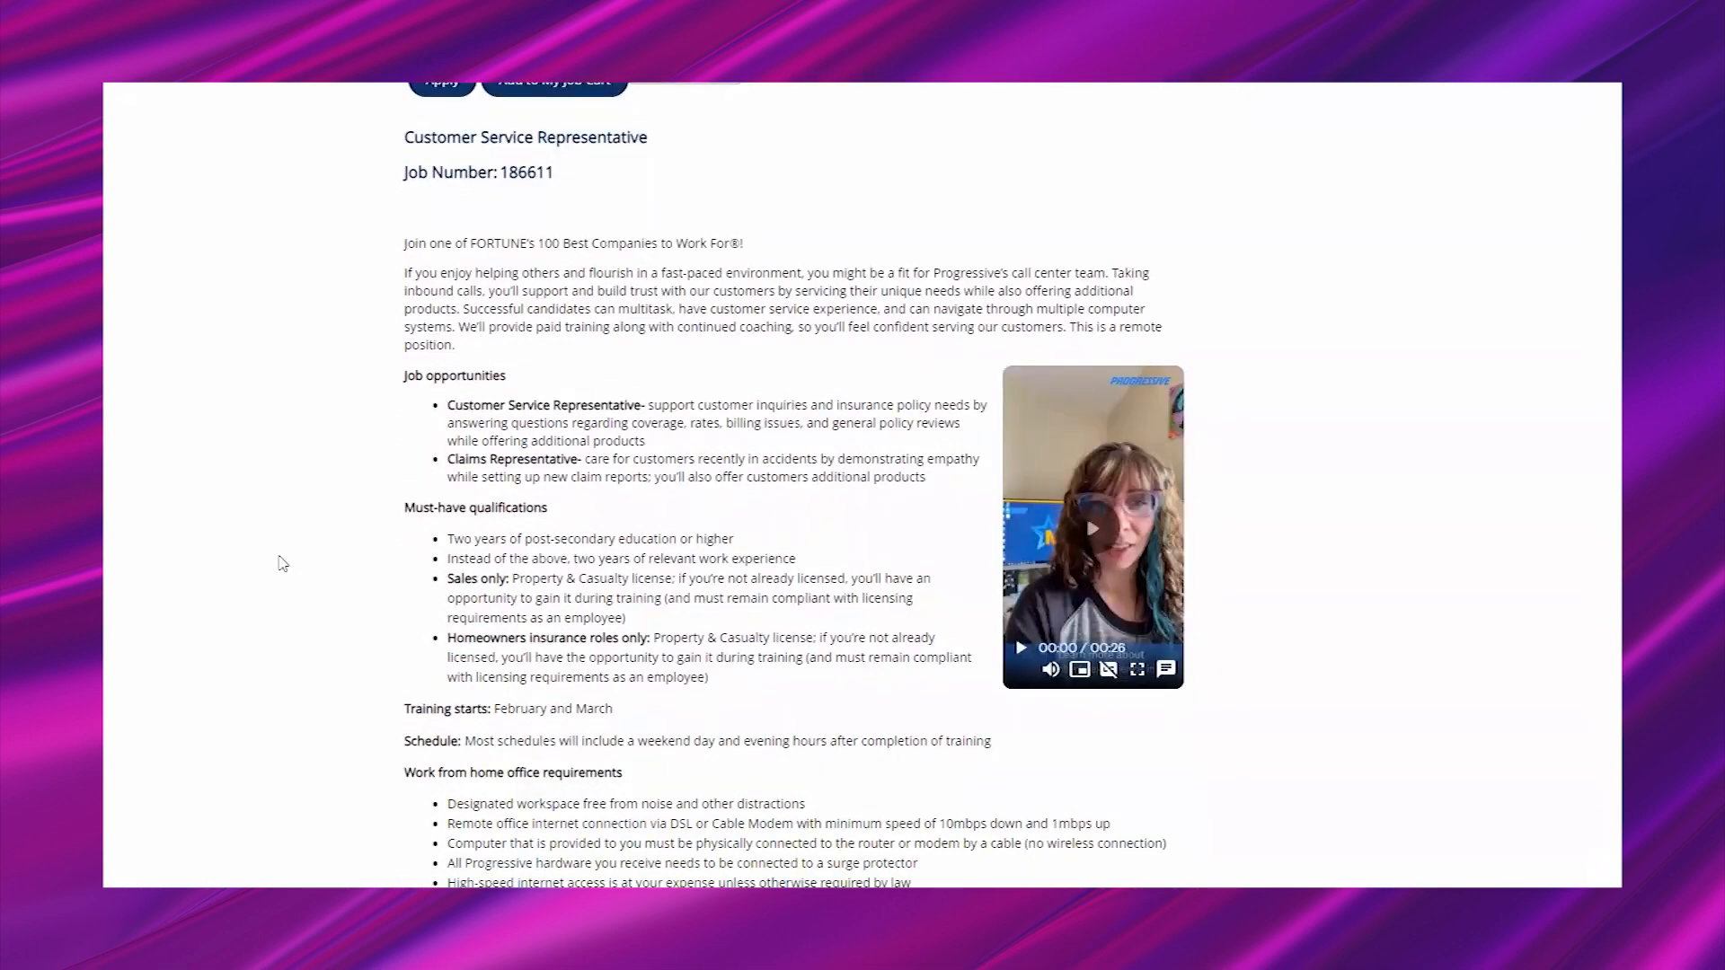
{"action": "scroll", "scroll_direction": "down", "scroll_amount": 3}
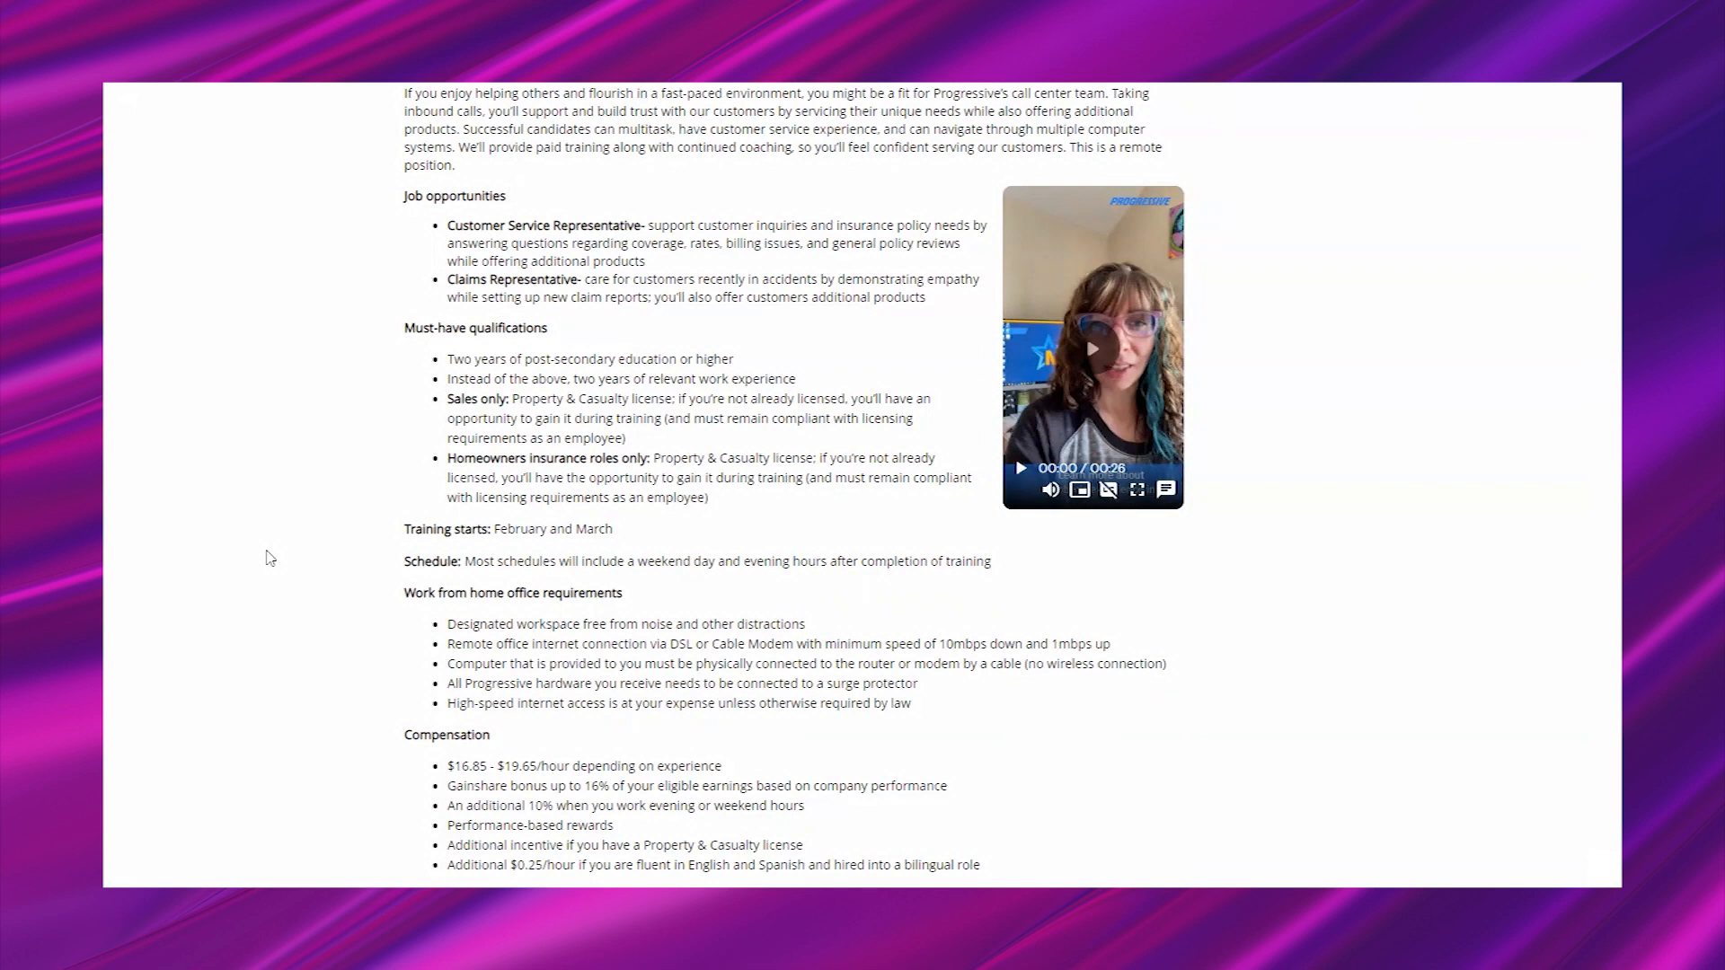
{"action": "mouse_move", "coordinate": [265, 531]}
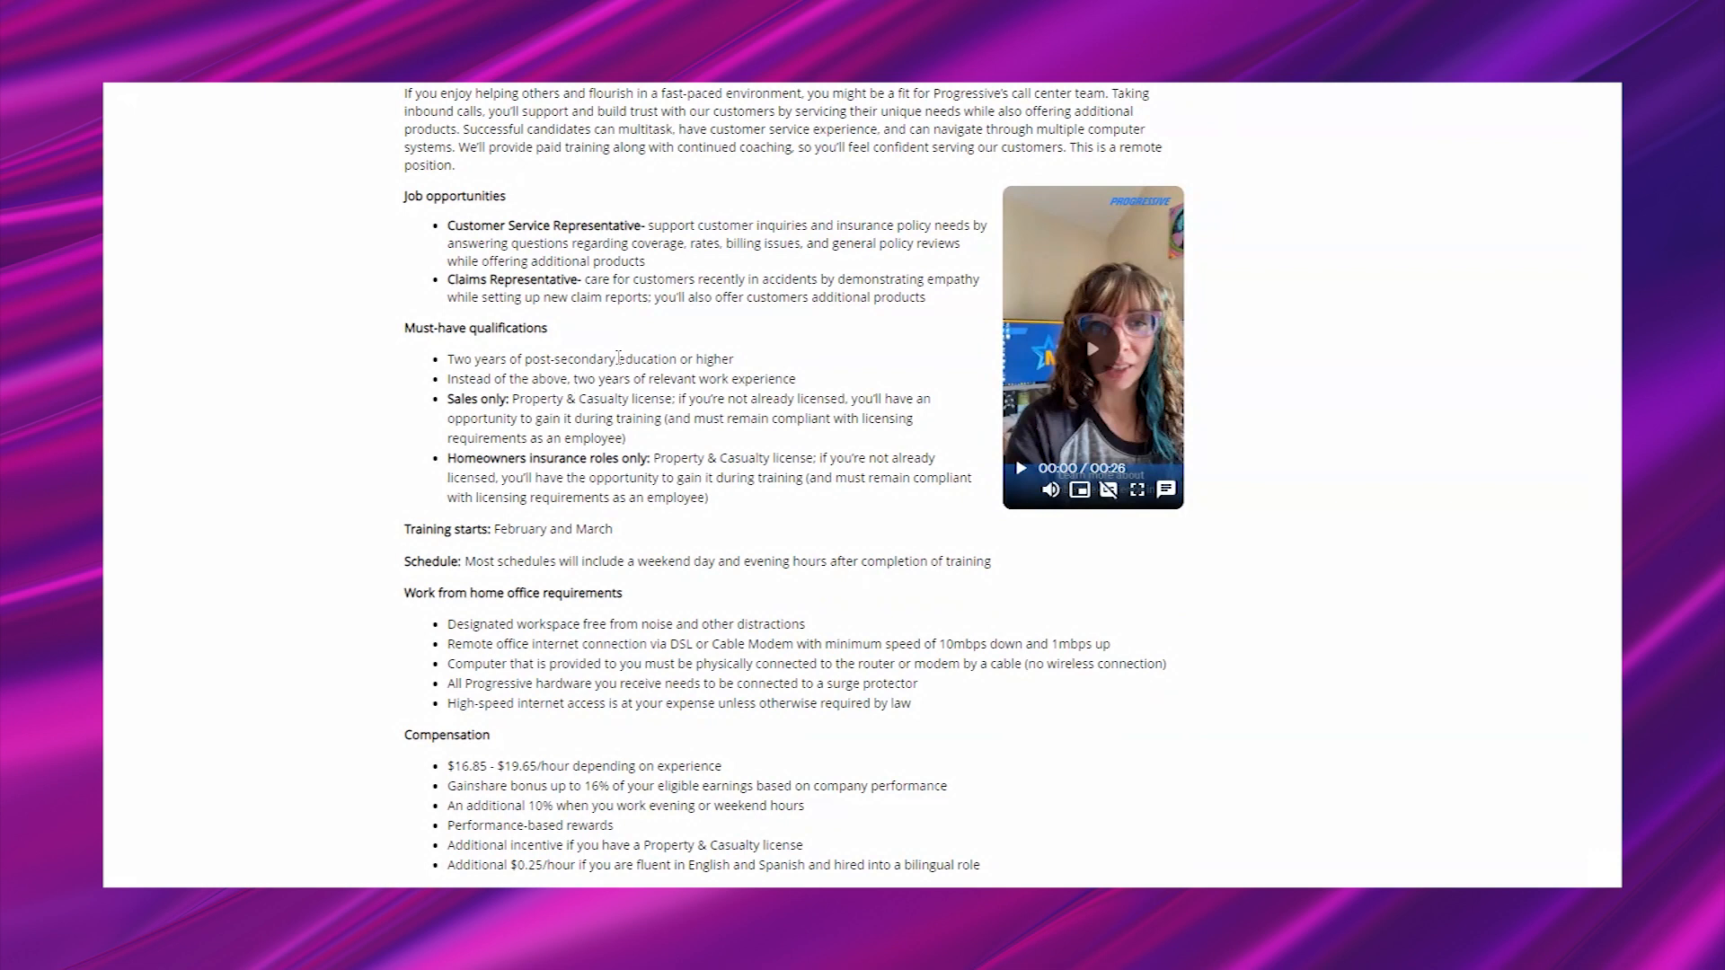
{"action": "left_click_drag", "start_coordinate": [572, 378], "coordinate": [799, 378]}
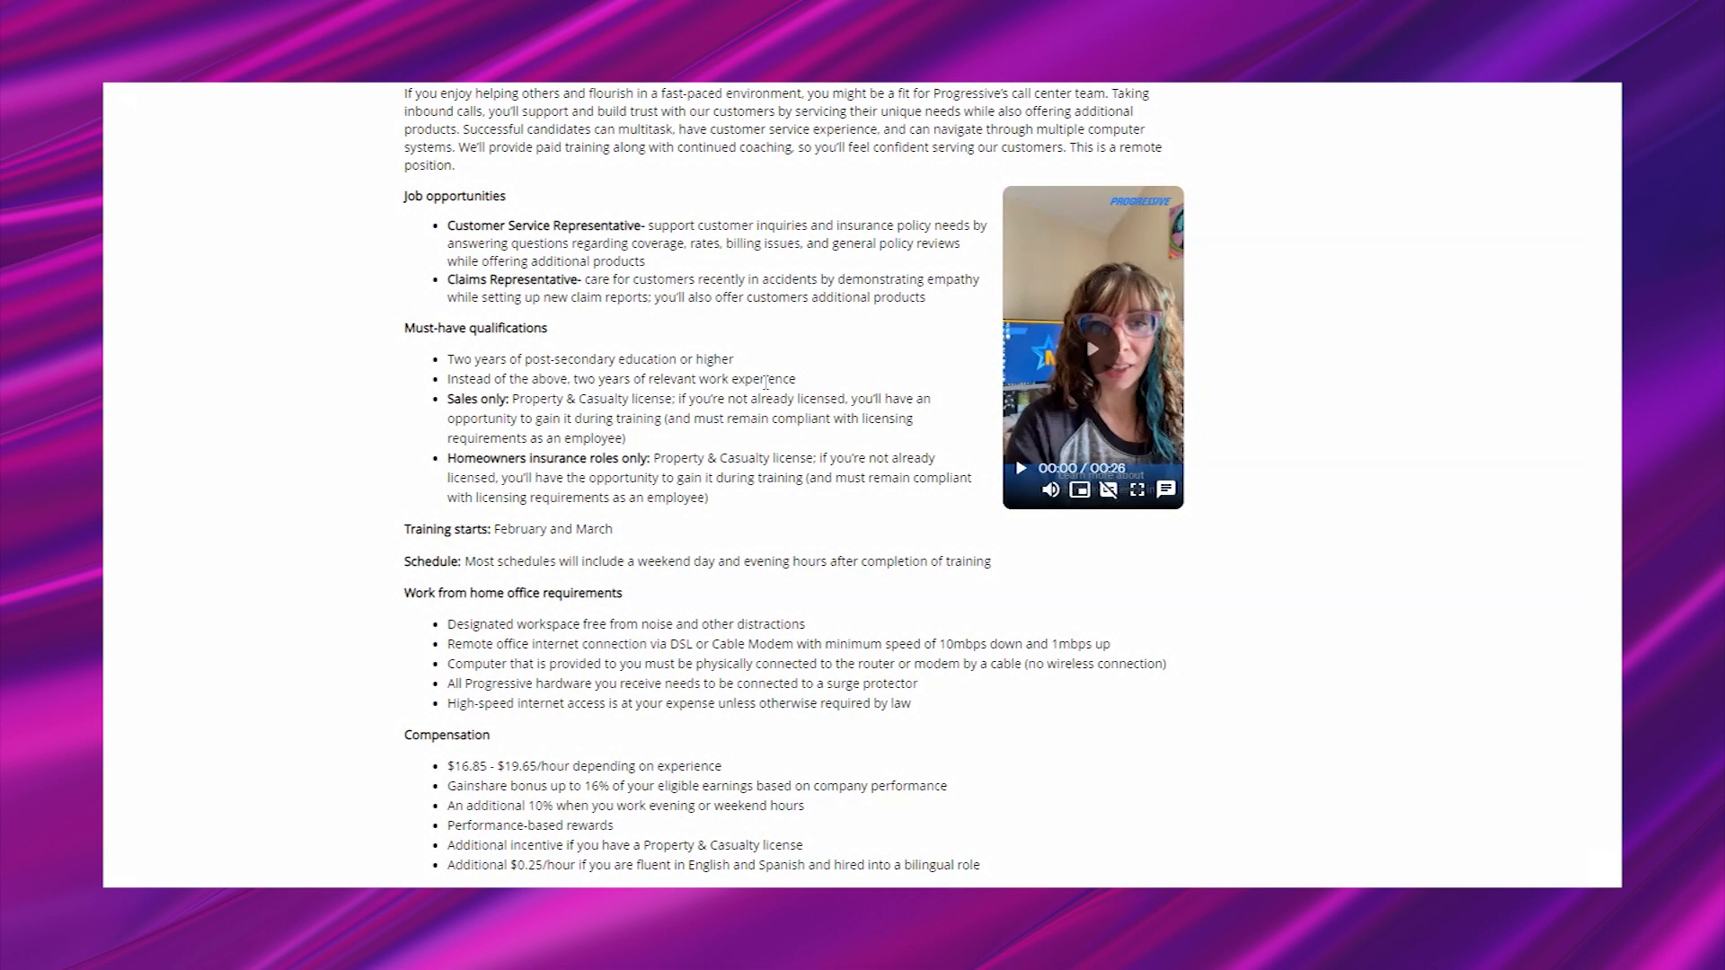
{"action": "mouse_move", "coordinate": [315, 485]}
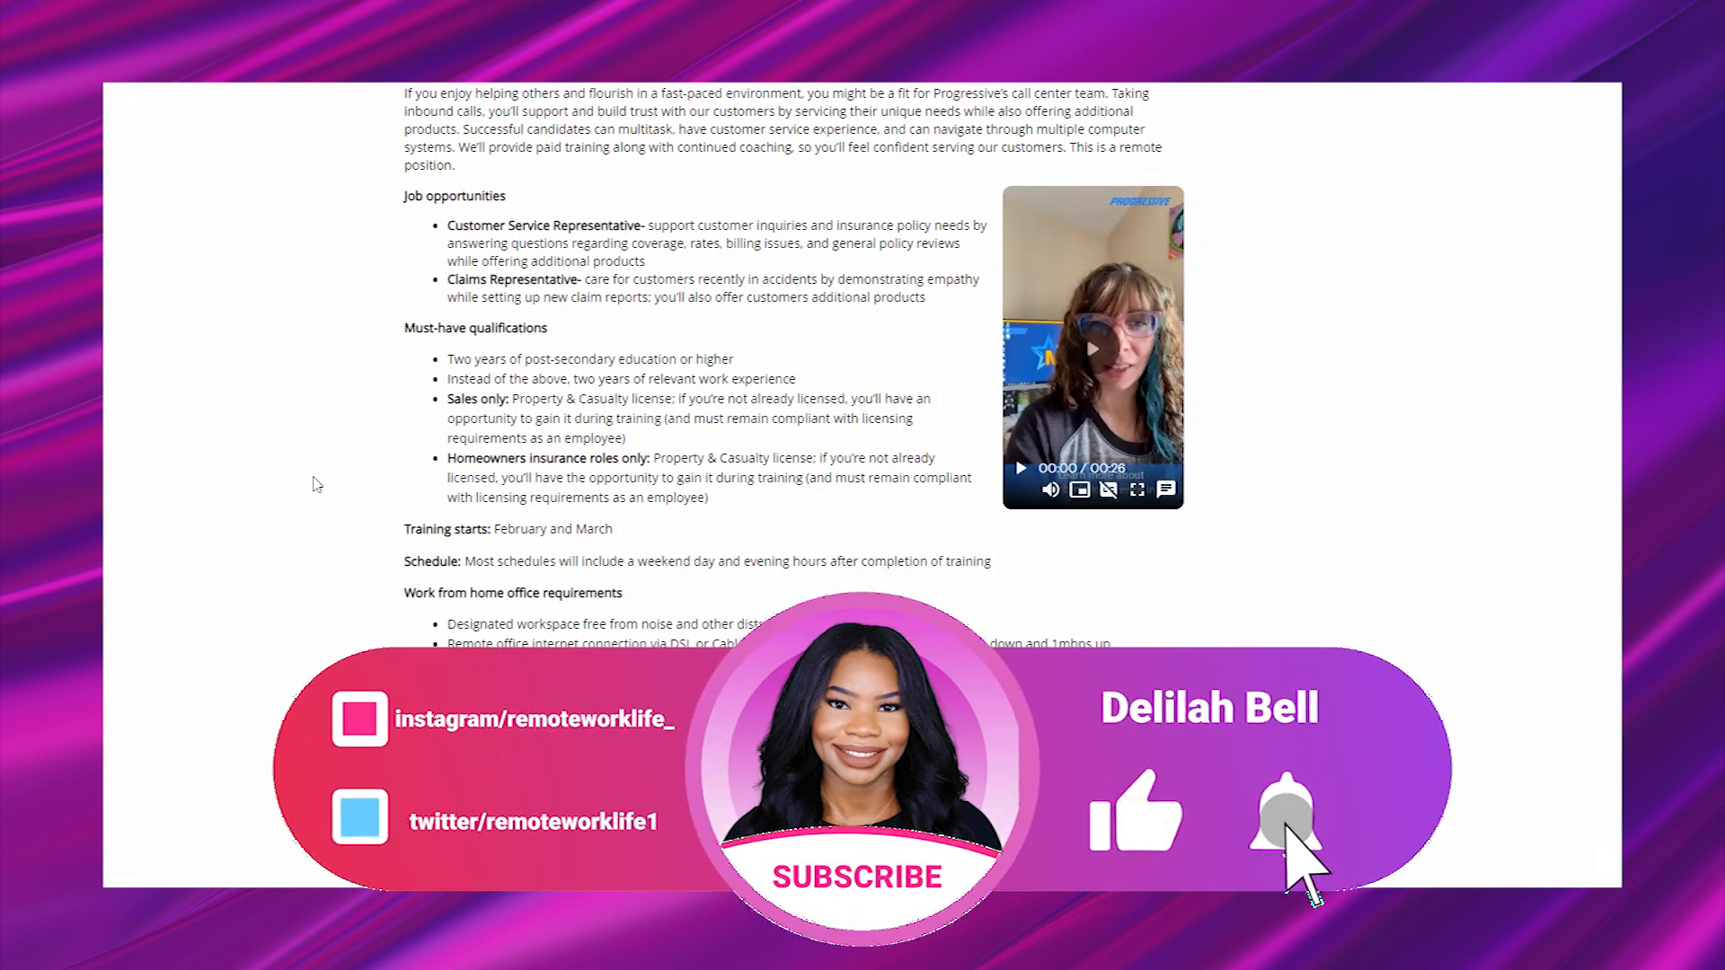
{"action": "scroll", "scroll_direction": "down", "scroll_amount": 3}
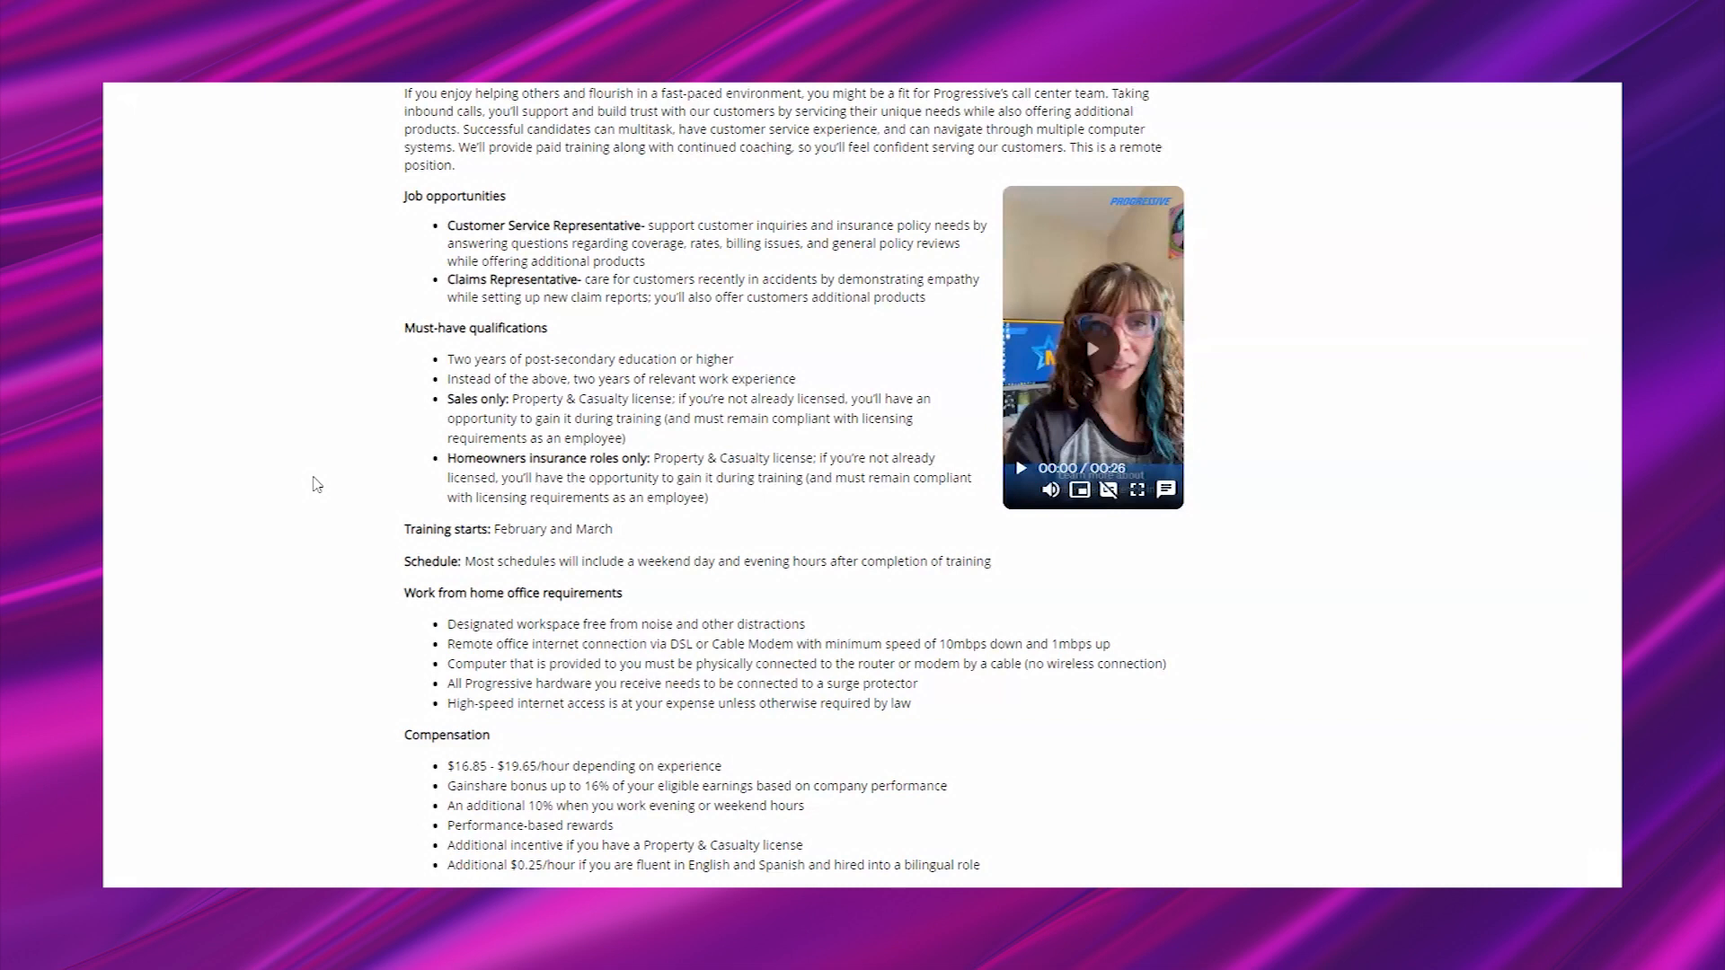
{"action": "mouse_move", "coordinate": [388, 479]}
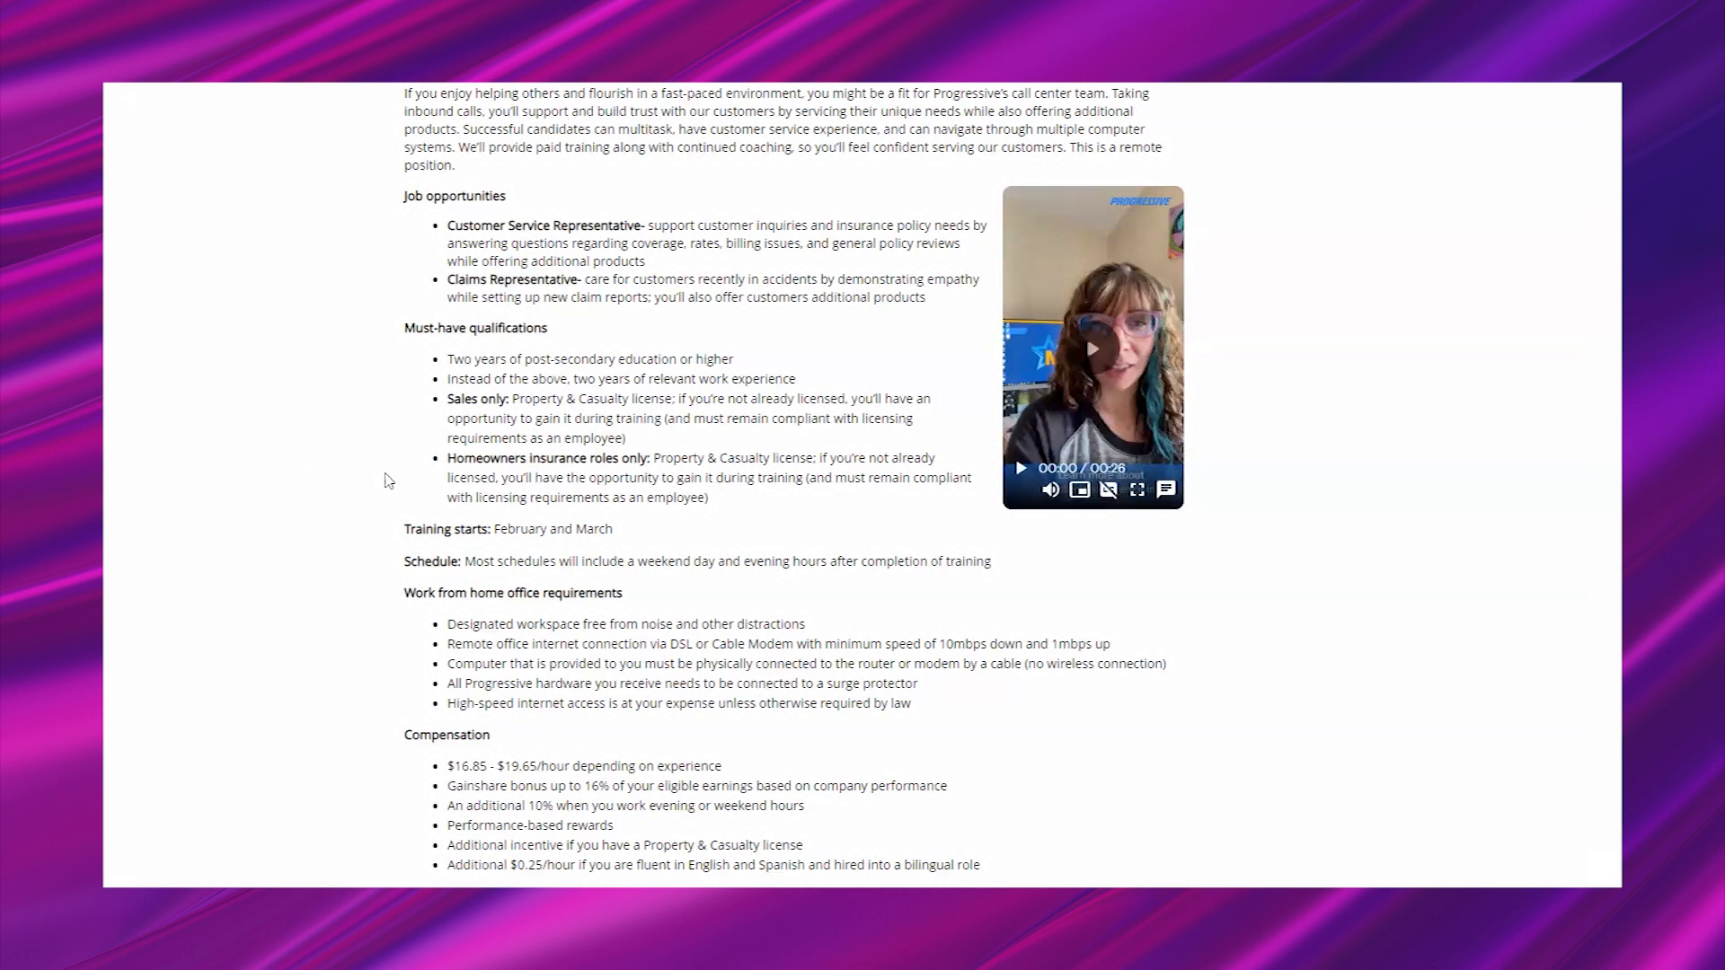
{"action": "mouse_move", "coordinate": [436, 589]}
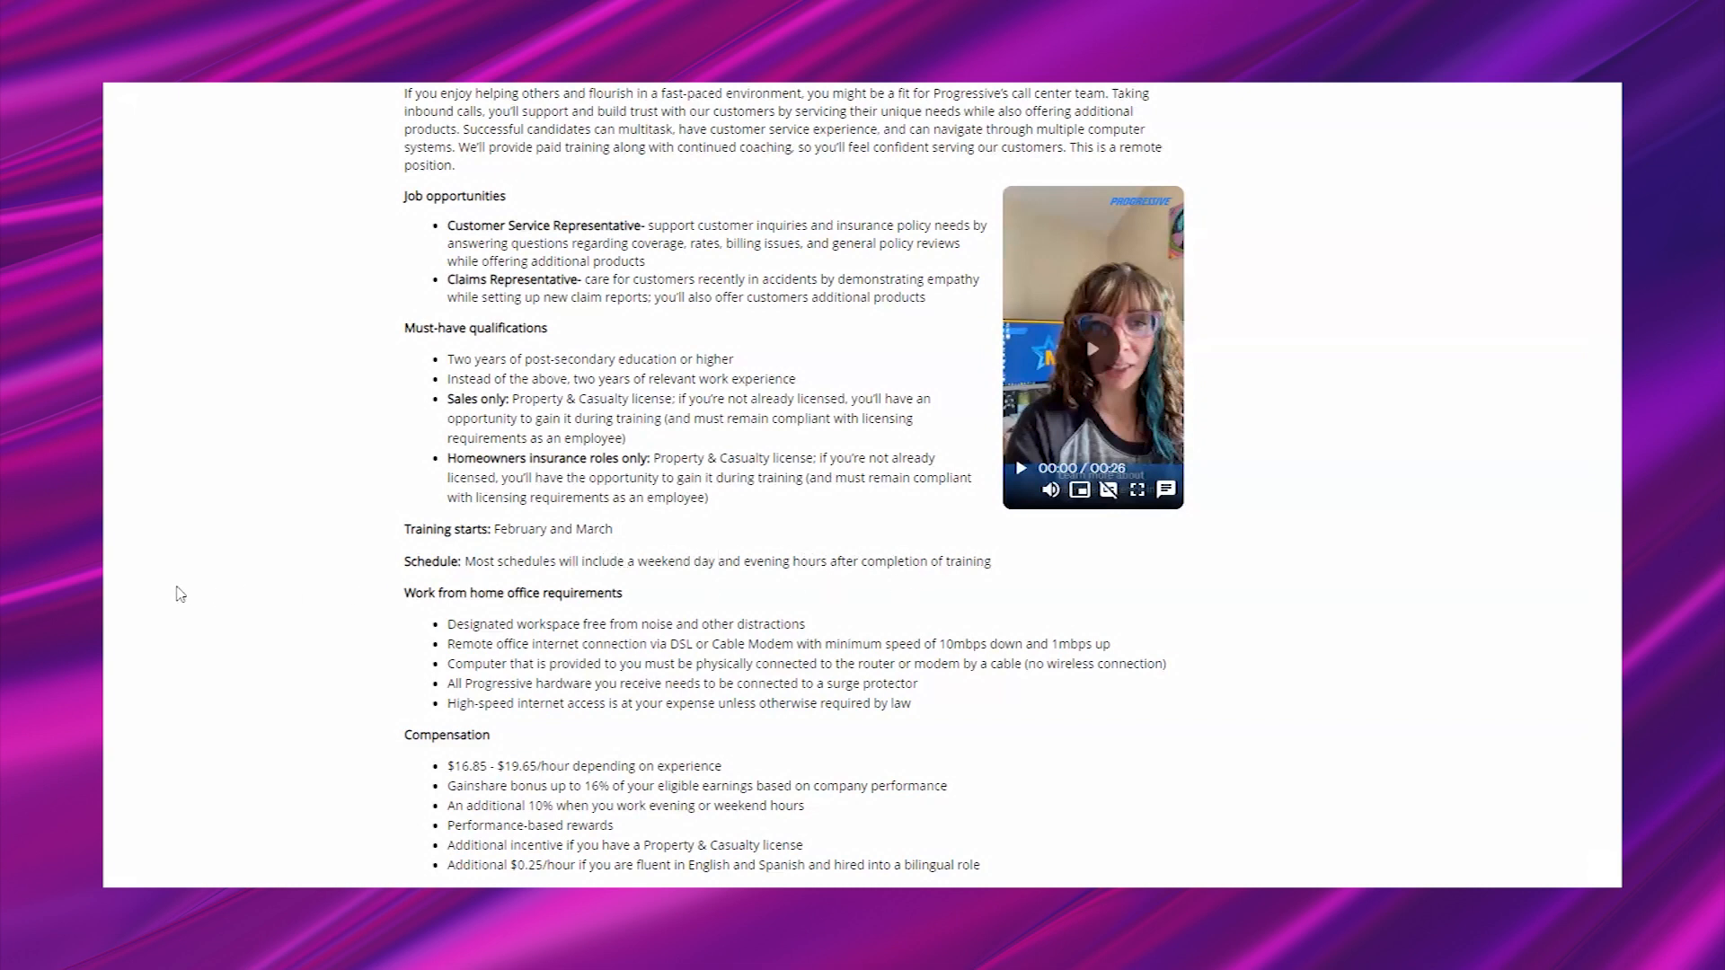
Step: Scroll to the full benefits list and equal opportunity employer statement
{"action": "scroll", "scroll_direction": "down", "scroll_amount": 3}
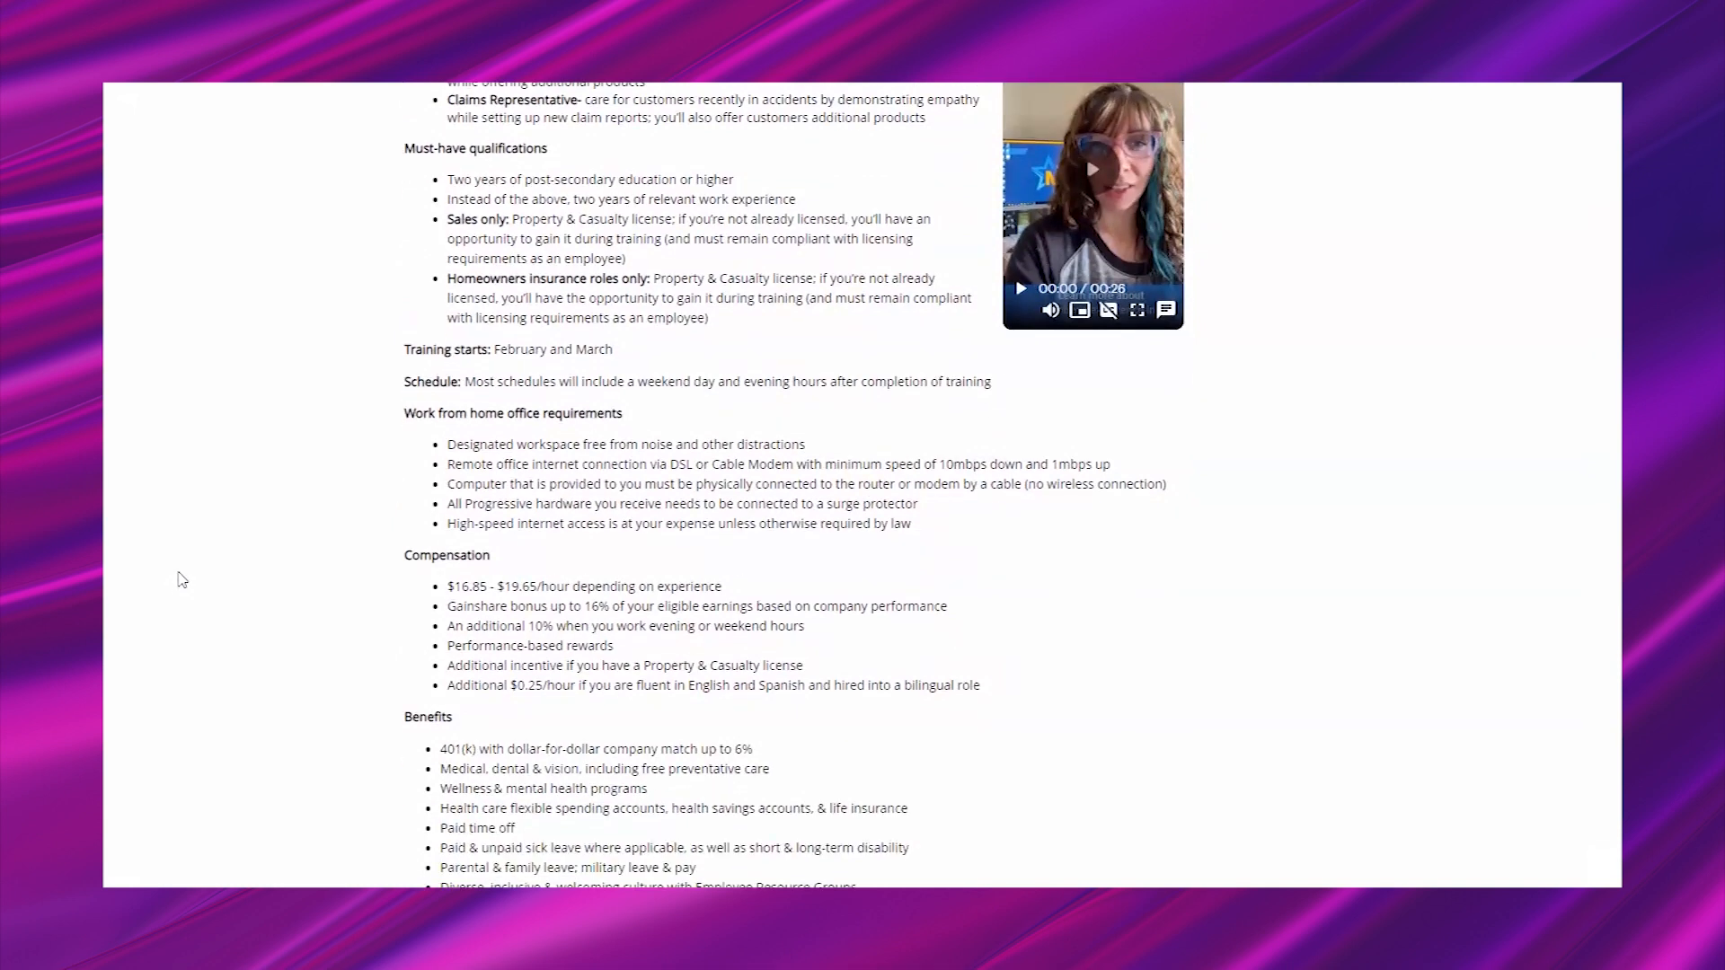
{"action": "scroll", "scroll_direction": "down", "scroll_amount": 3}
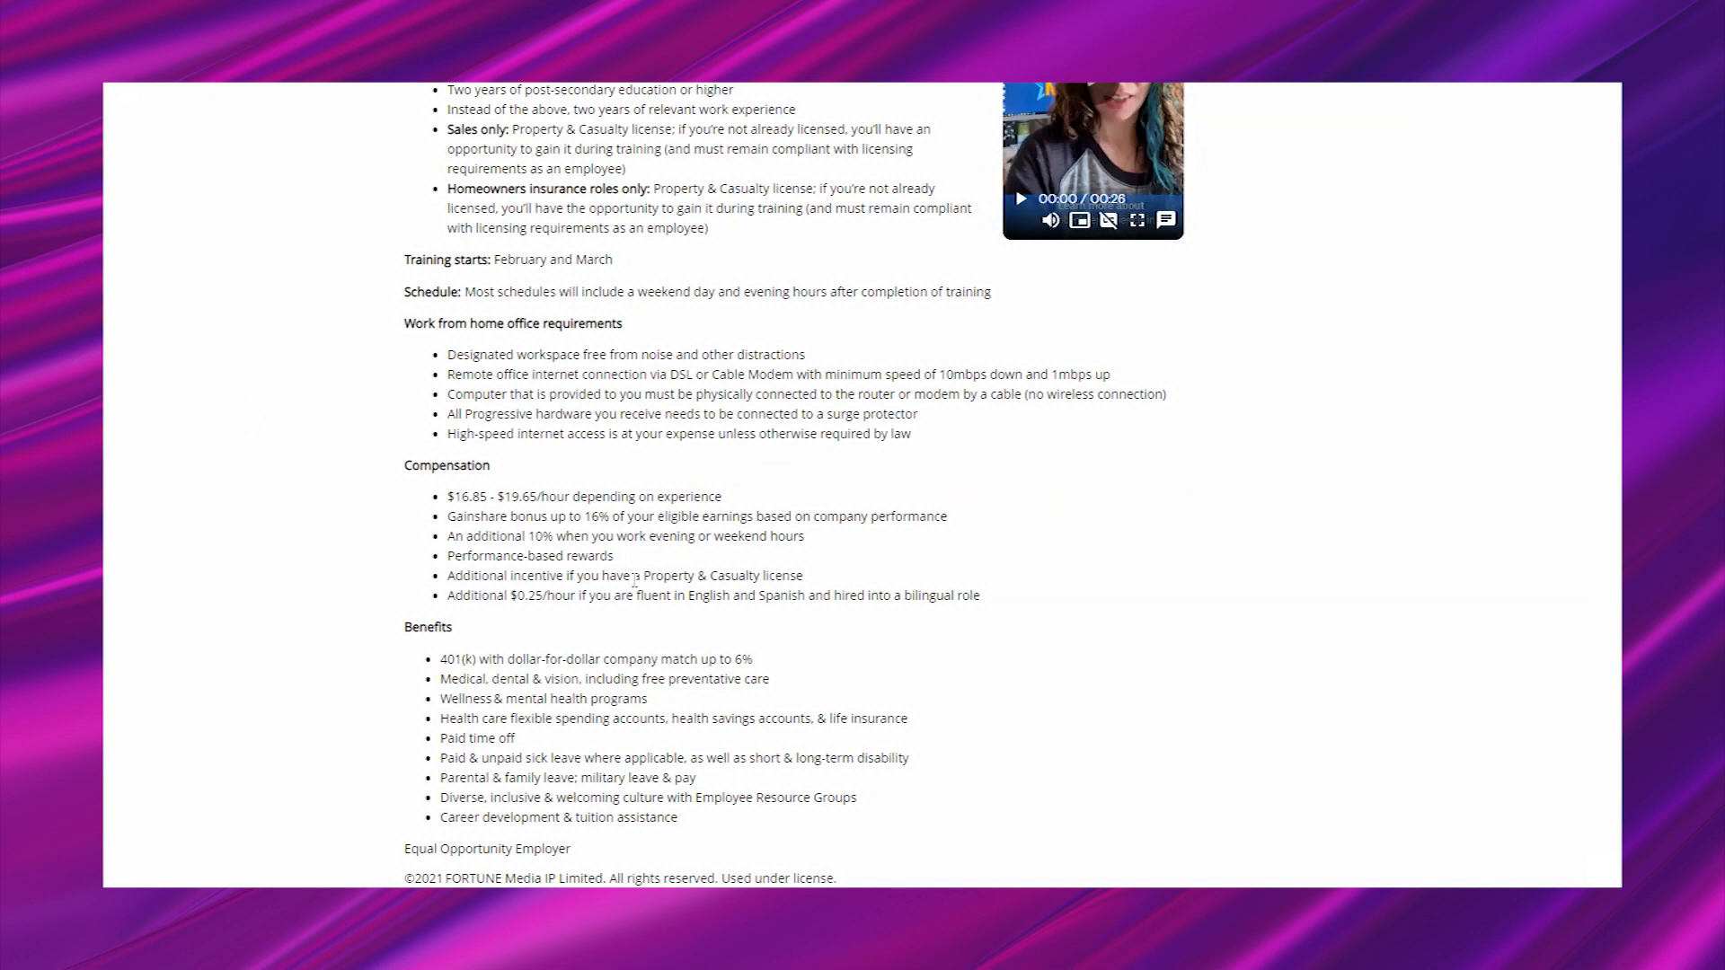
{"action": "mouse_move", "coordinate": [1454, 735]}
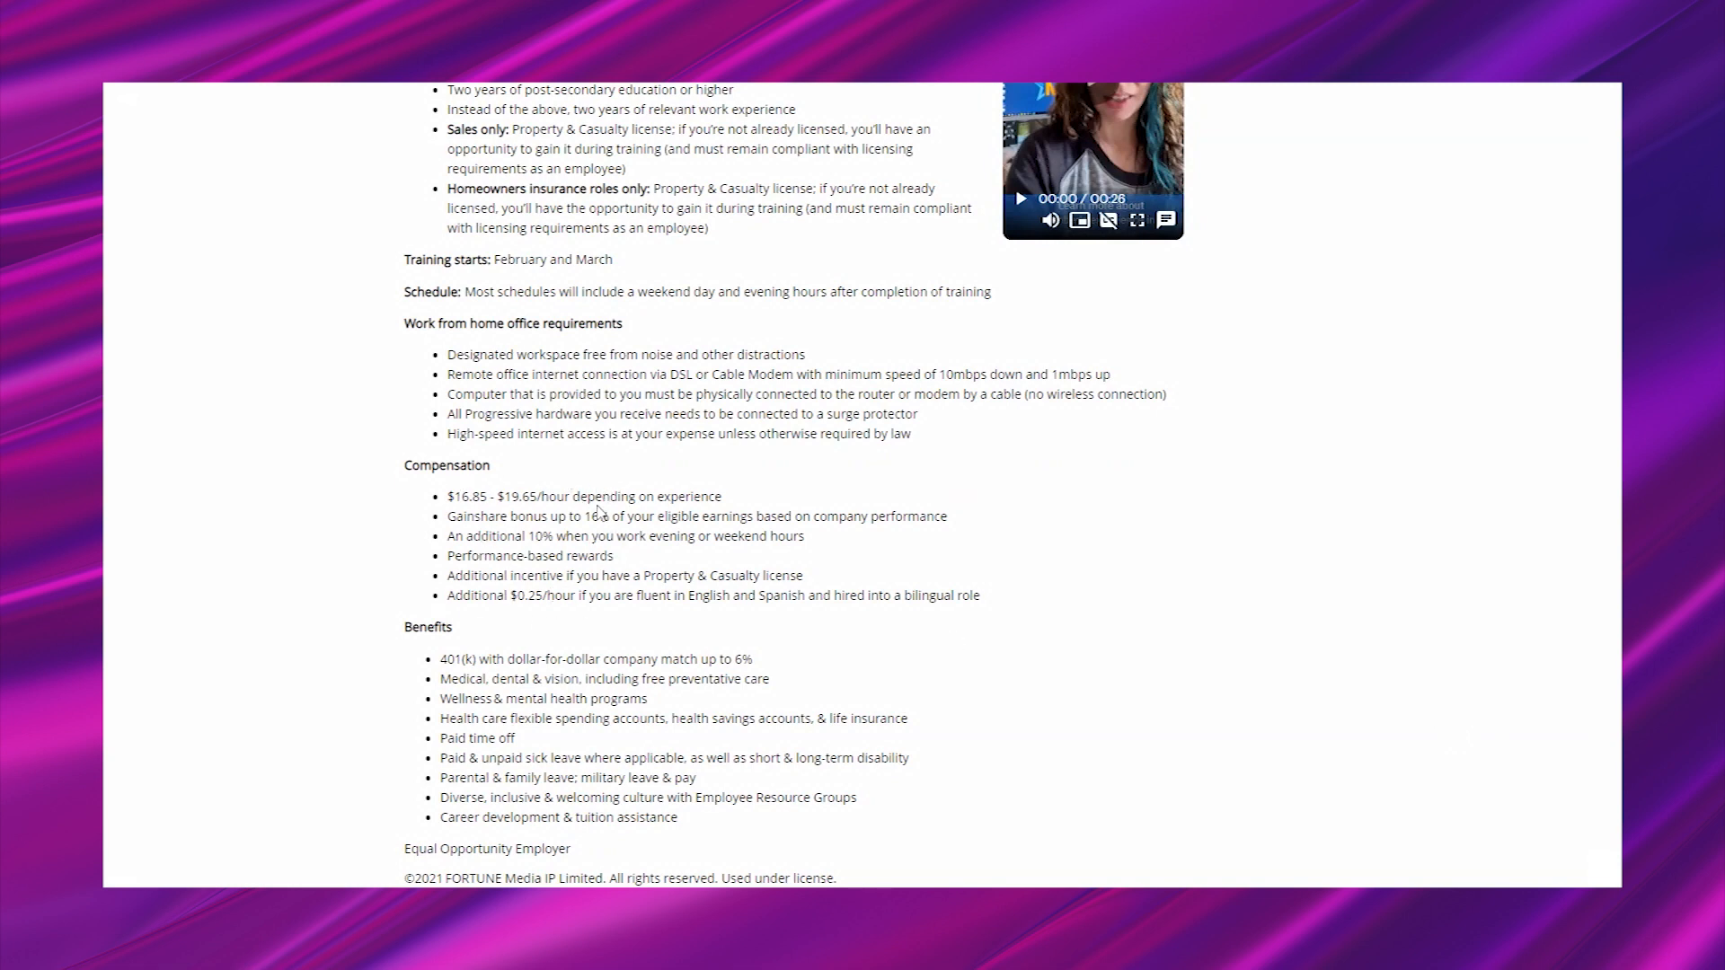
{"action": "mouse_move", "coordinate": [412, 549]}
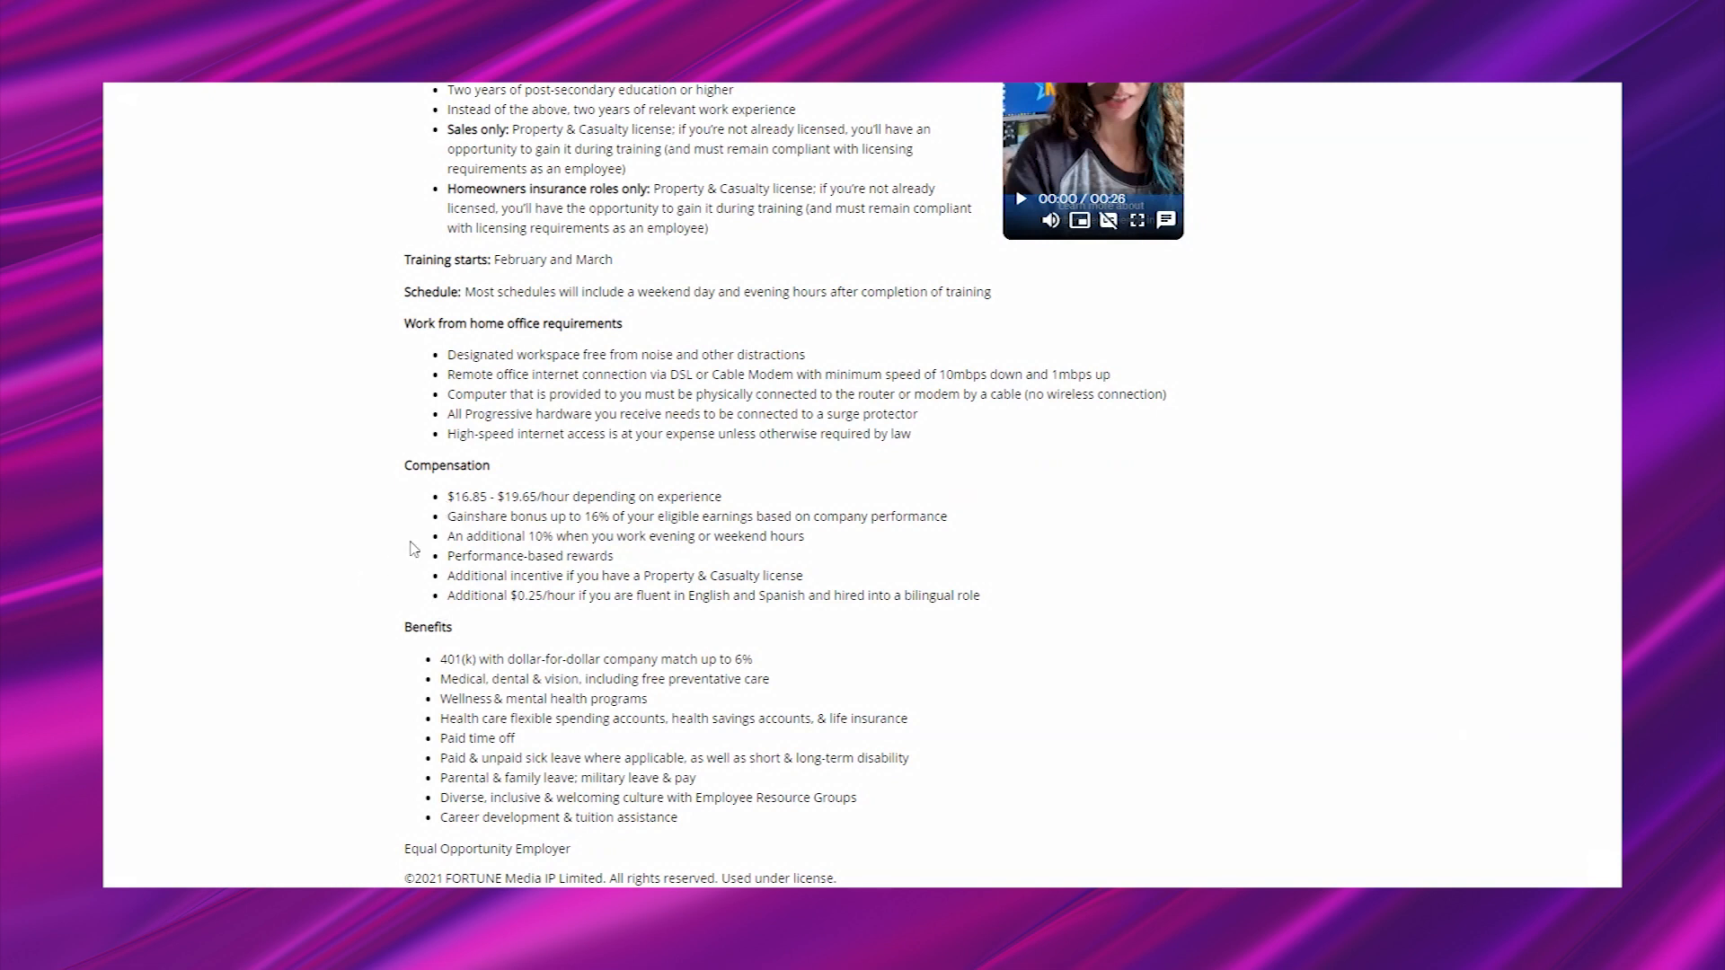
Step: Scroll to the job details: Contact Center, Huntington, full-time, work from home
{"action": "scroll", "scroll_direction": "down", "scroll_amount": 3}
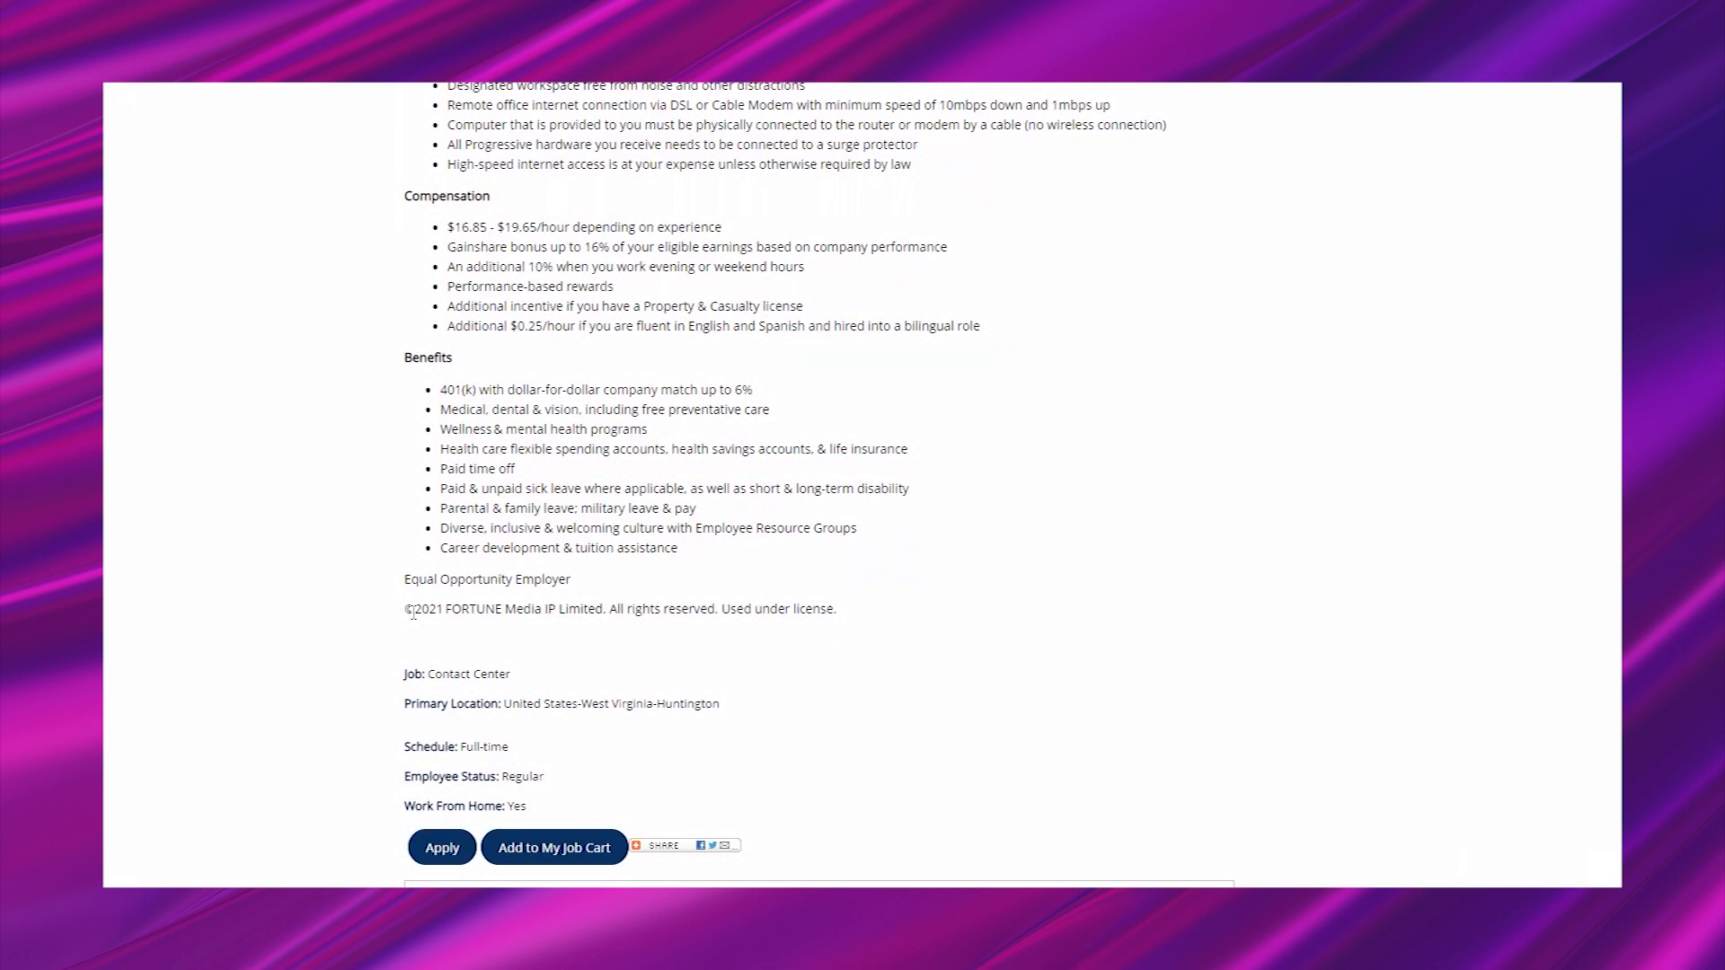
{"action": "mouse_move", "coordinate": [353, 379]}
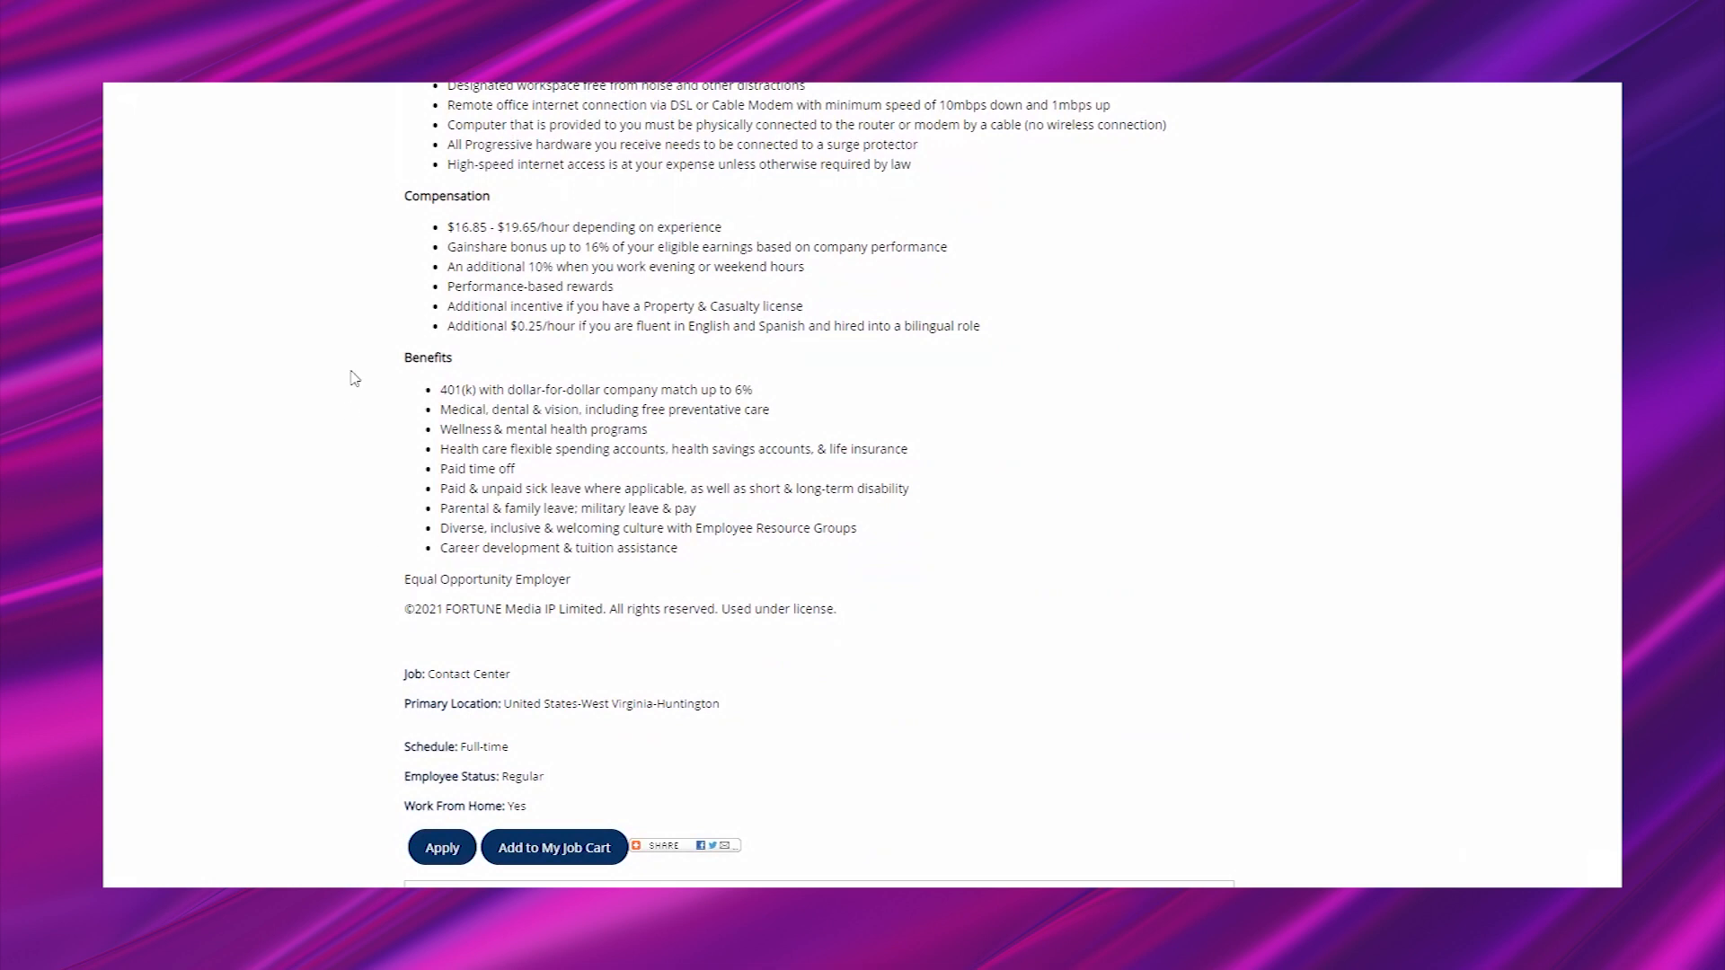
{"action": "mouse_move", "coordinate": [902, 373]}
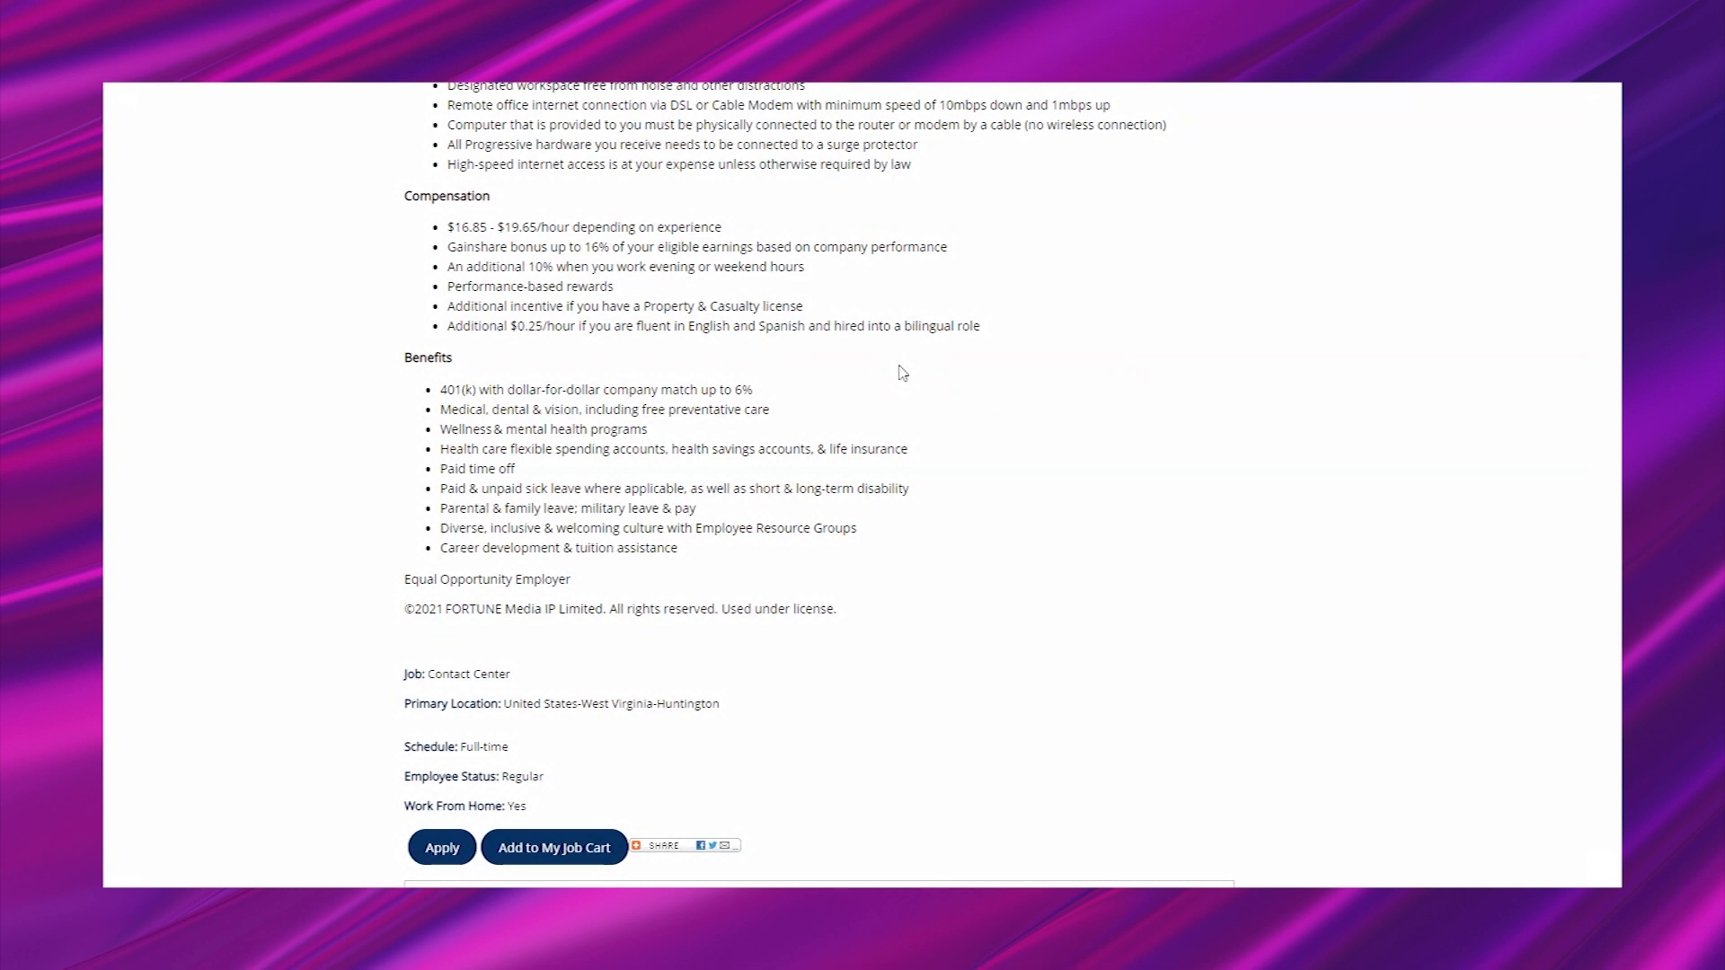
{"action": "mouse_move", "coordinate": [644, 298]}
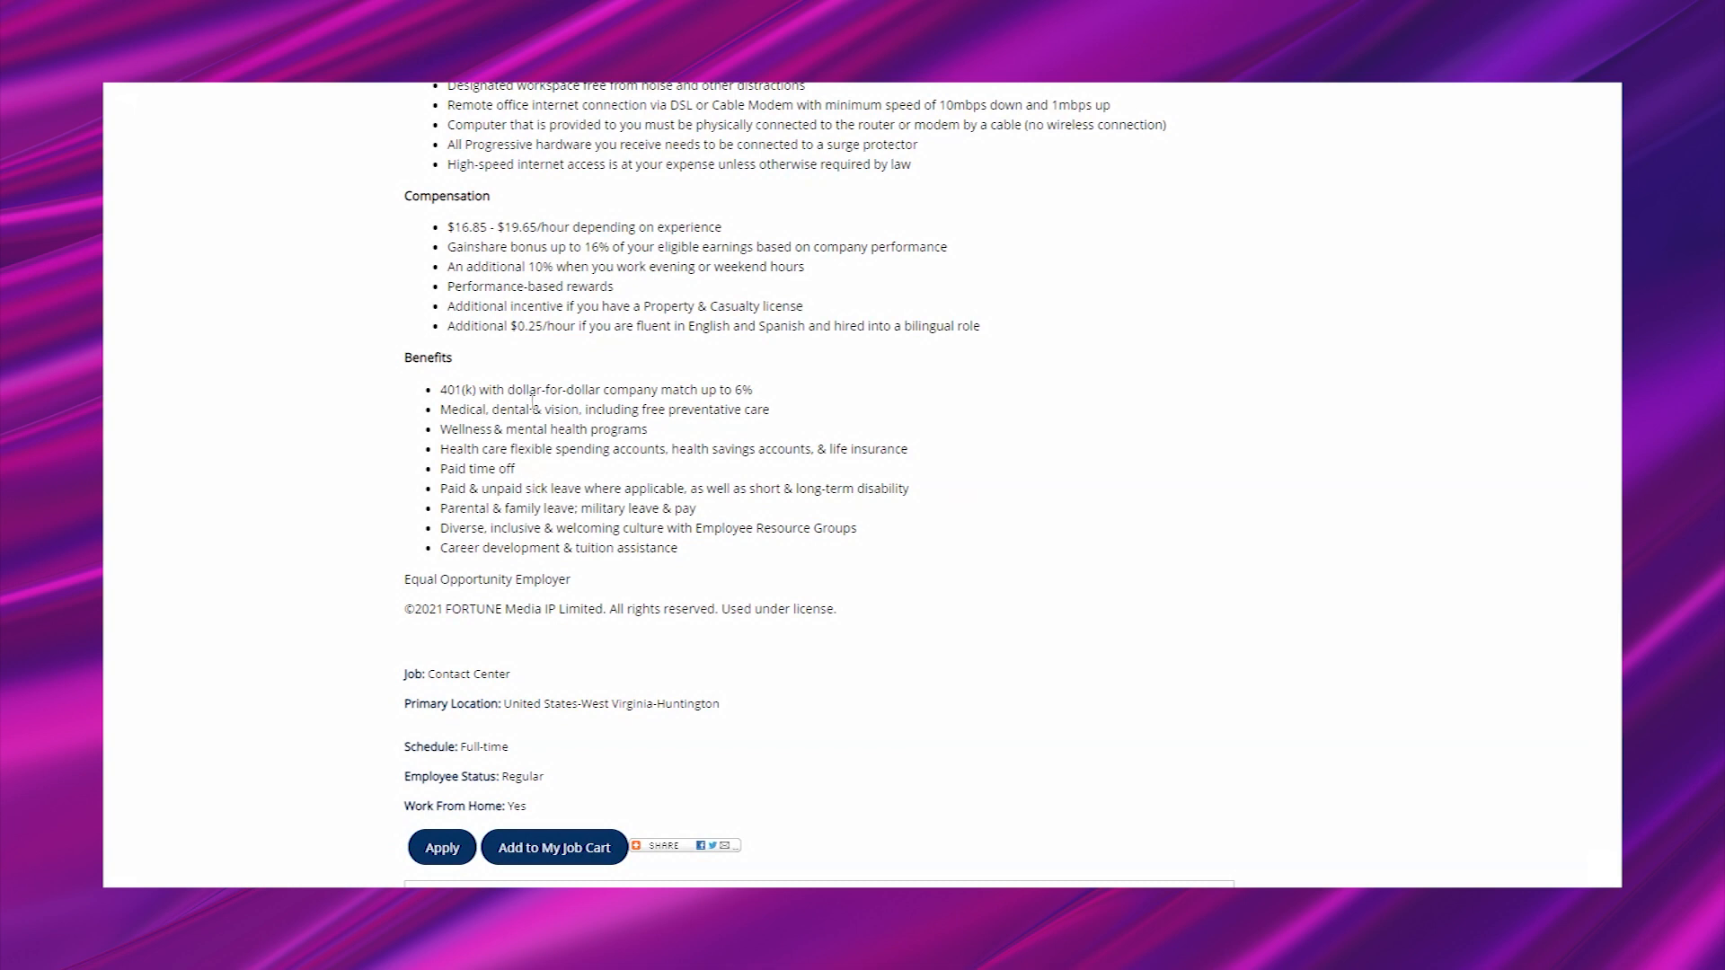
{"action": "mouse_move", "coordinate": [812, 443]}
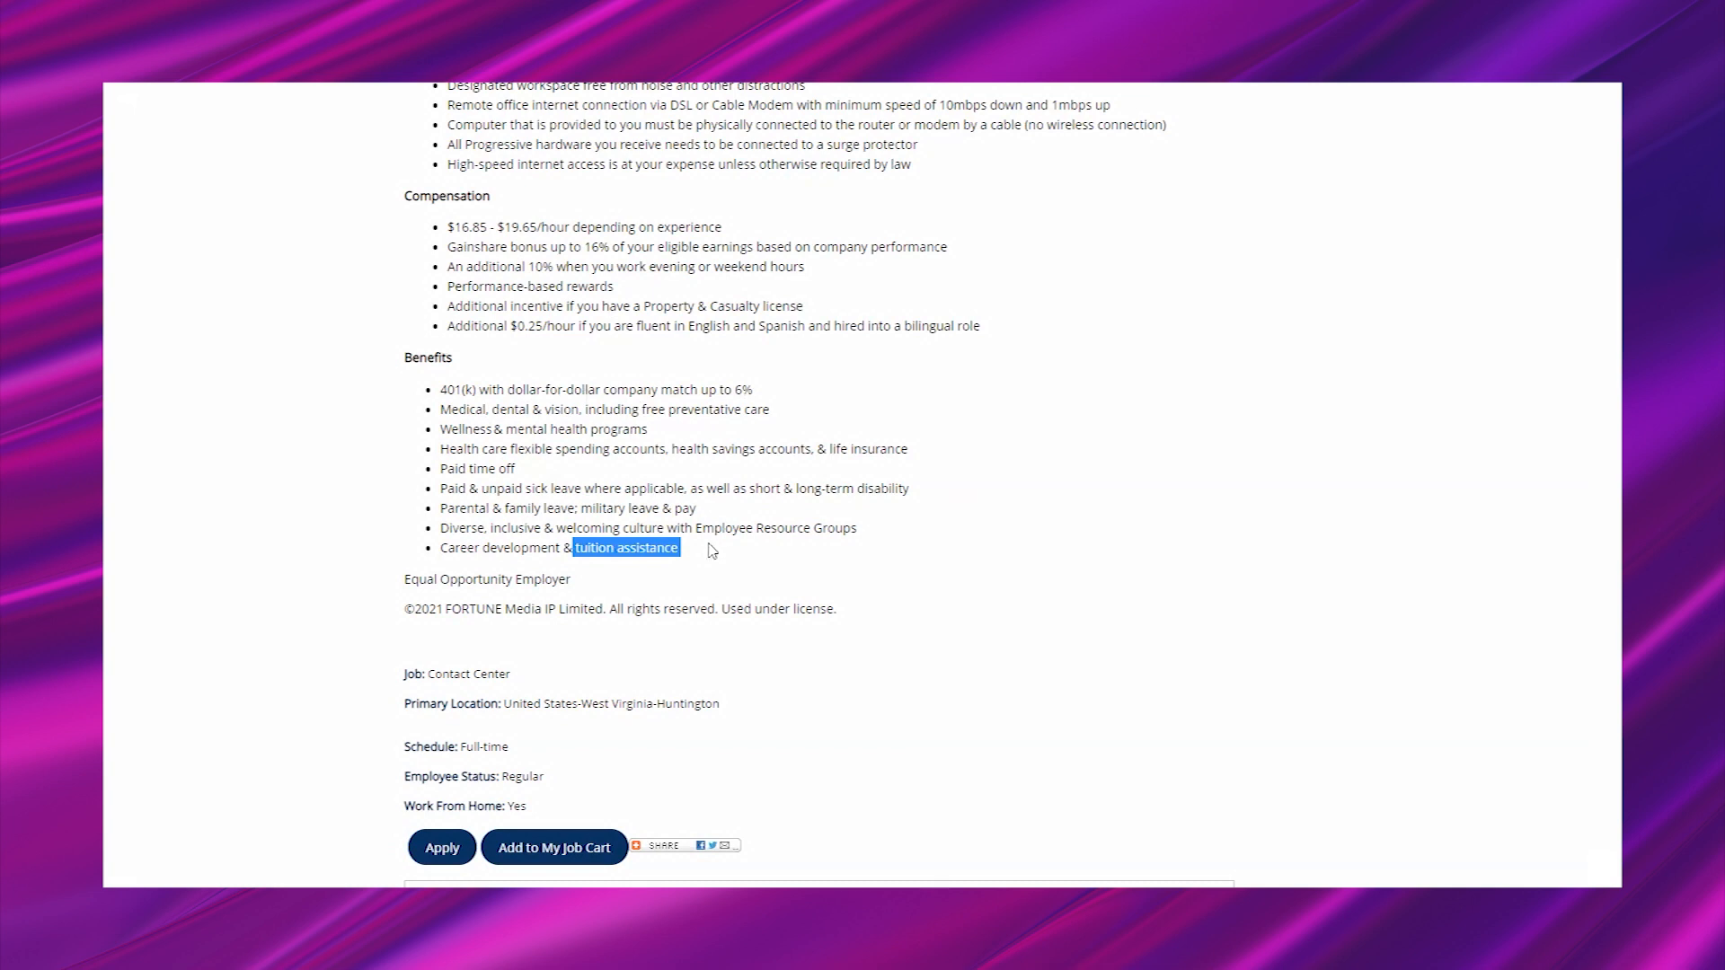
{"action": "mouse_move", "coordinate": [704, 550]}
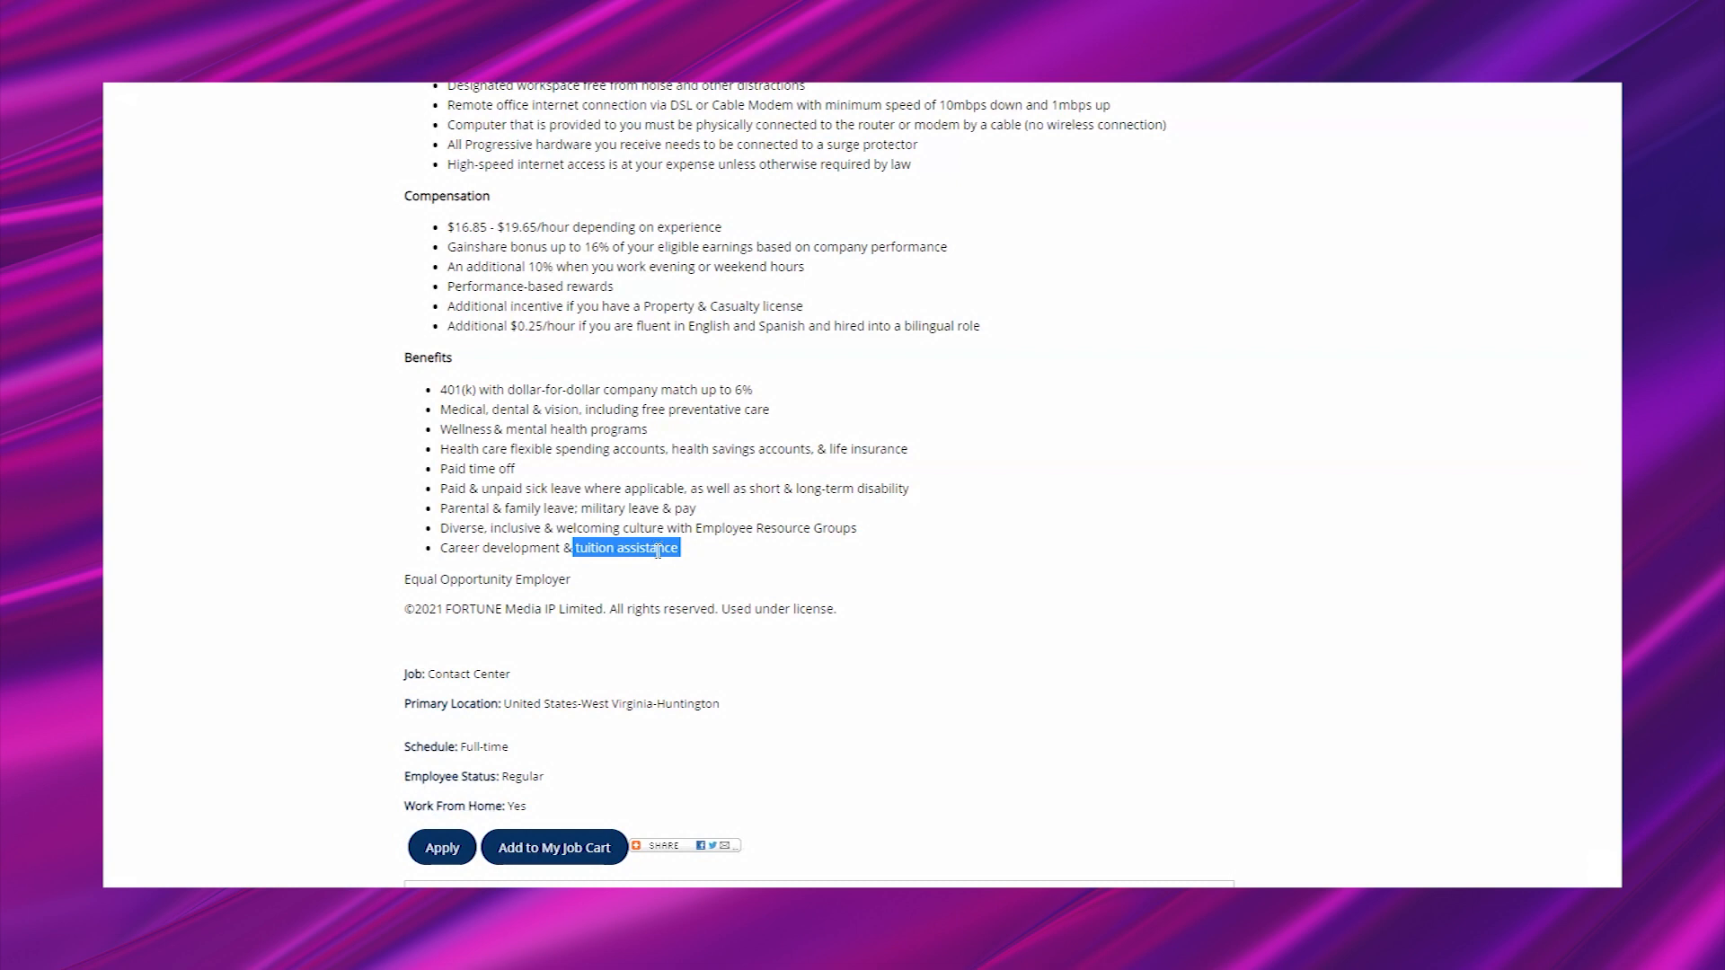
{"action": "mouse_move", "coordinate": [653, 573]}
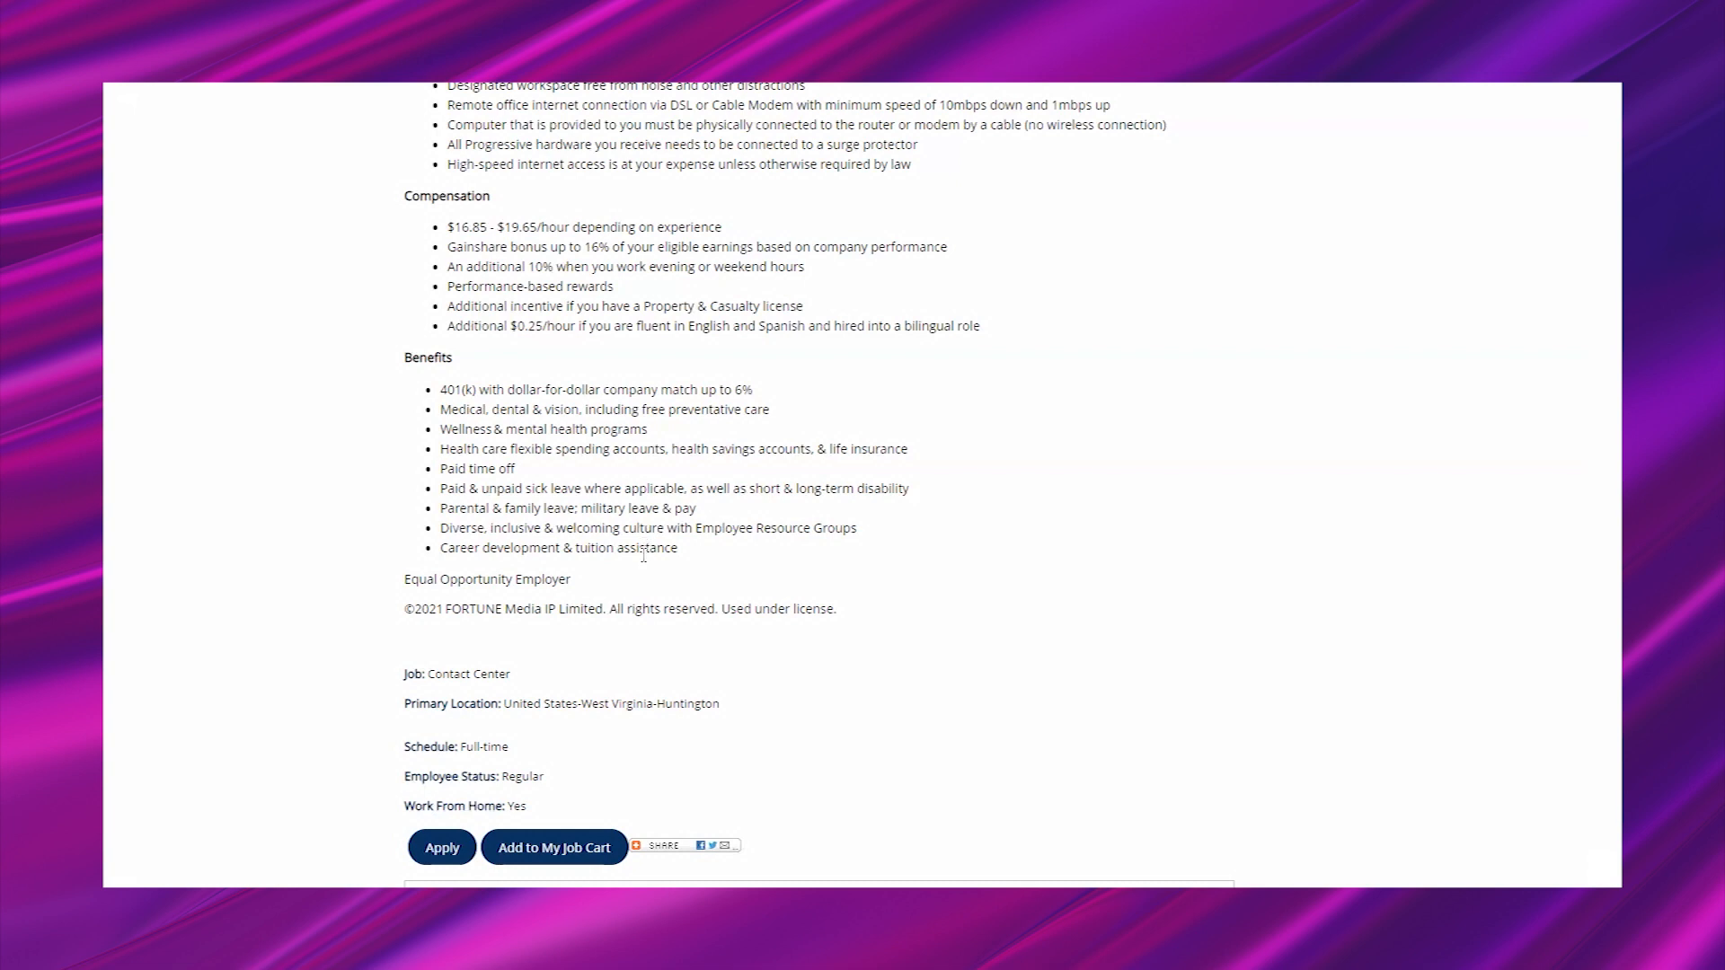
{"action": "mouse_move", "coordinate": [633, 564]}
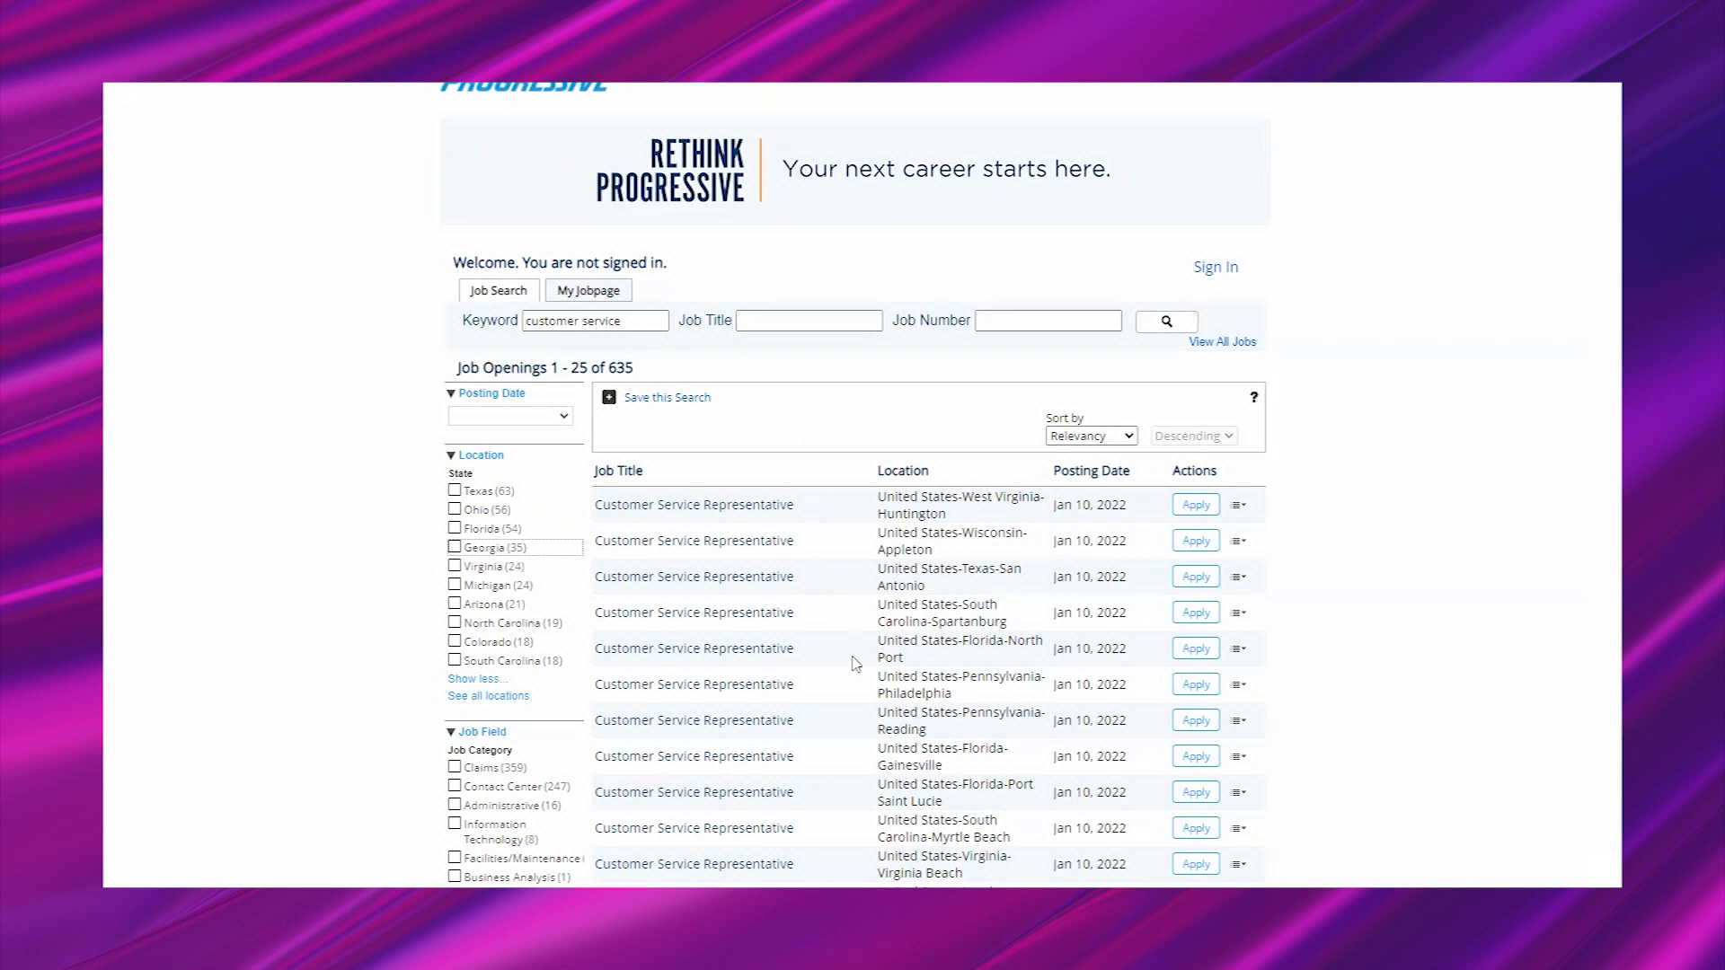
{"action": "mouse_move", "coordinate": [772, 706]}
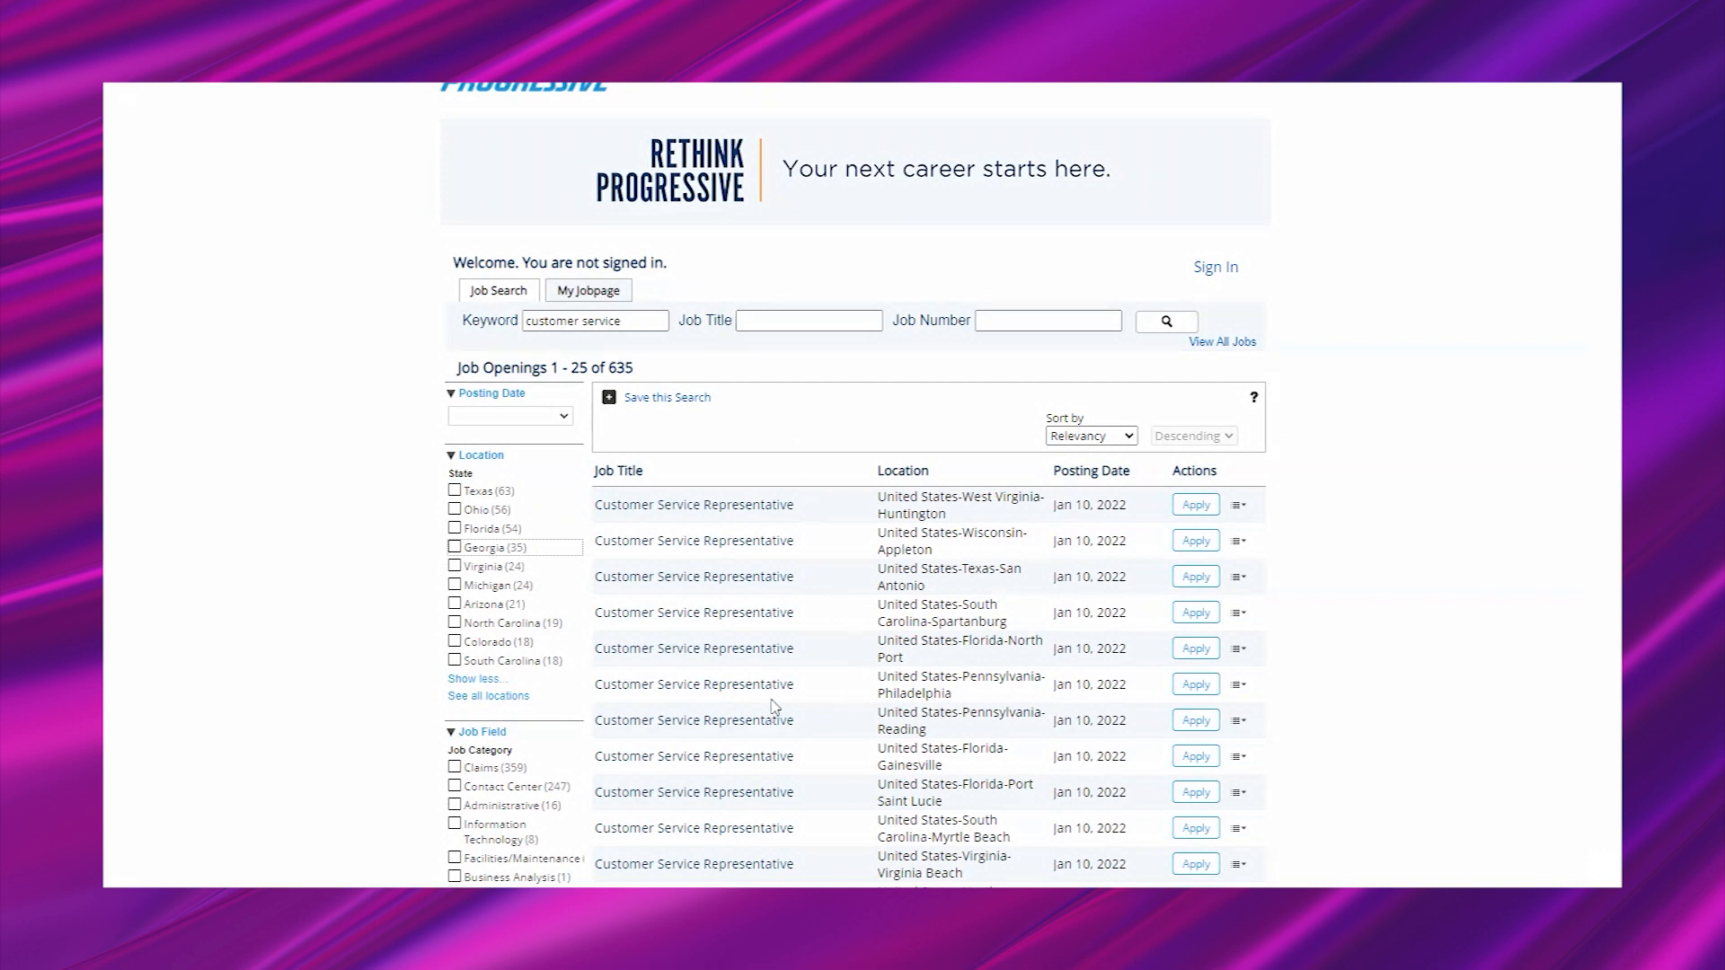
{"action": "mouse_move", "coordinate": [790, 577]}
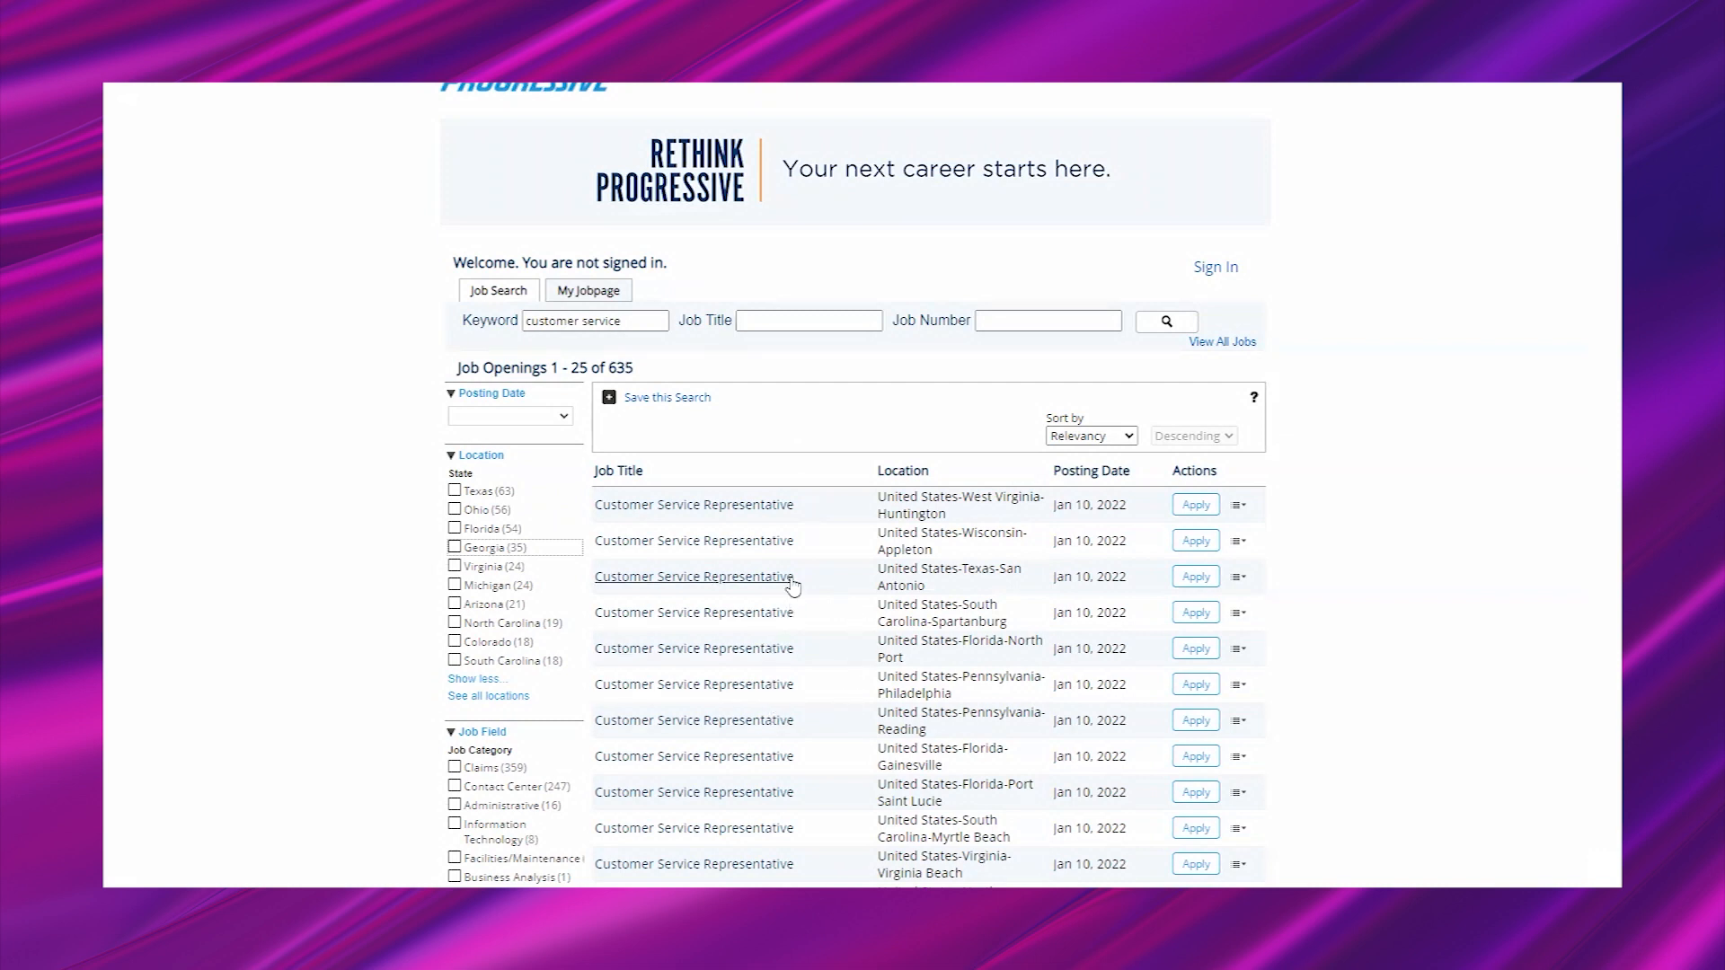
{"action": "mouse_move", "coordinate": [802, 537]}
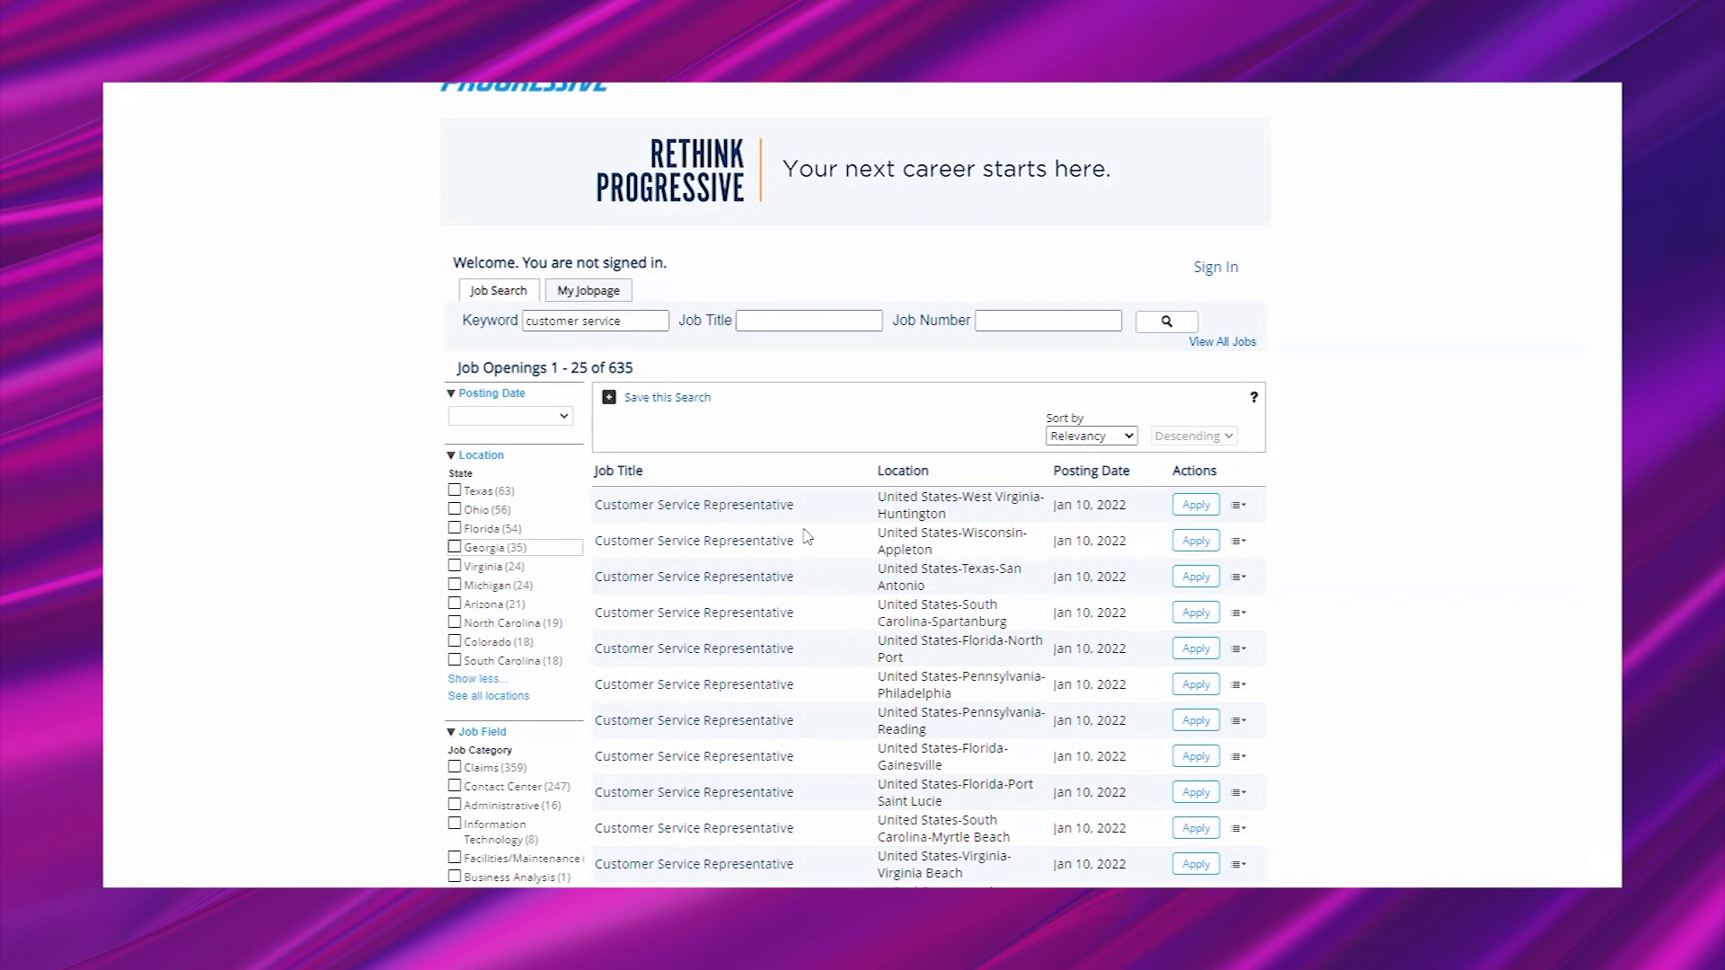
Step: Reopen the Huntington Customer Service Representative posting and scroll down
{"action": "left_click", "coordinate": [693, 505]}
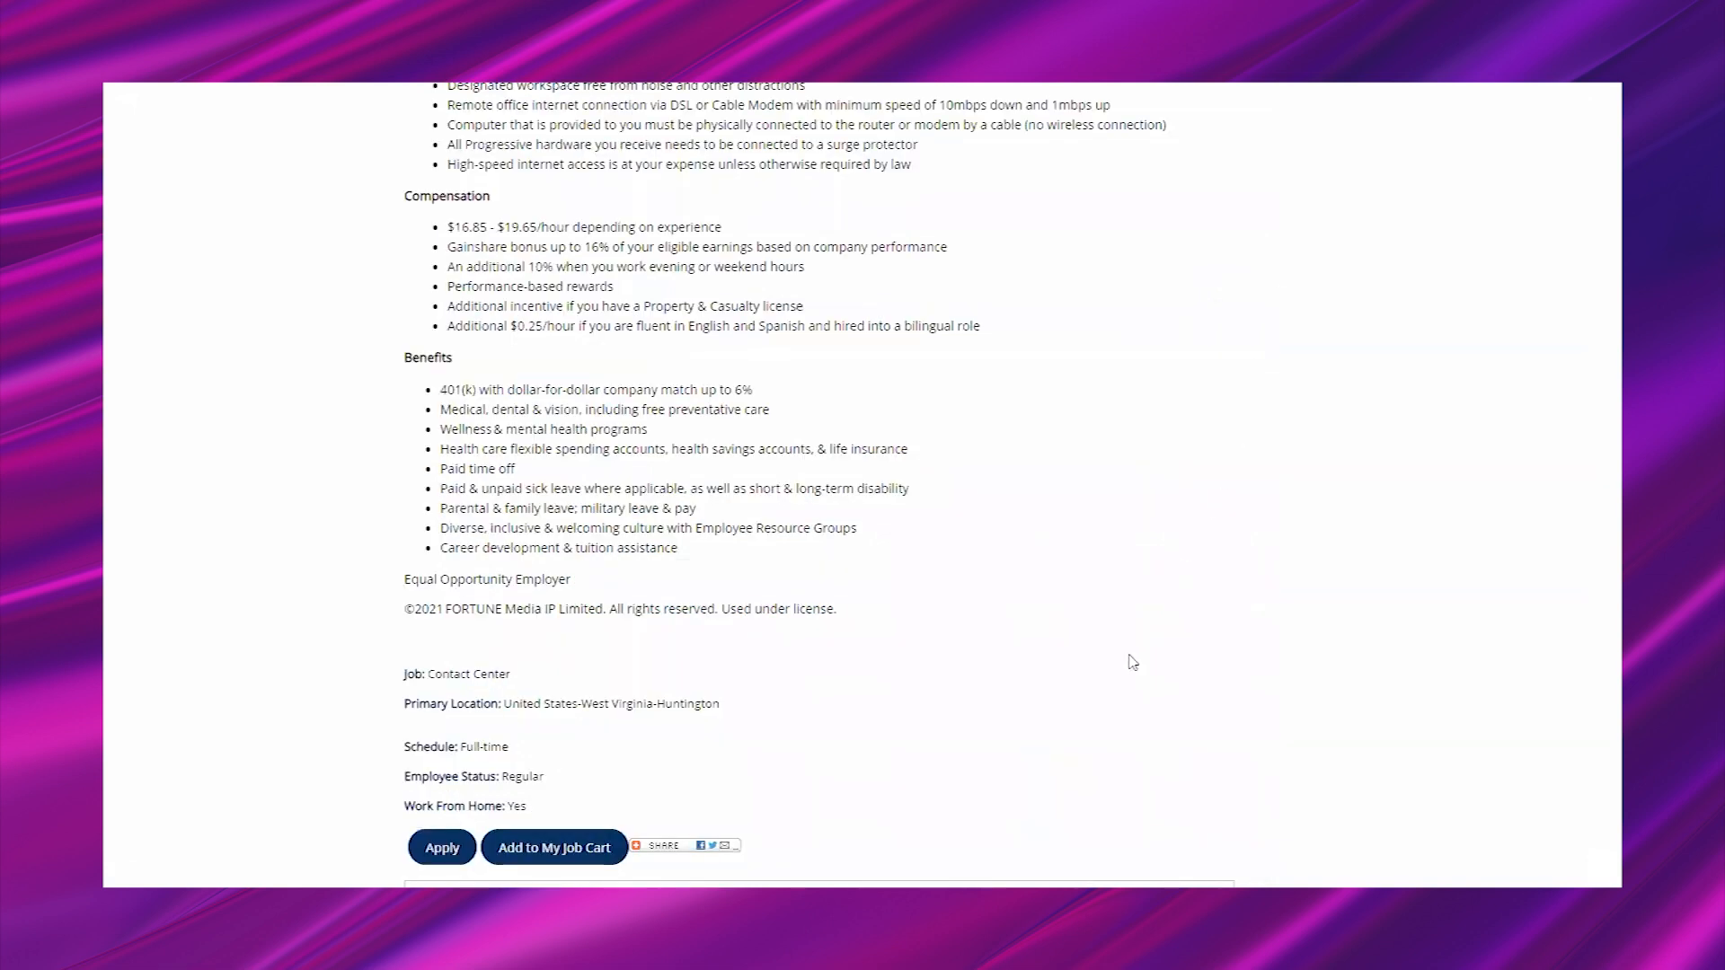
{"action": "scroll", "scroll_direction": "down", "scroll_amount": 3}
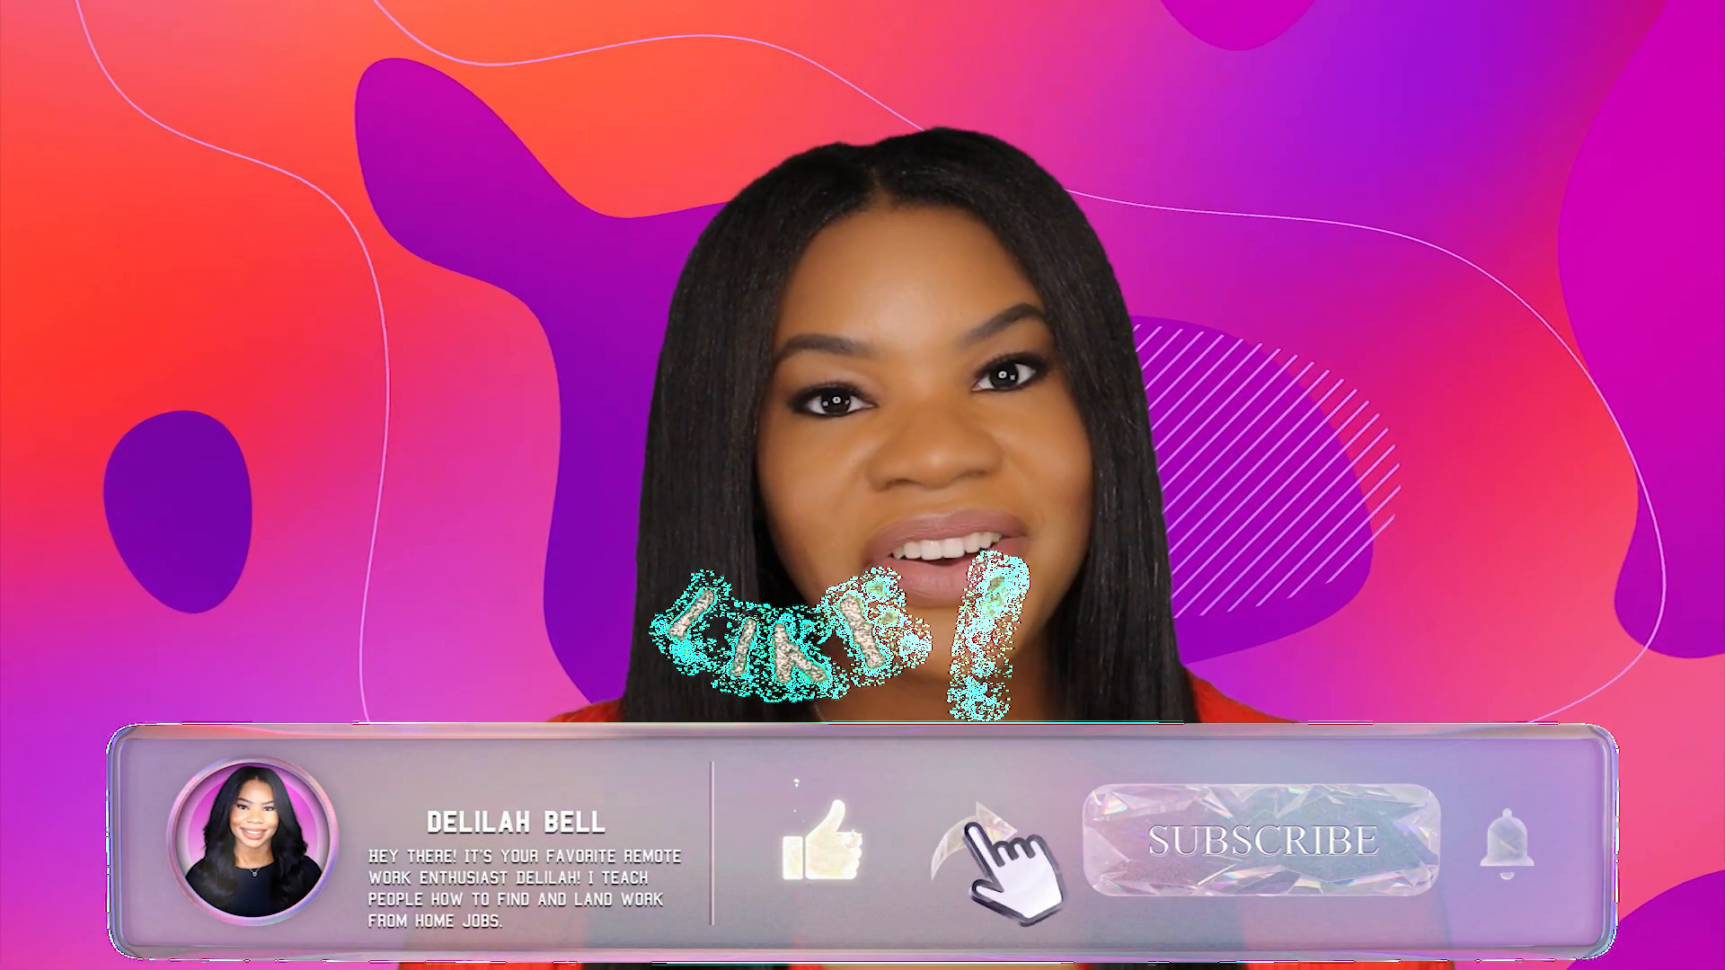
{"action": "left_click", "coordinate": [1254, 844]}
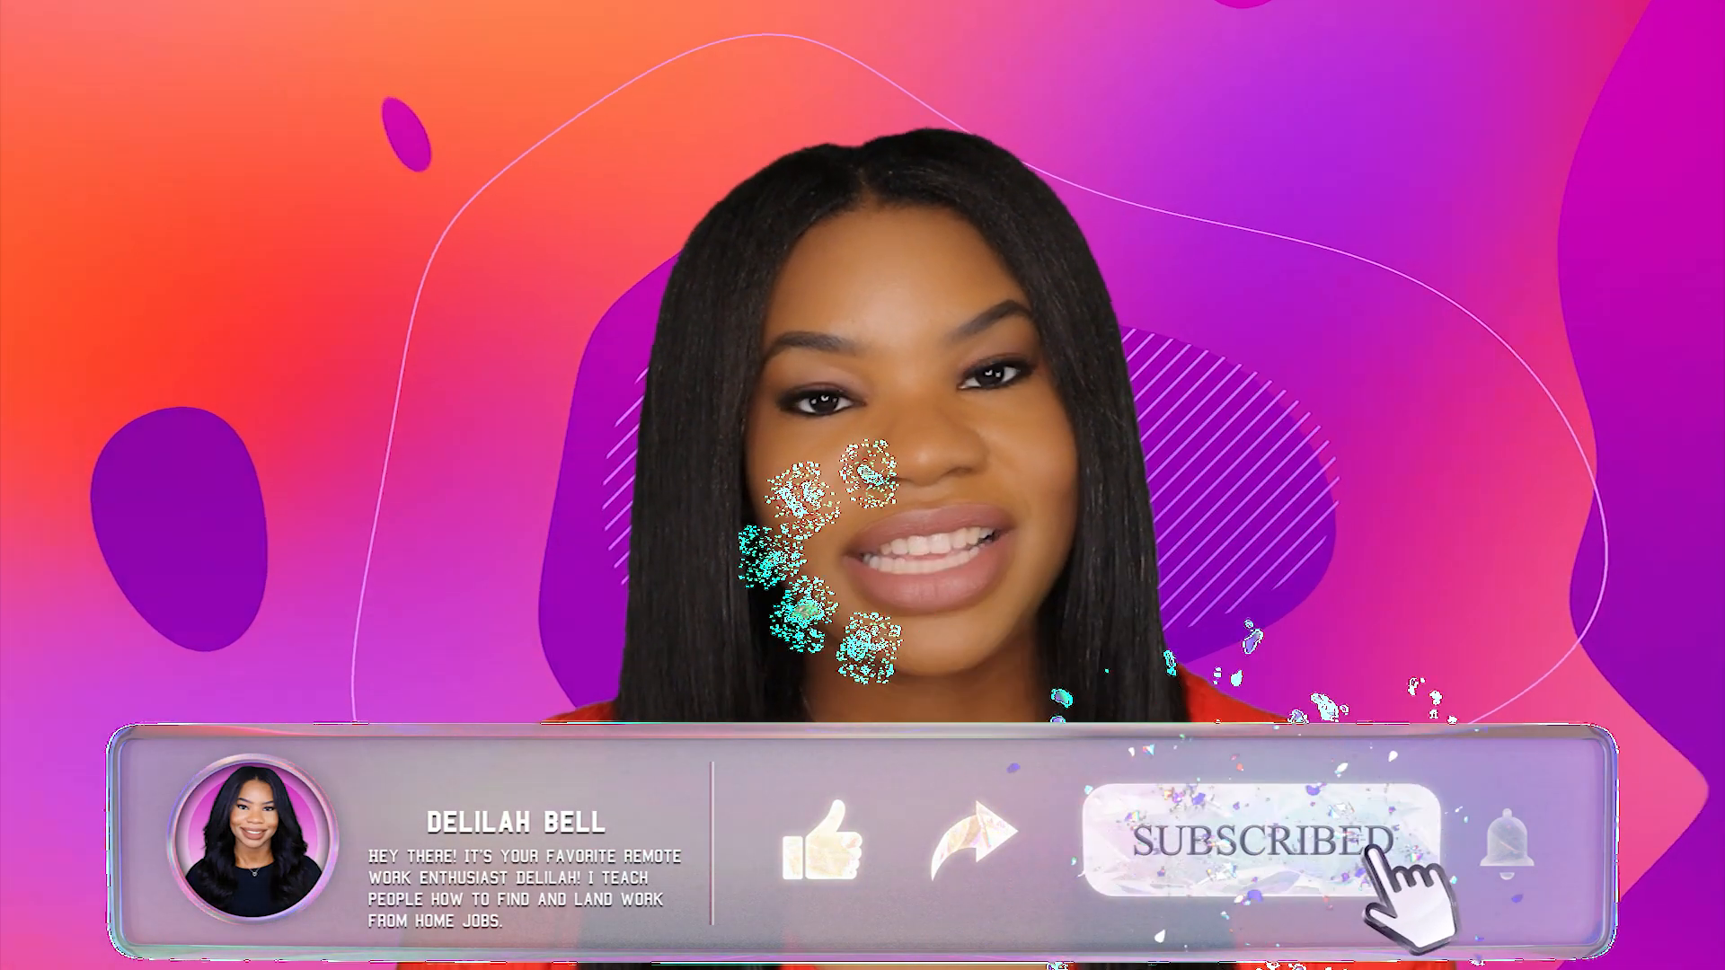
{"action": "left_click", "coordinate": [1510, 842]}
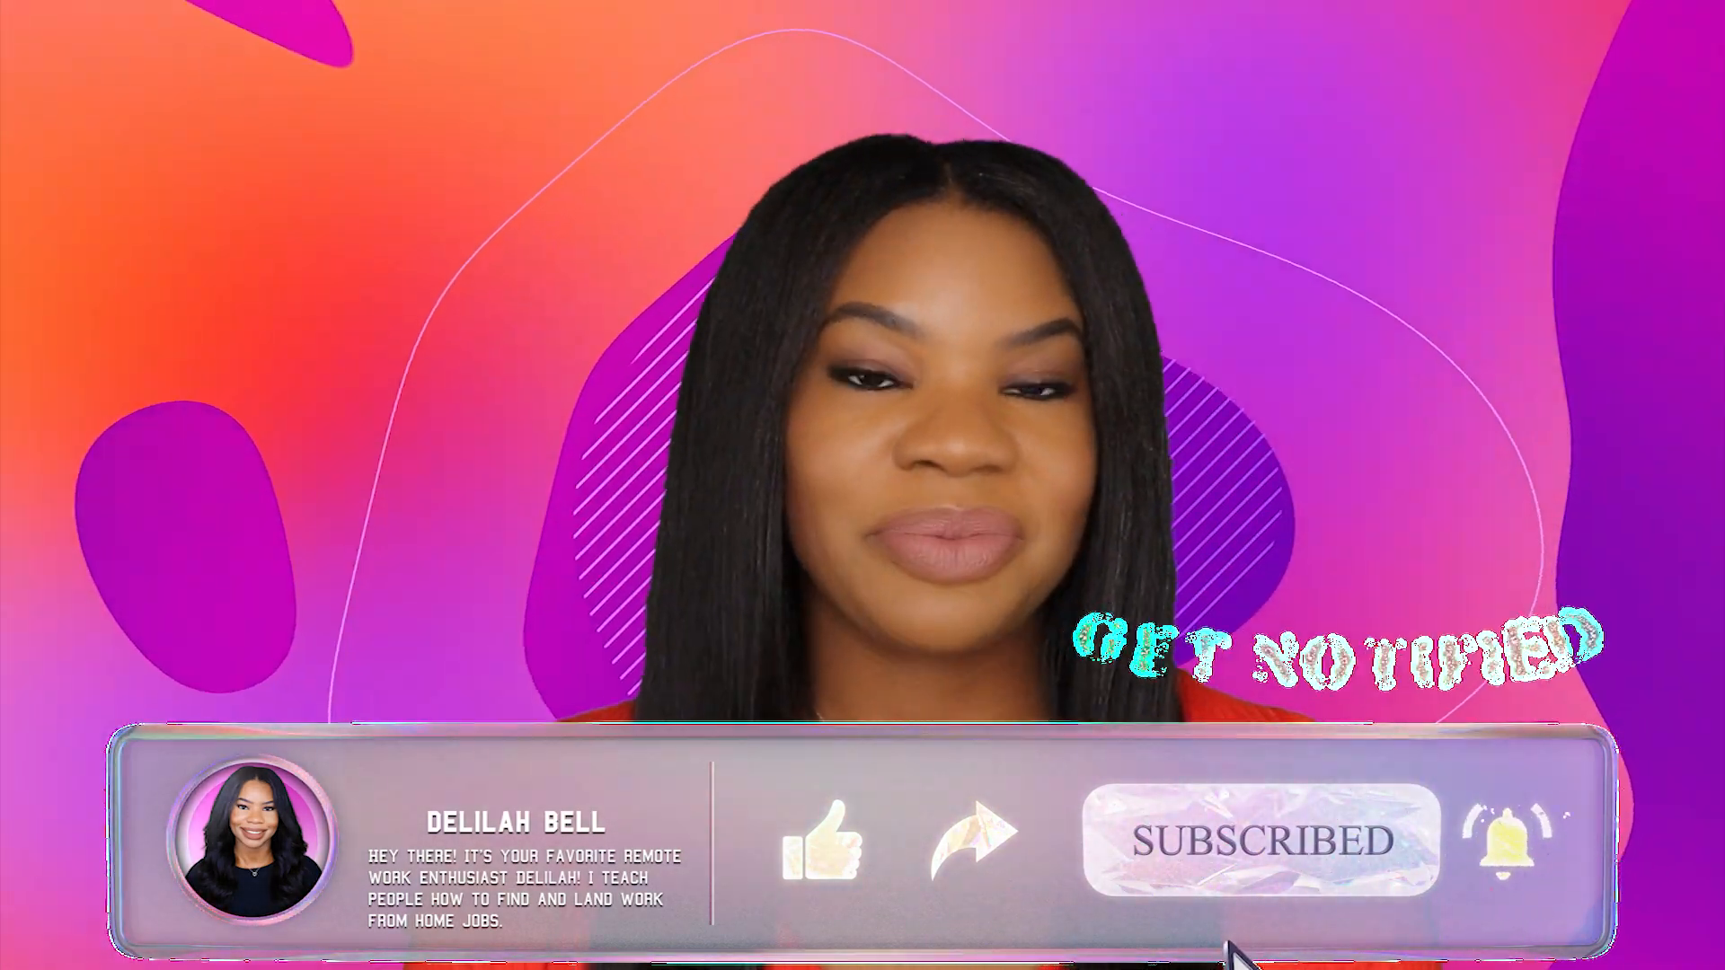